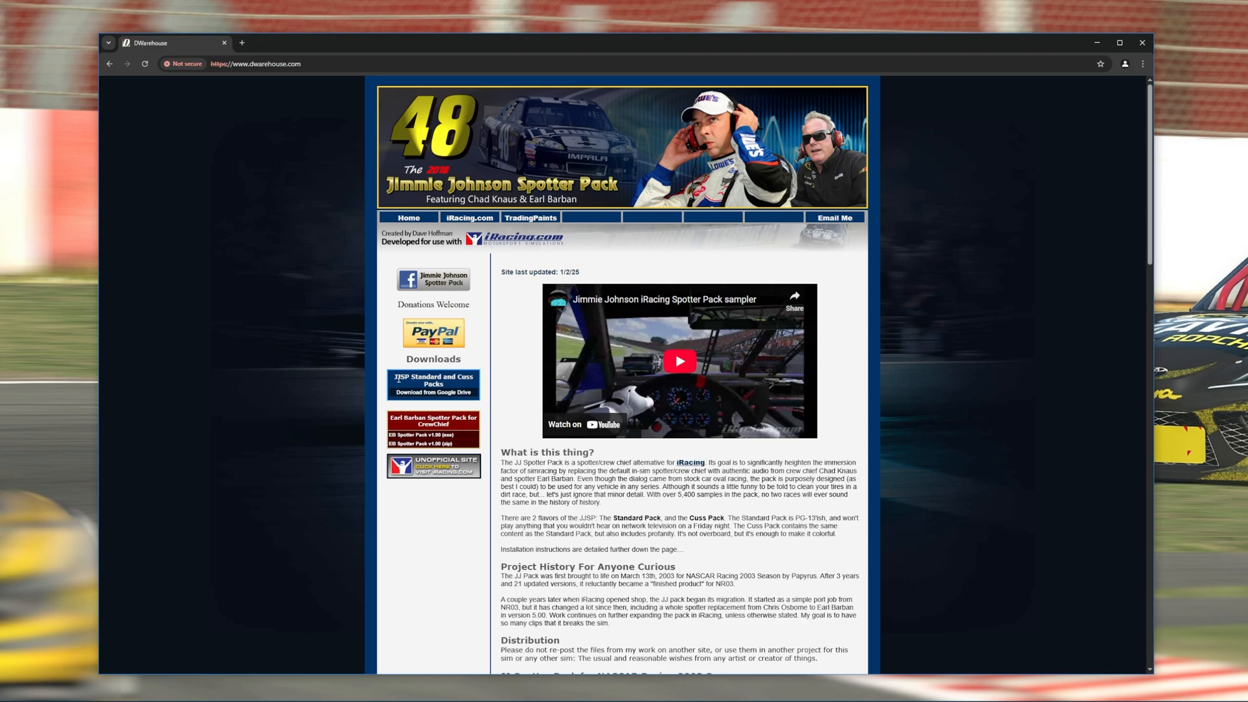
pyautogui.moveTo(433, 391)
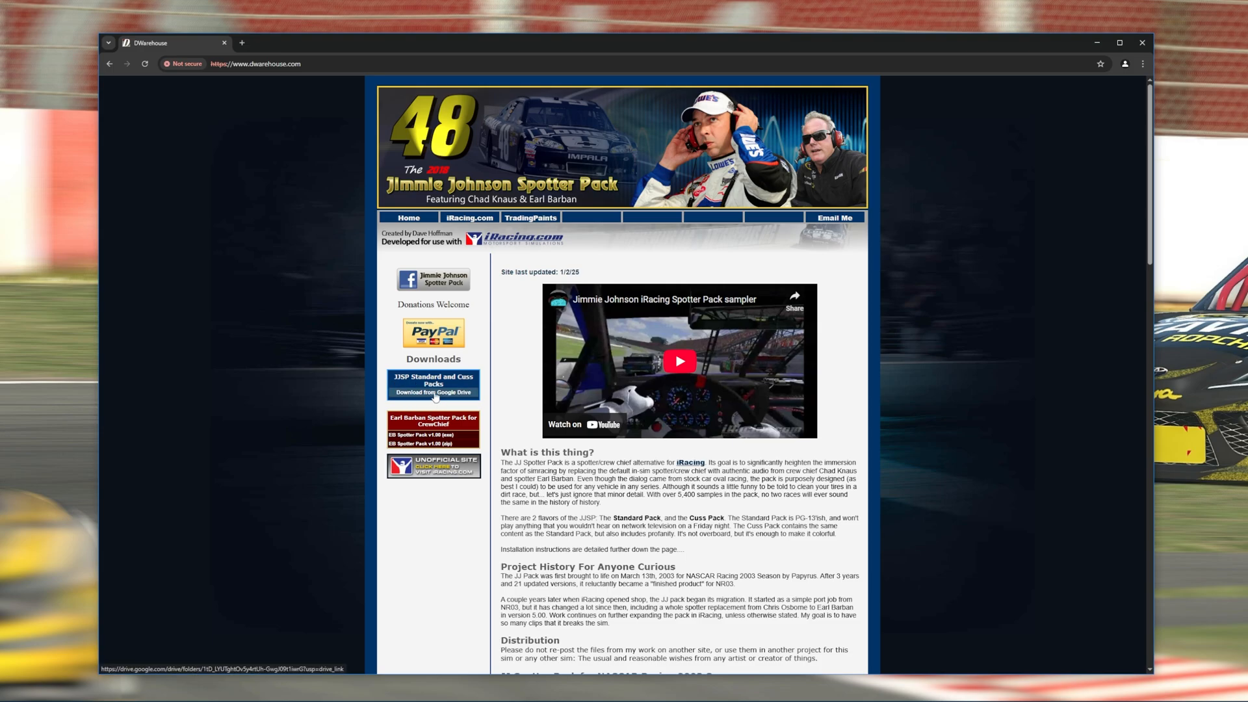
# Download the JJ Spotter Pack v7.61 (01/02/25) folder from Google Drive as a zip.
pyautogui.click(434, 384)
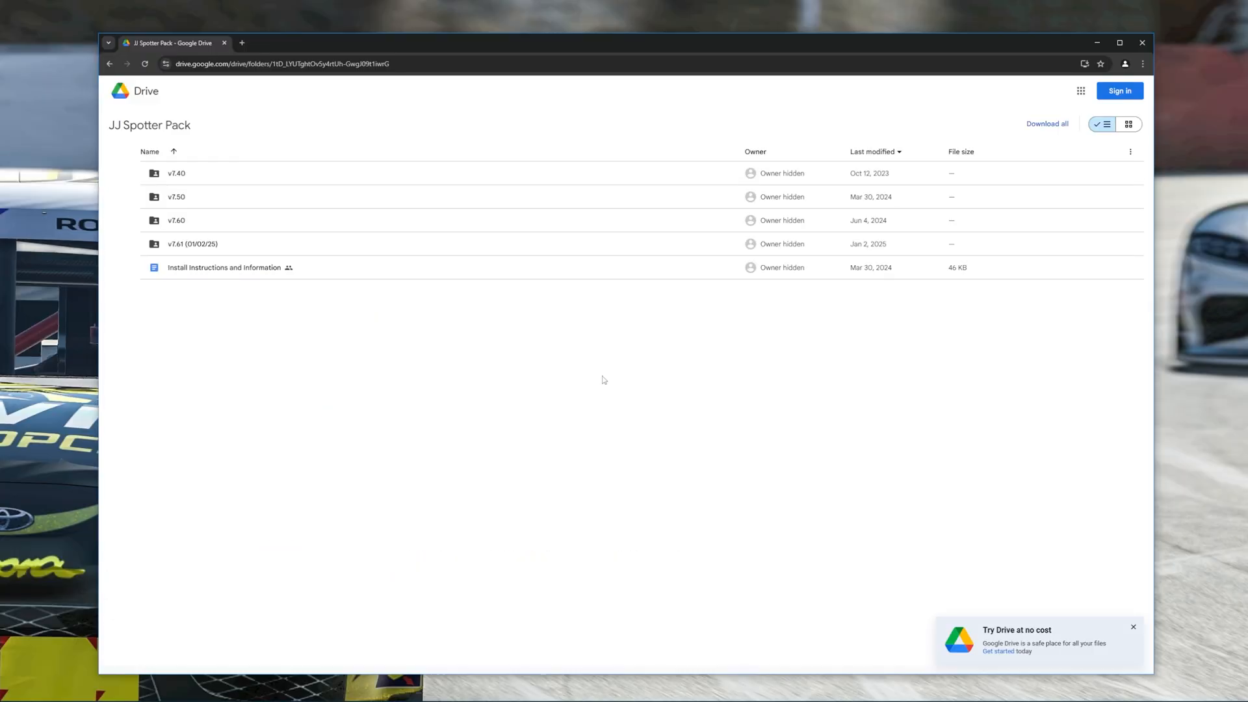
pyautogui.moveTo(252, 289)
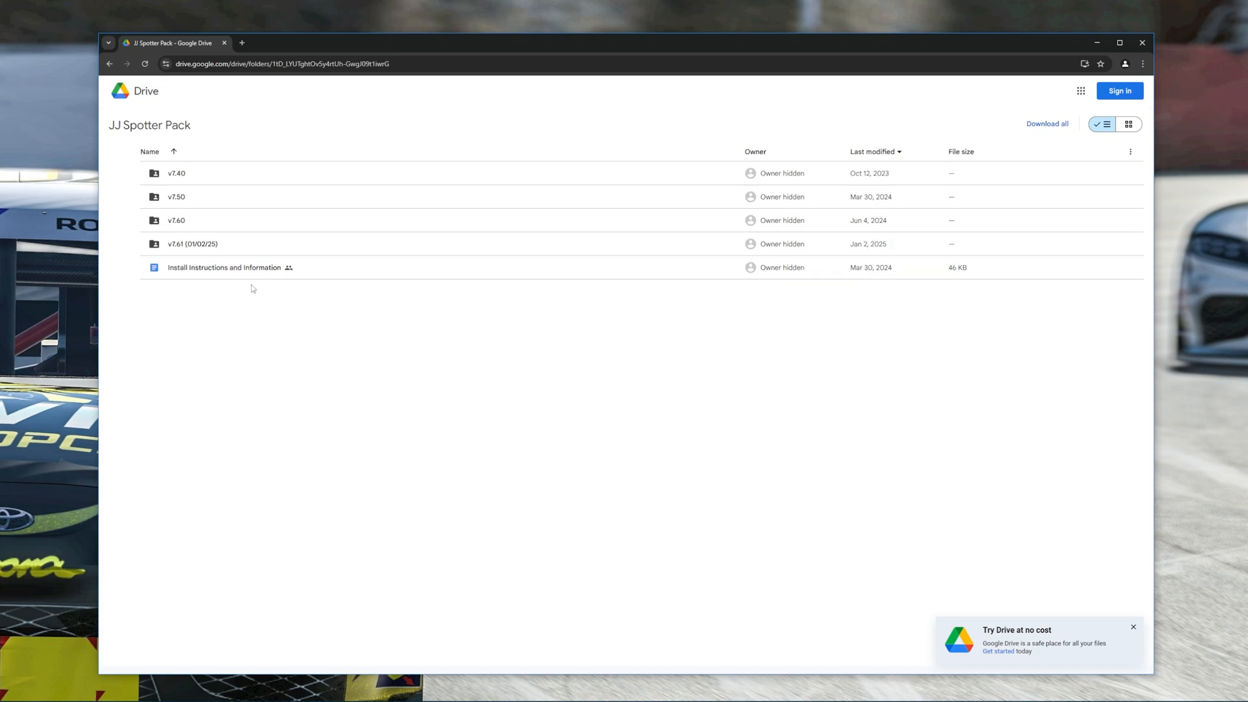
pyautogui.moveTo(223, 267)
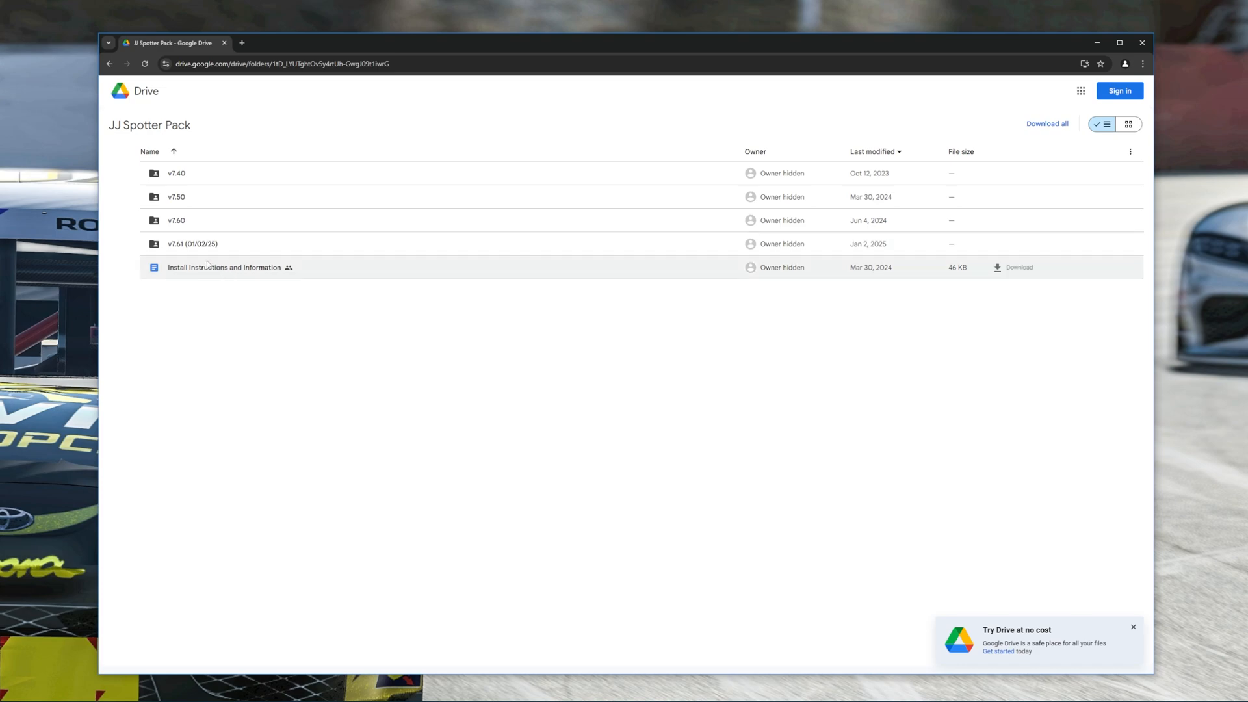
pyautogui.moveTo(899, 290)
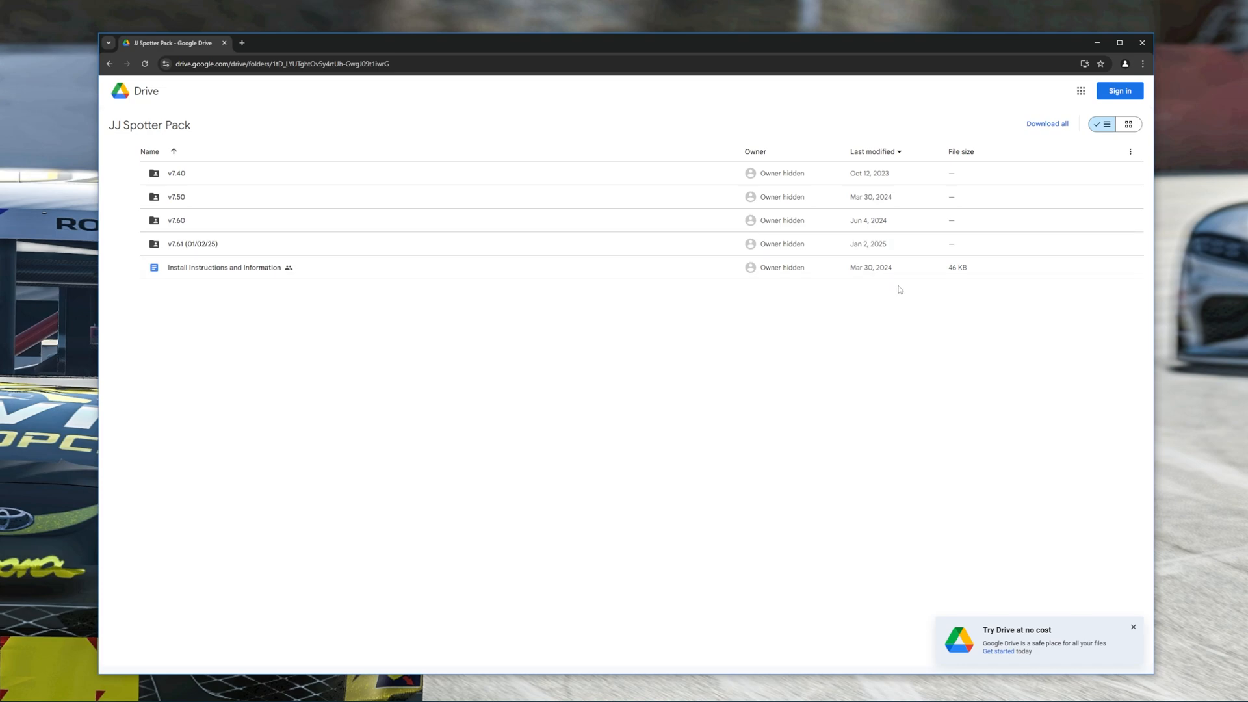
pyautogui.moveTo(274, 248)
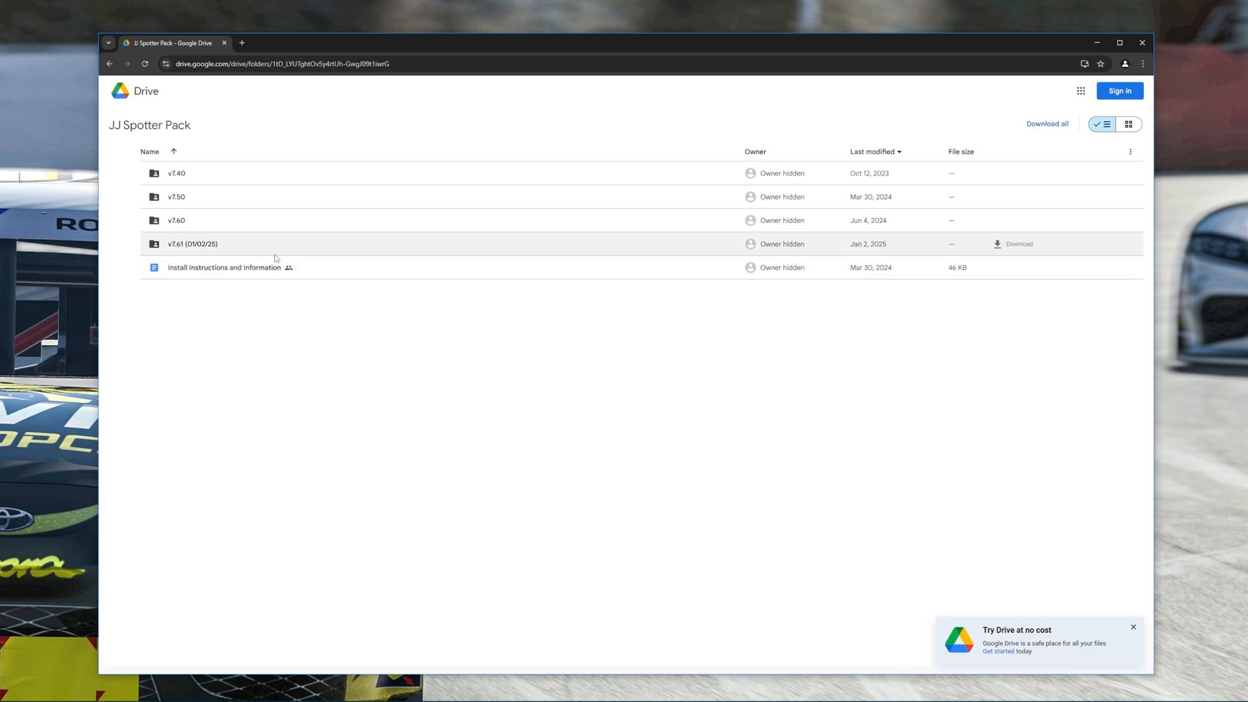
pyautogui.moveTo(224, 267)
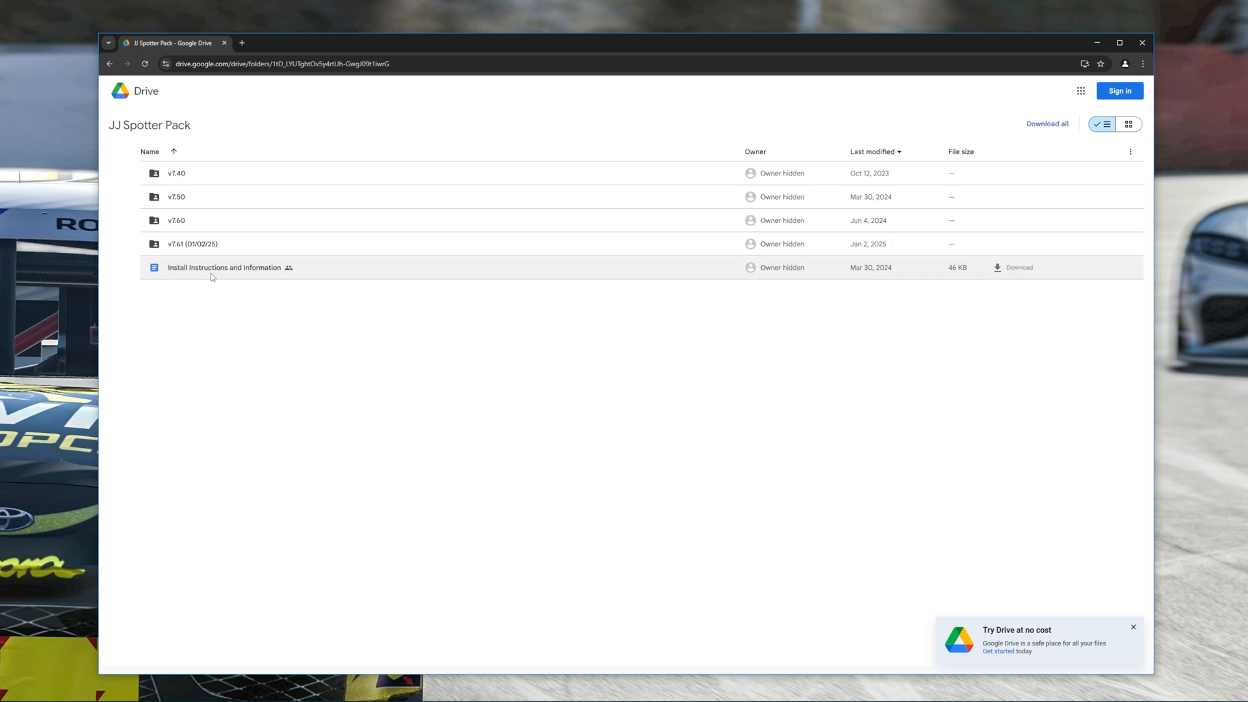
pyautogui.moveTo(330, 282)
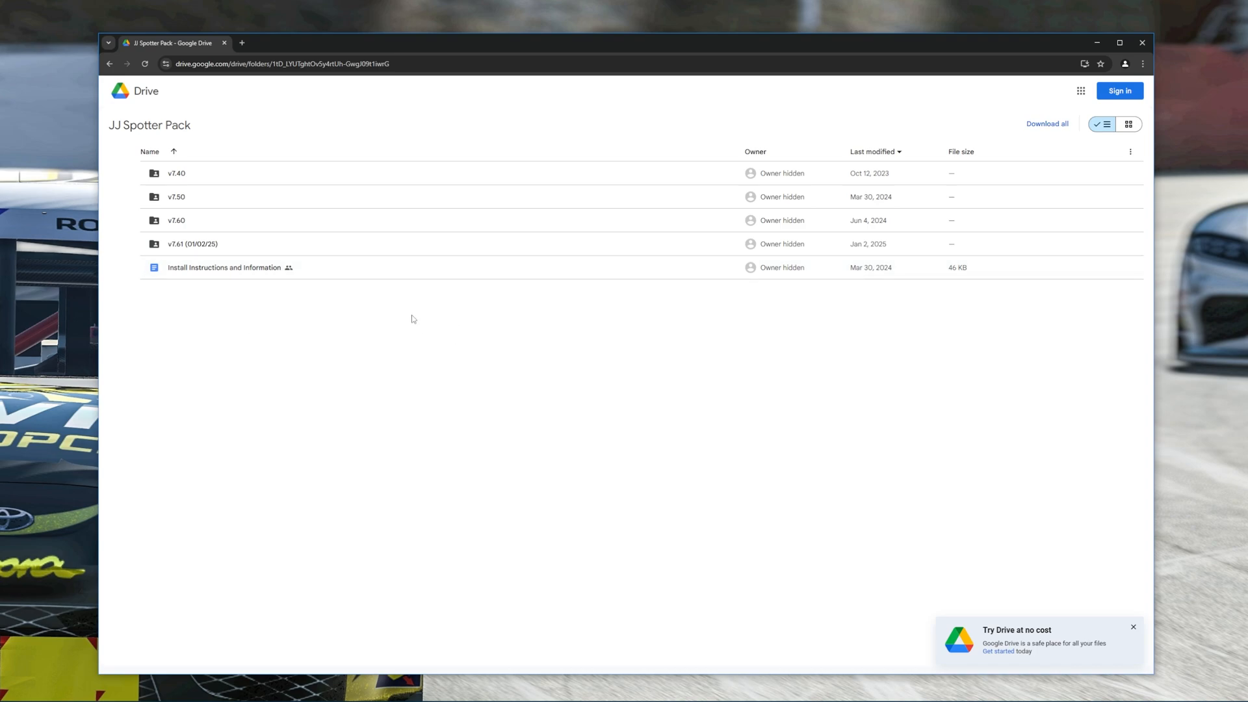
pyautogui.moveTo(191, 243)
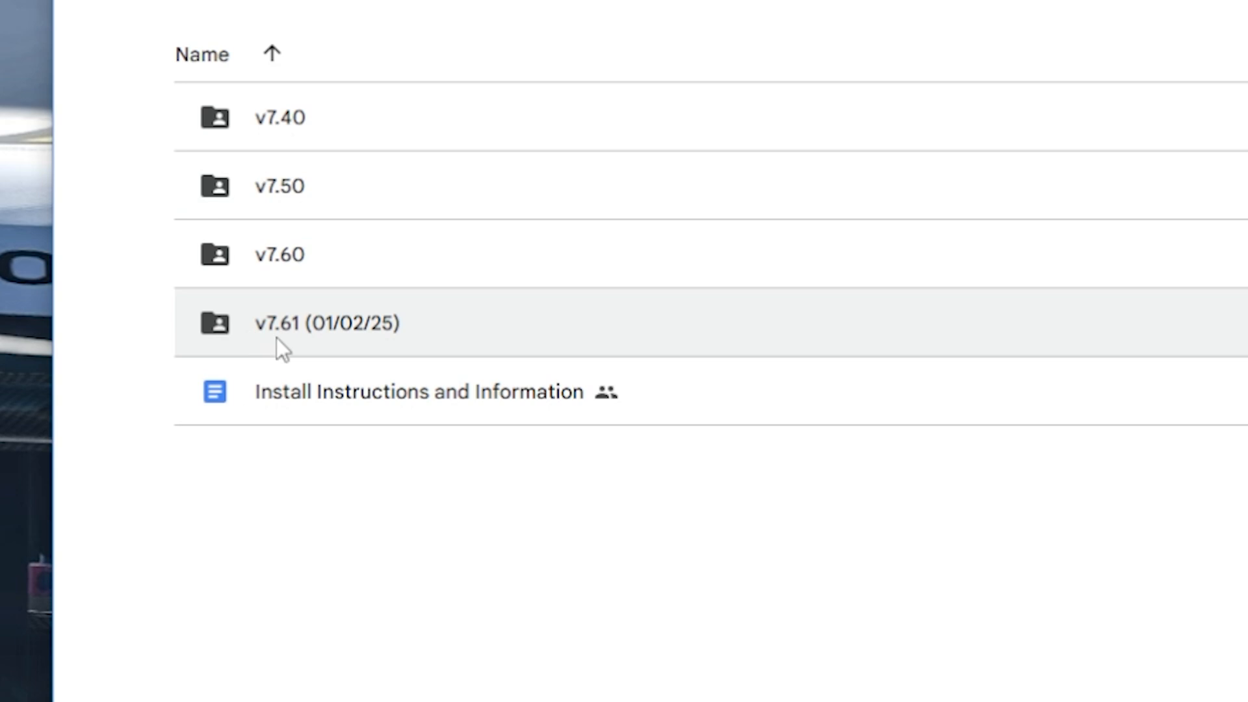
pyautogui.moveTo(382, 326)
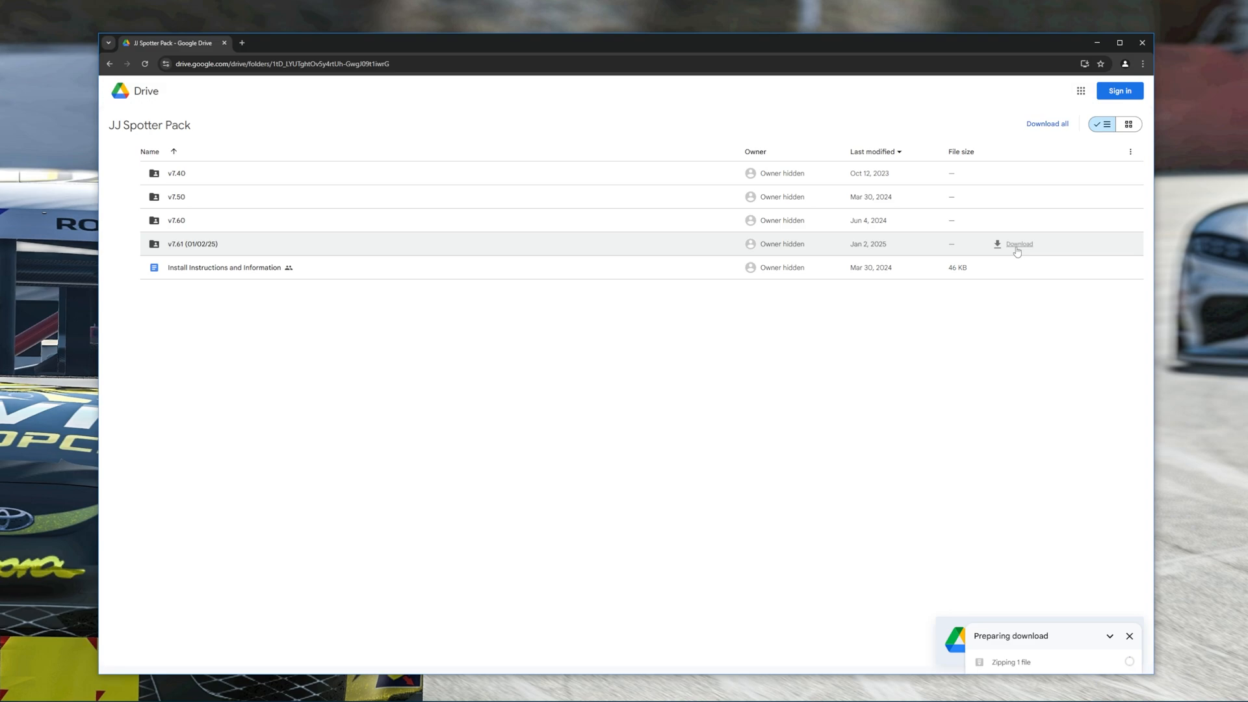
pyautogui.click(1106, 64)
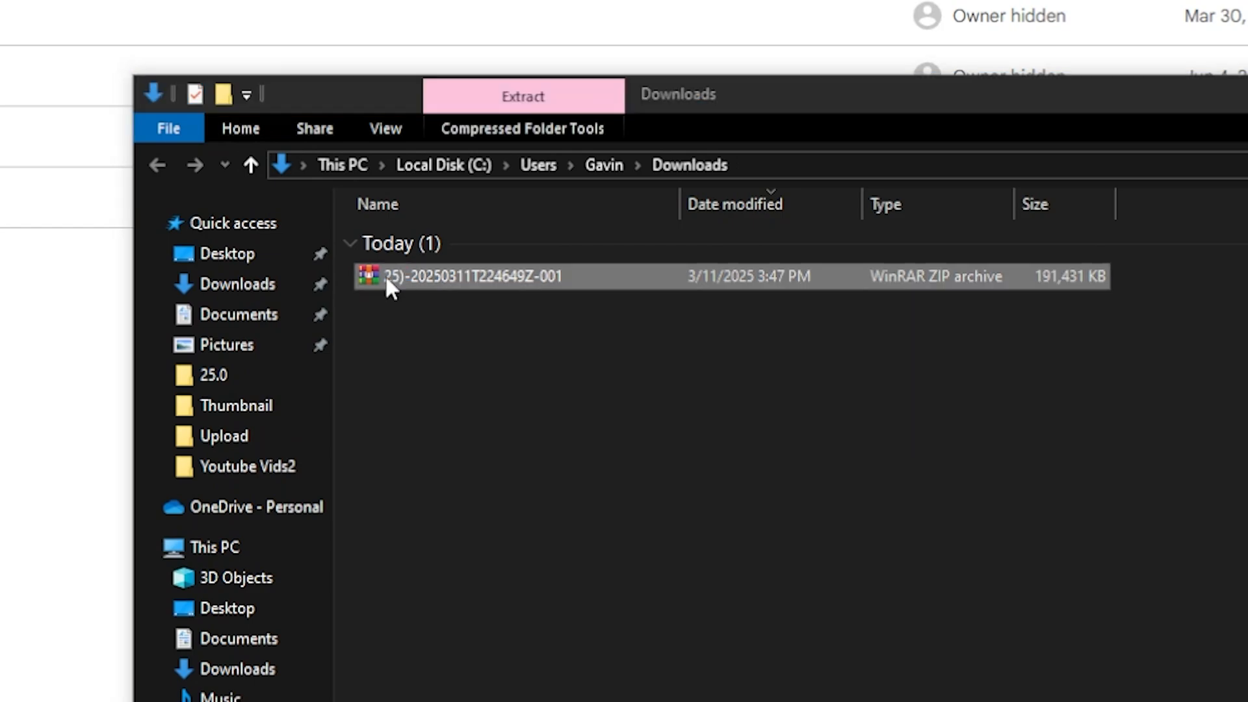
# Extract the spotter pack zip with WinRAR into Downloads and return to the Downloads view.
pyautogui.doubleClick(461, 276)
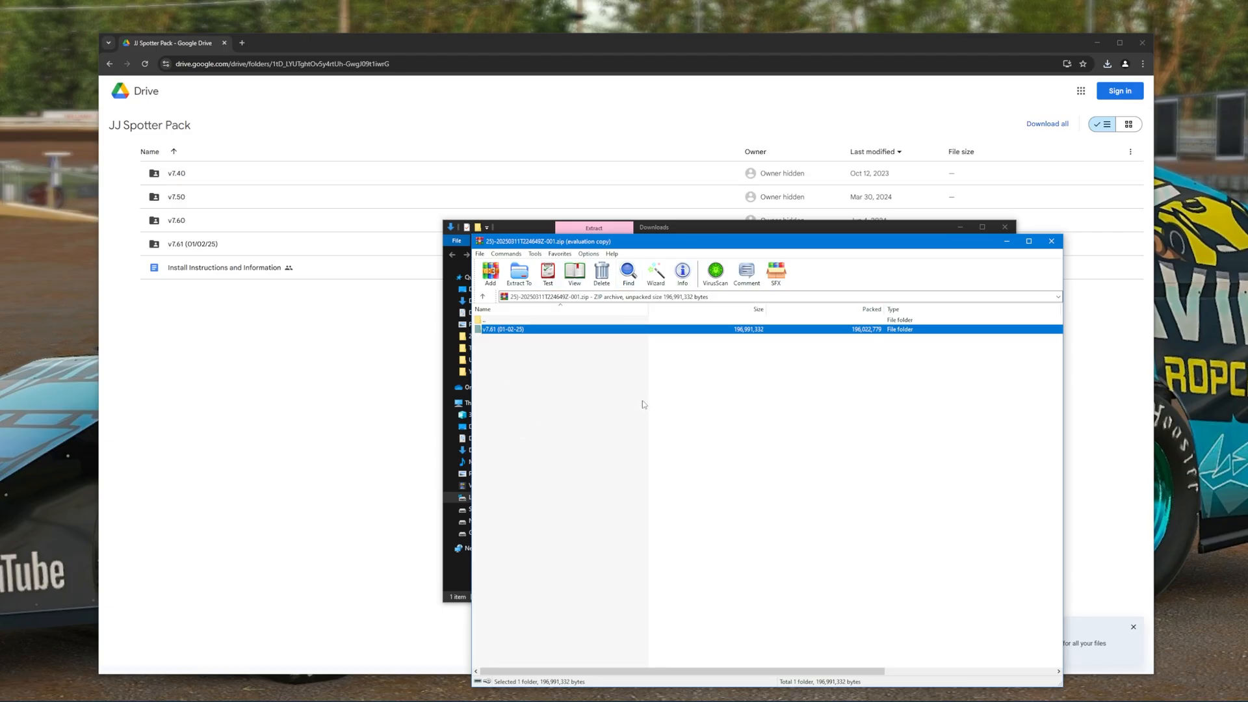
pyautogui.moveTo(517, 357)
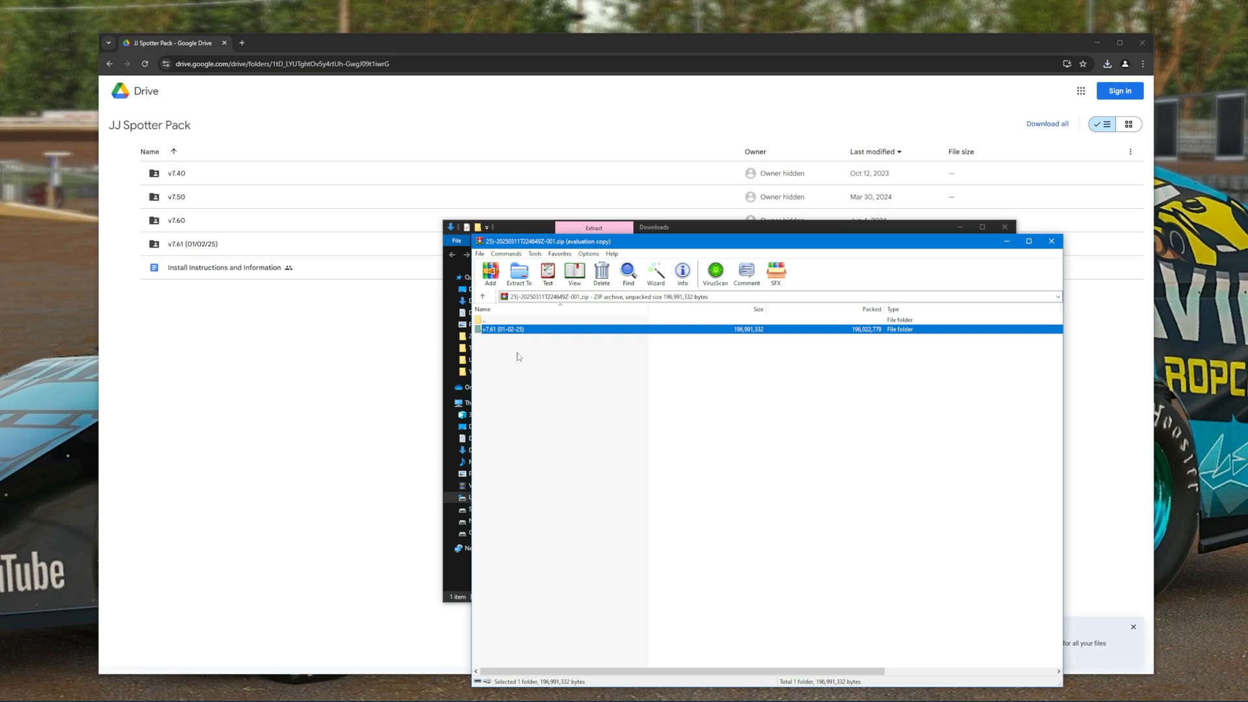
pyautogui.moveTo(545, 371)
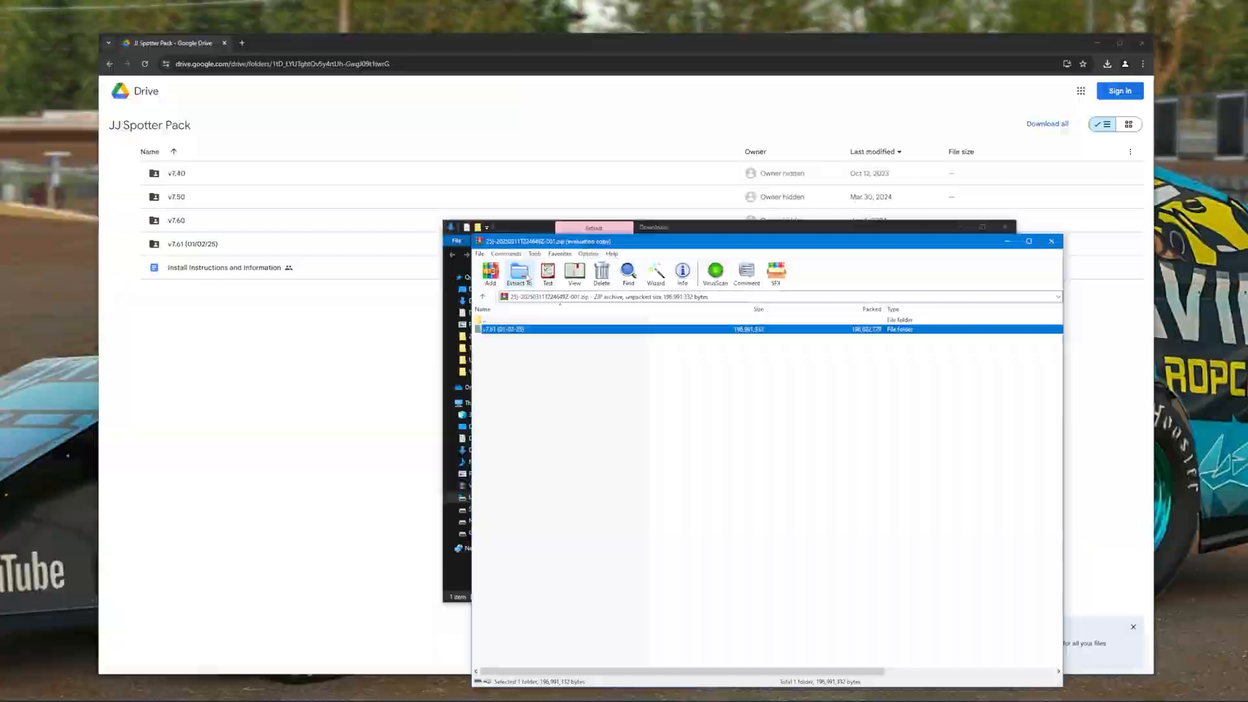
pyautogui.click(517, 273)
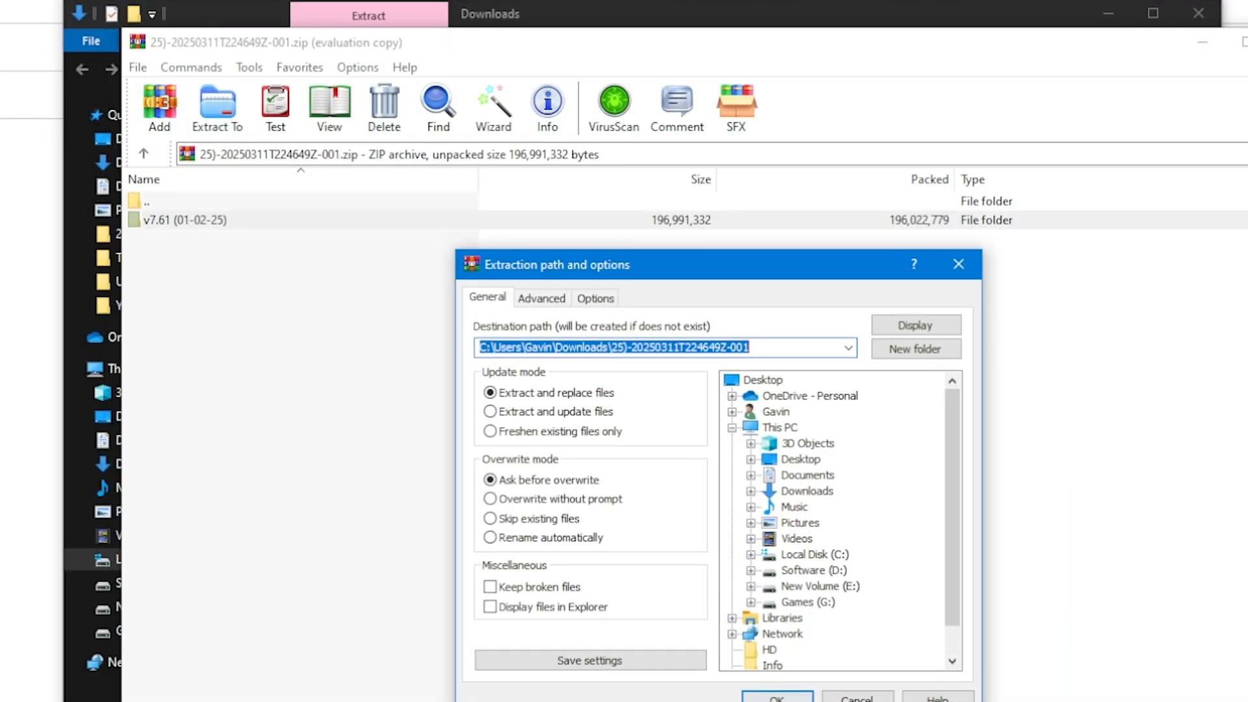
pyautogui.click(773, 698)
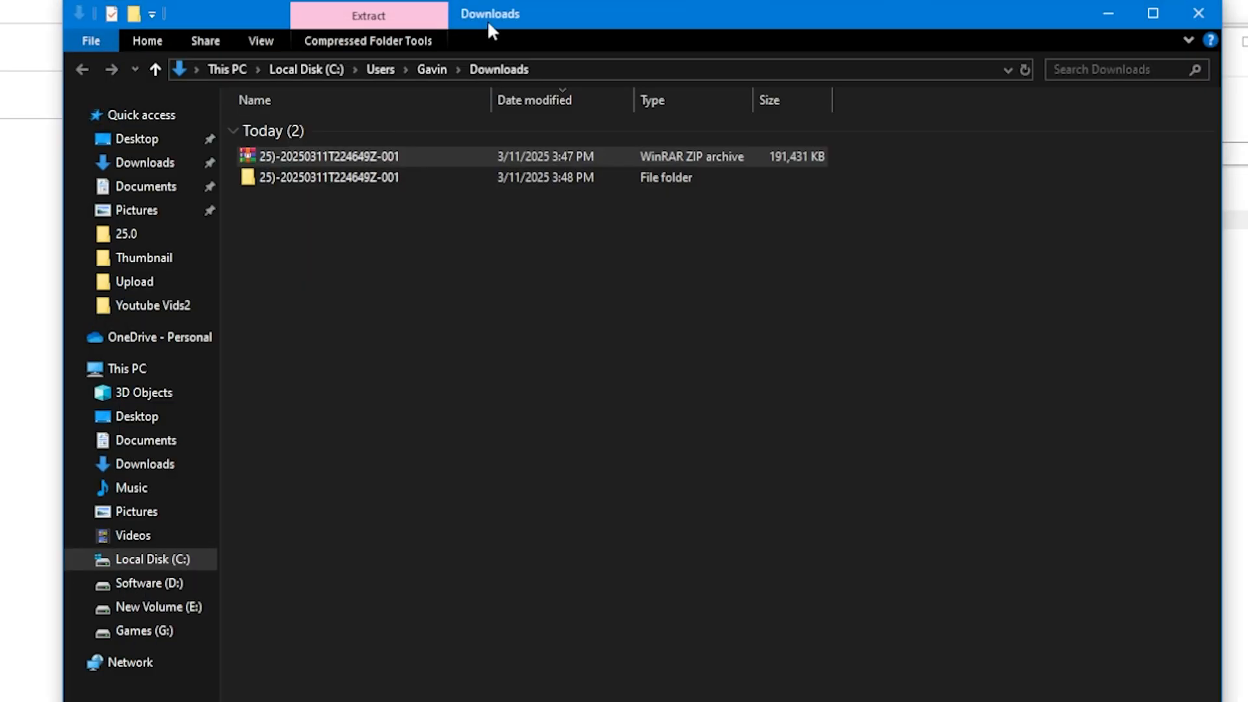
pyautogui.click(327, 177)
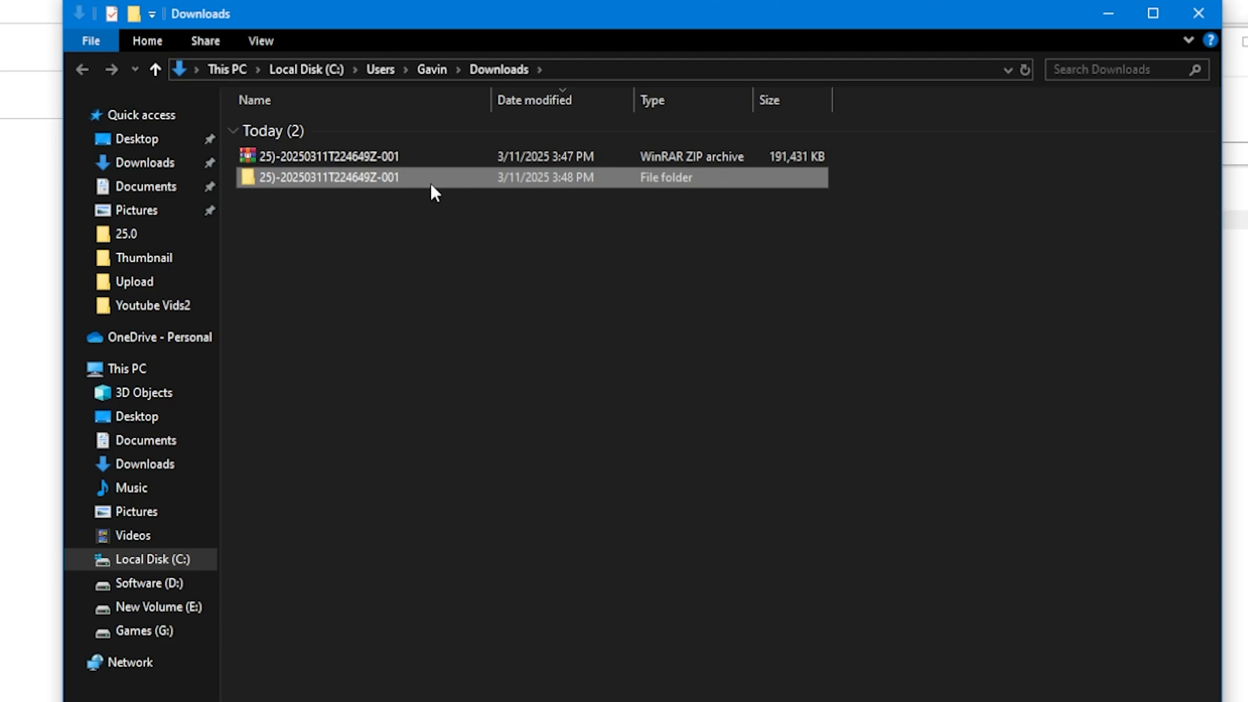
# Open the extracted folder, then its v7.61 (01-02-25) subfolder containing EXE and ZIP.
pyautogui.doubleClick(329, 176)
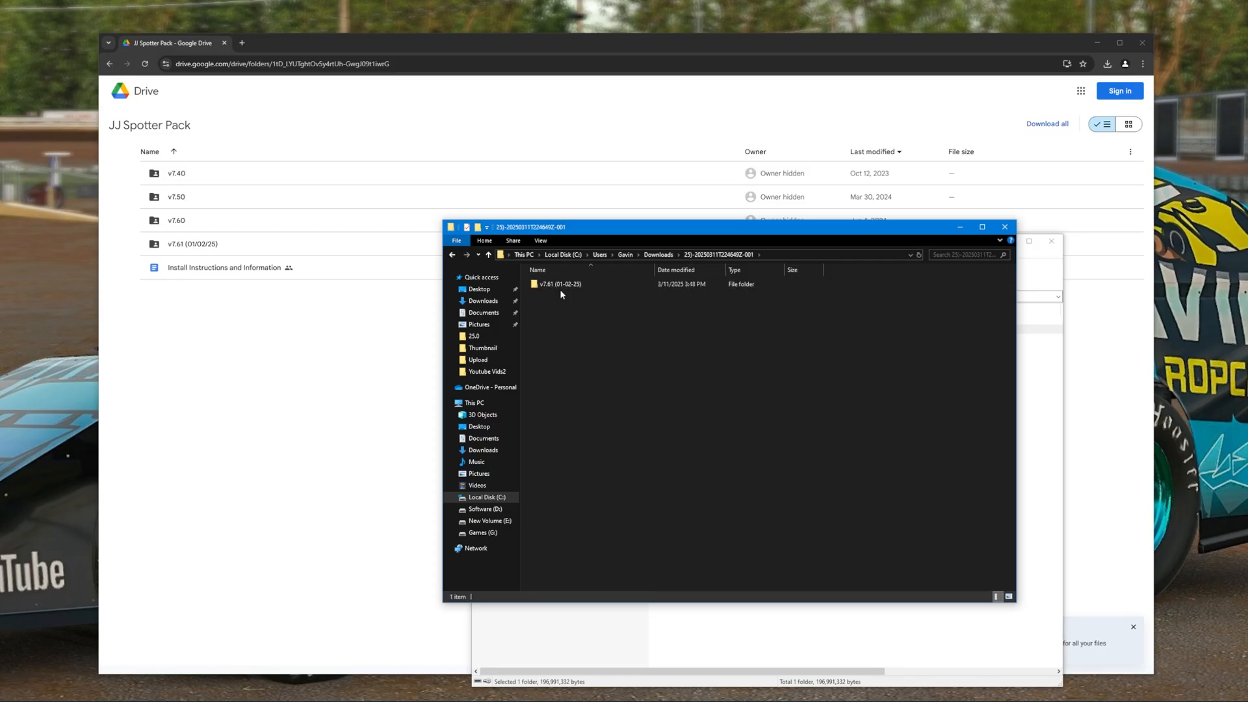
pyautogui.doubleClick(560, 284)
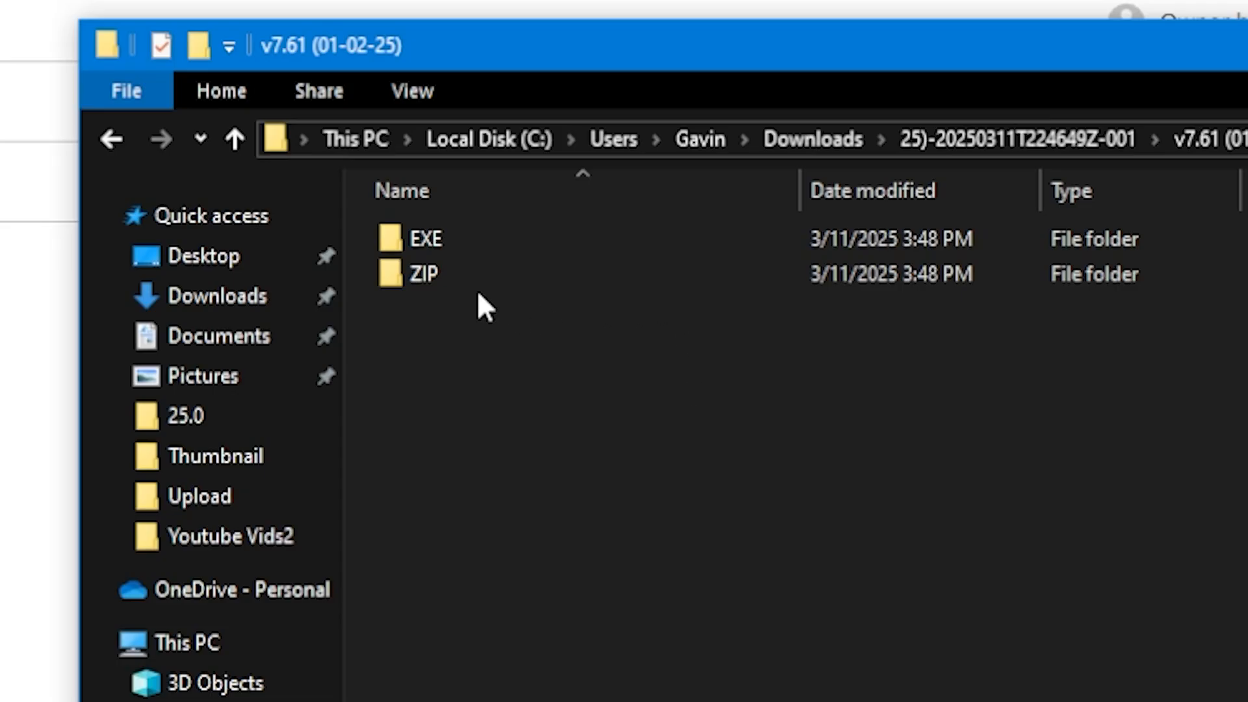
pyautogui.moveTo(430, 274)
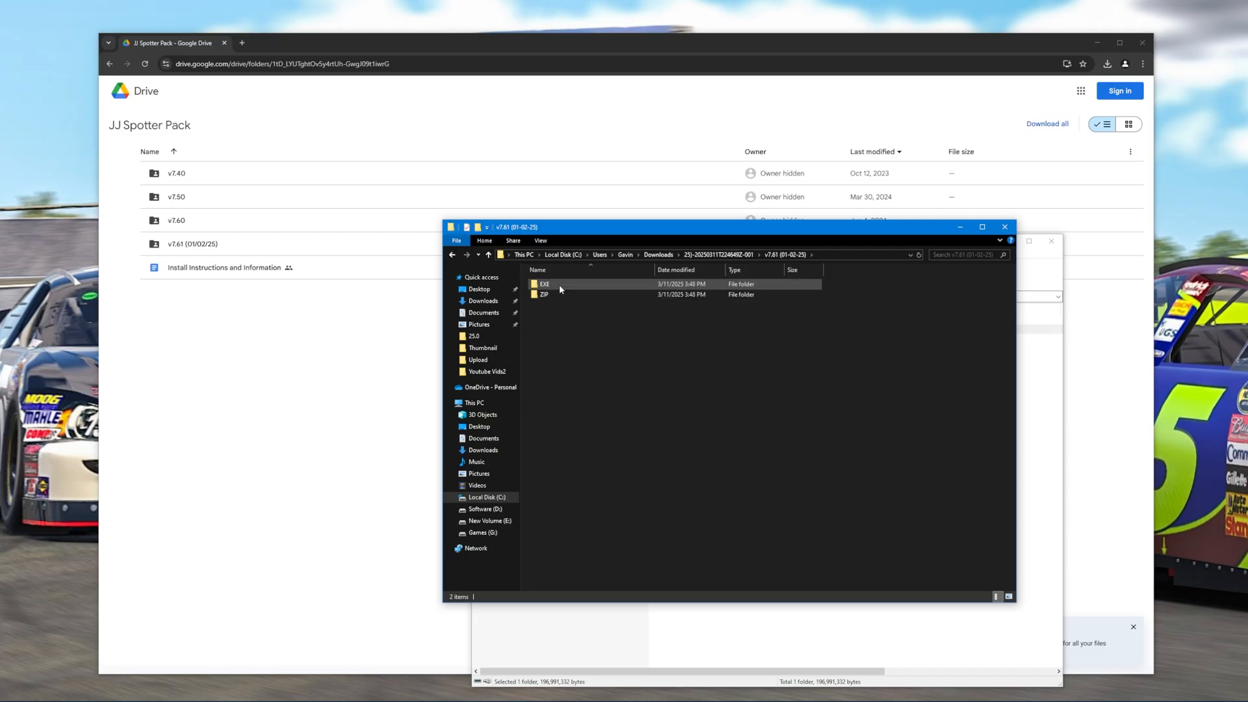
pyautogui.click(543, 294)
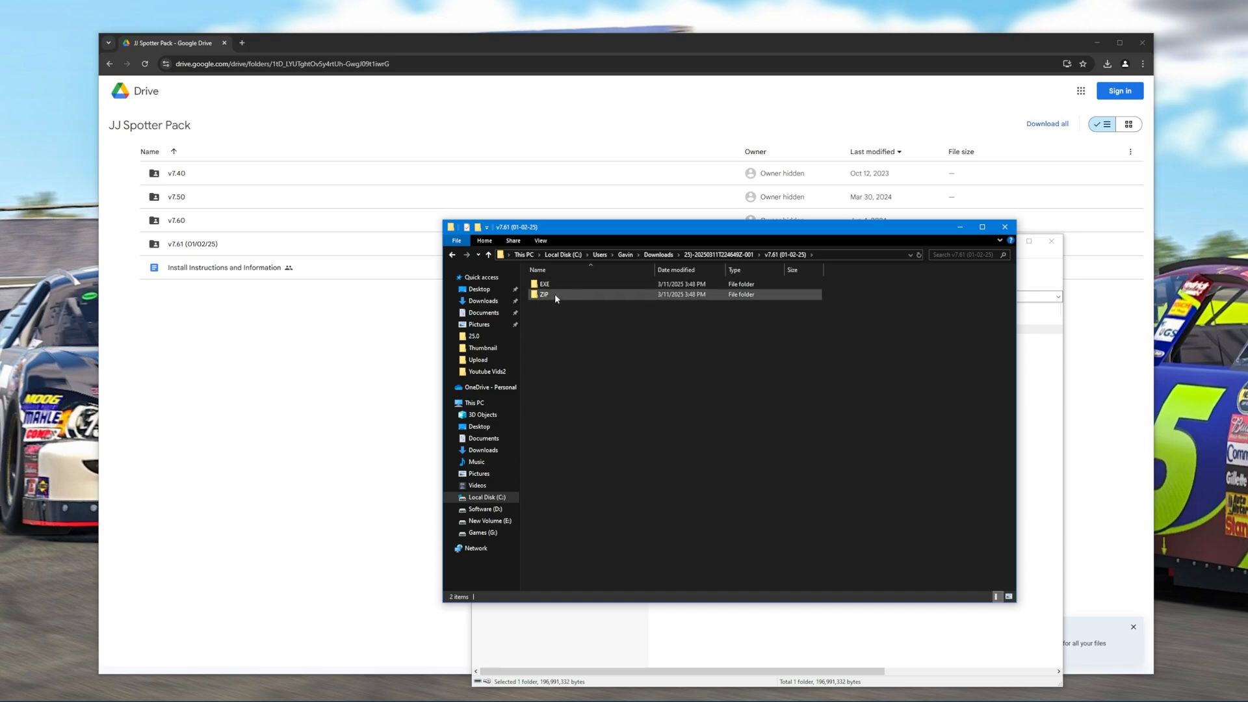
pyautogui.click(544, 283)
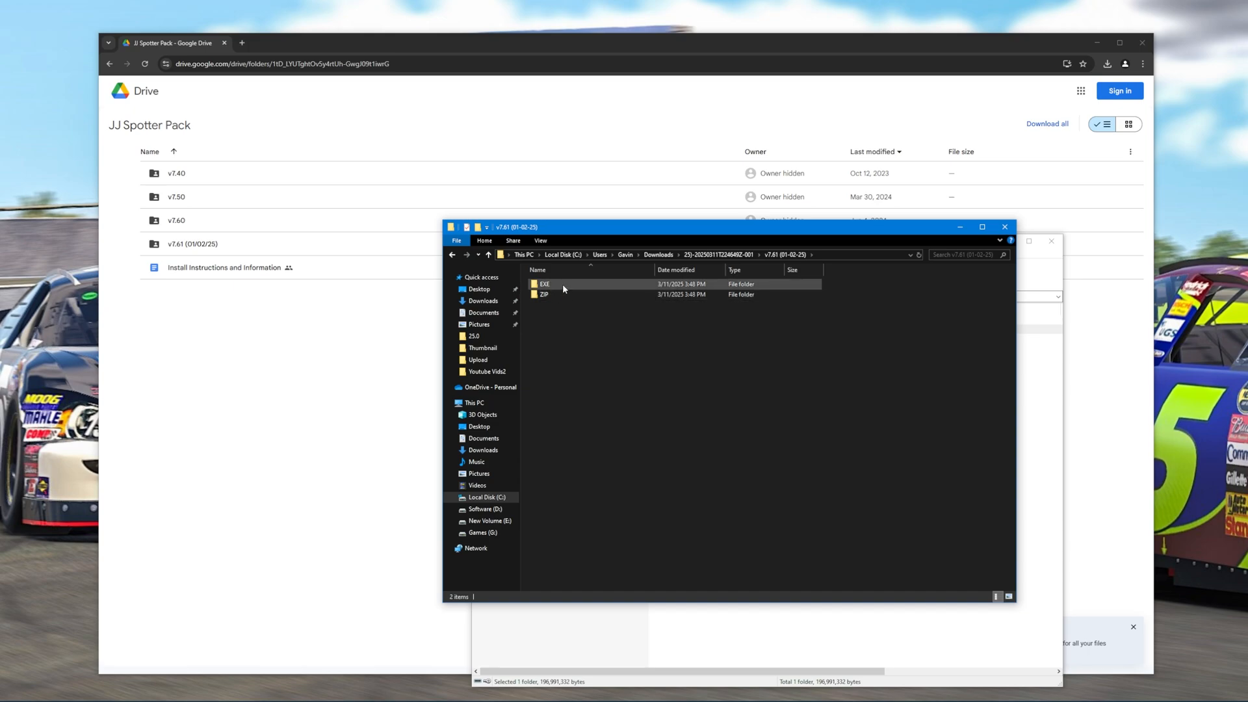
pyautogui.moveTo(585, 288)
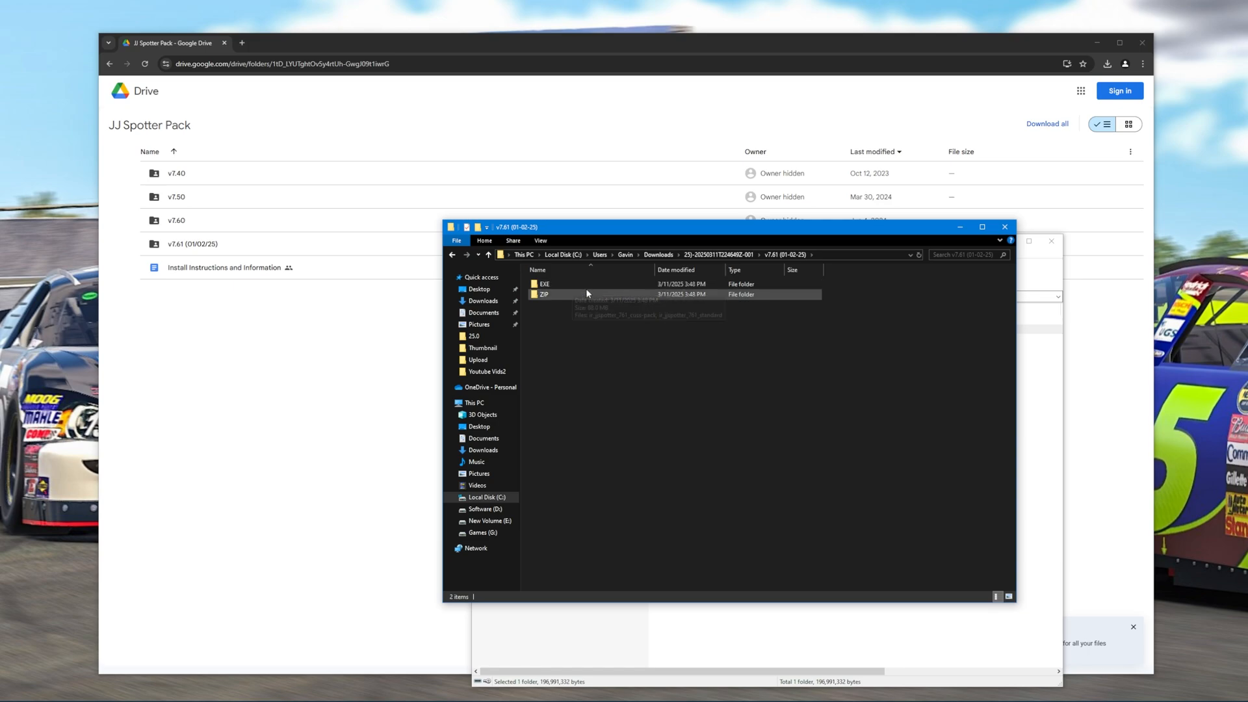
pyautogui.moveTo(578, 284)
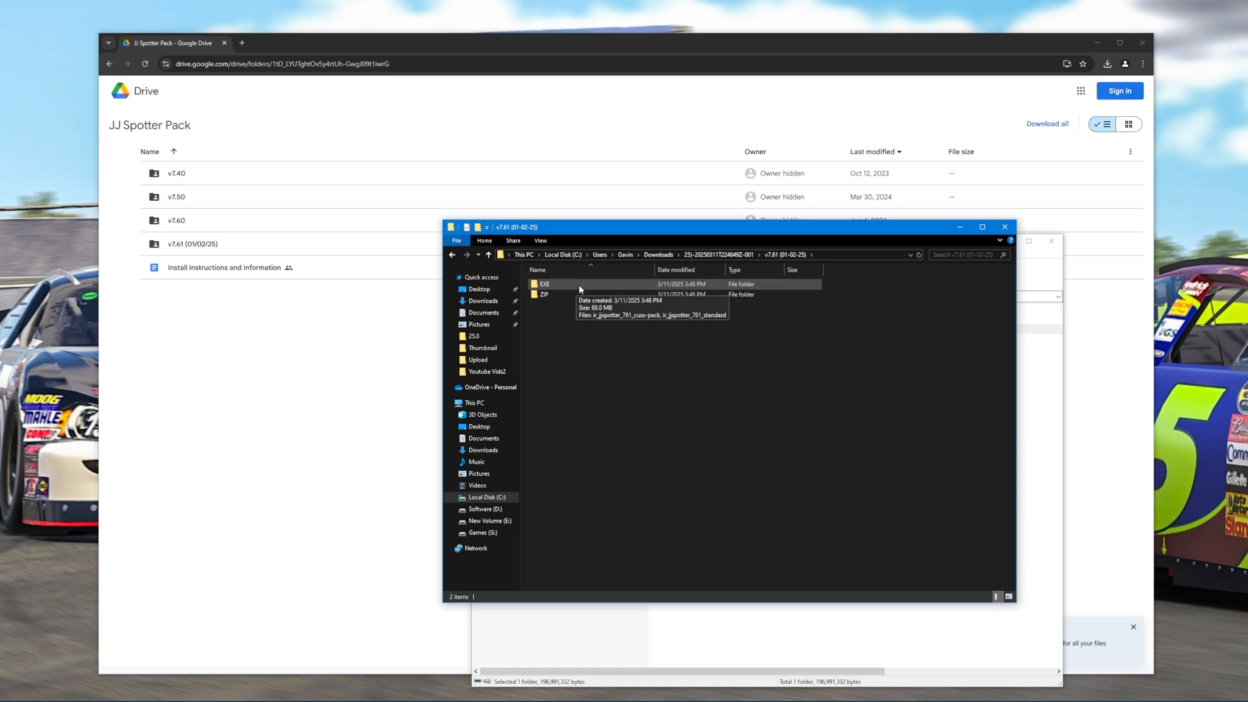
pyautogui.moveTo(572, 294)
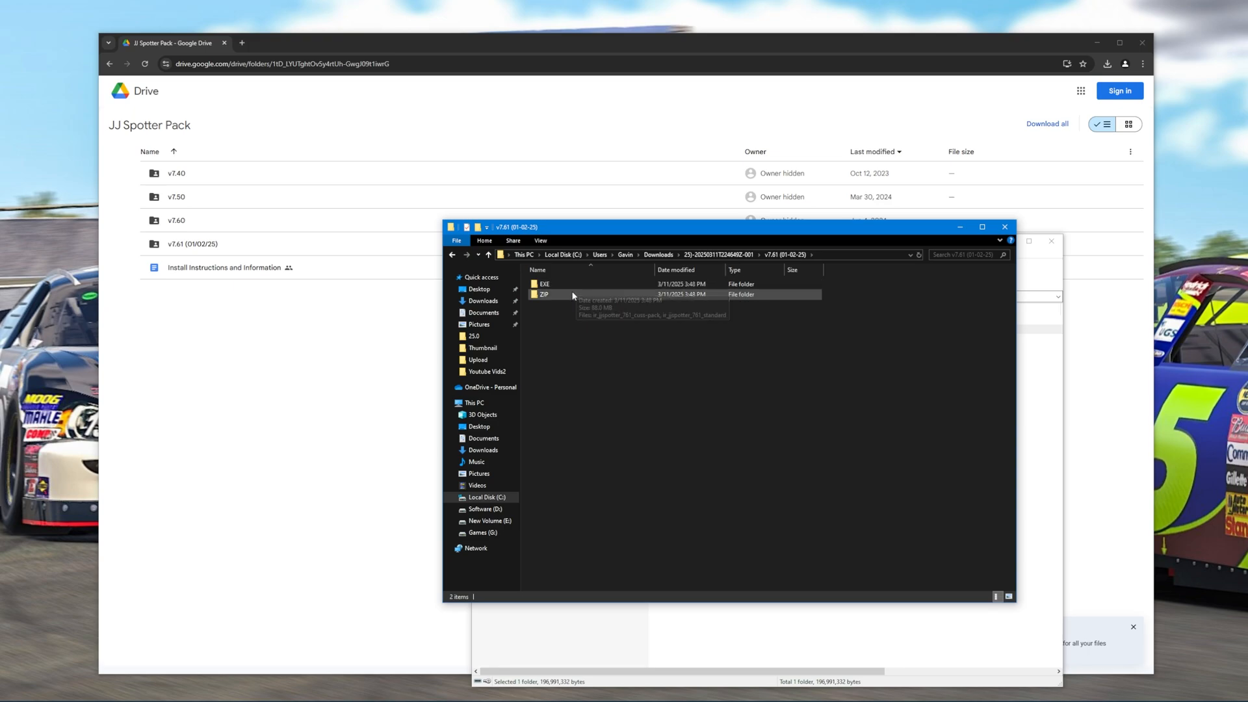
pyautogui.moveTo(547, 298)
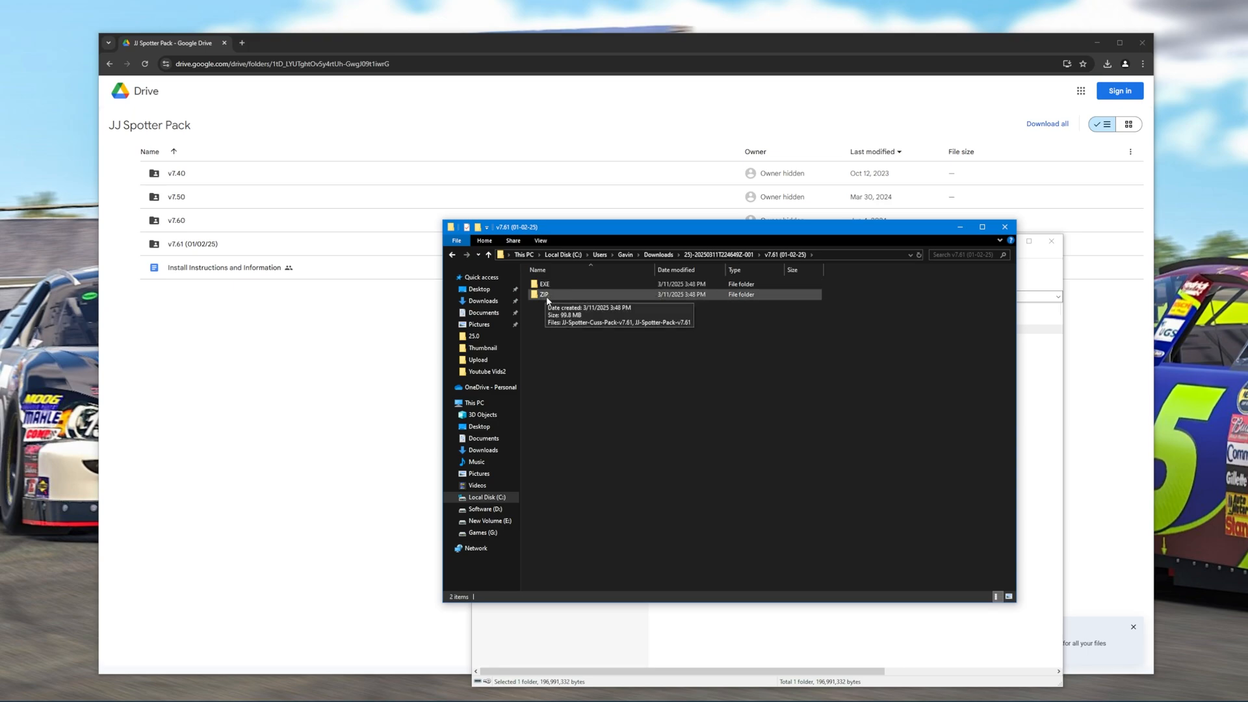
pyautogui.moveTo(546, 310)
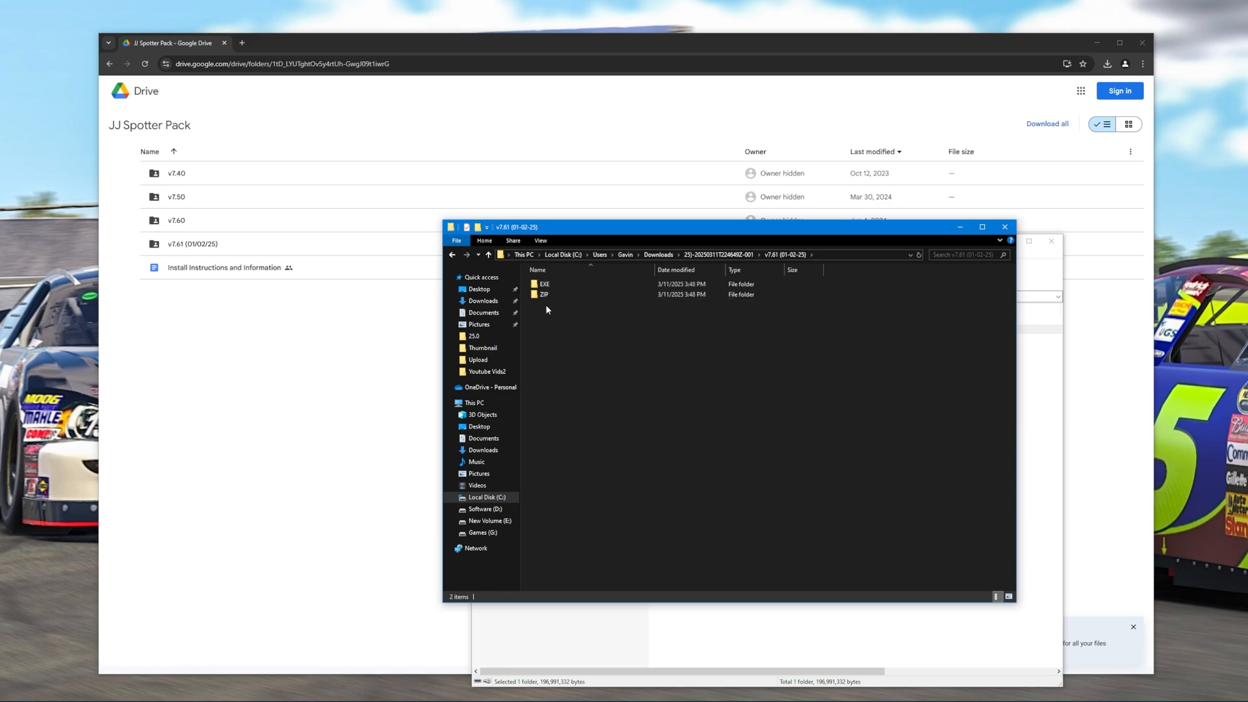
pyautogui.click(544, 294)
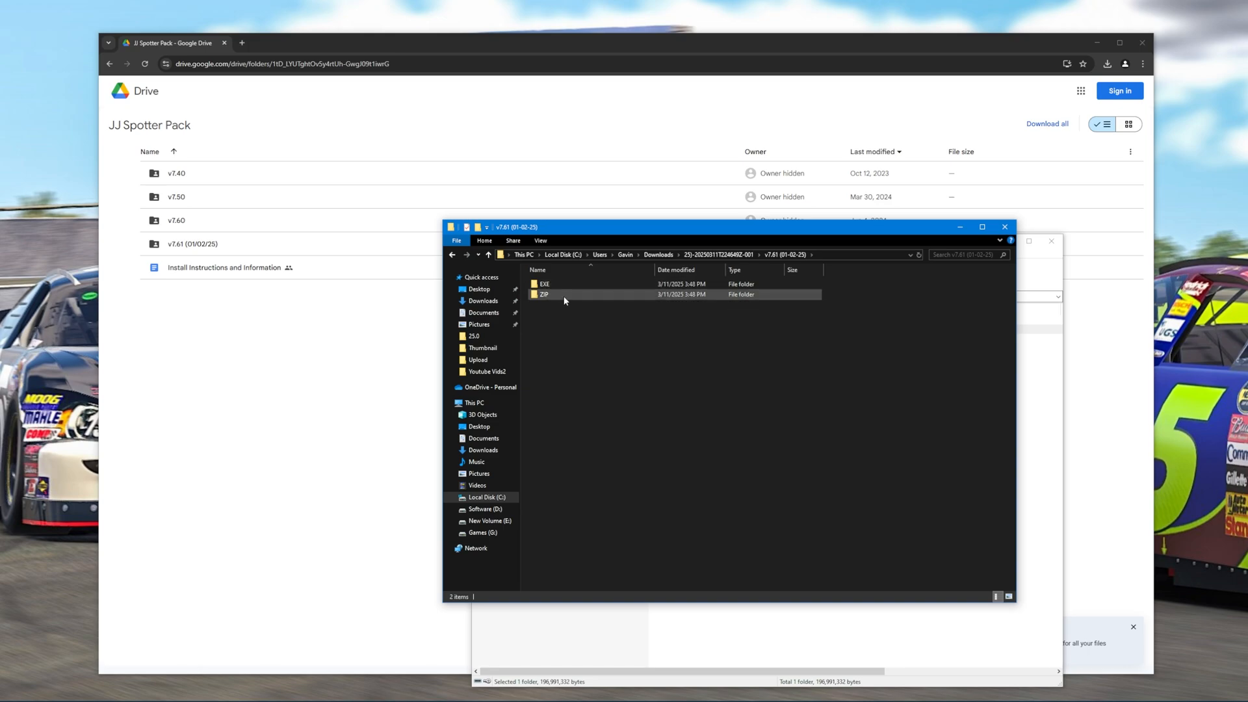
# Open the EXE folder and run the ir_jjspotter_761_cuss-pack installer.
pyautogui.doubleClick(544, 284)
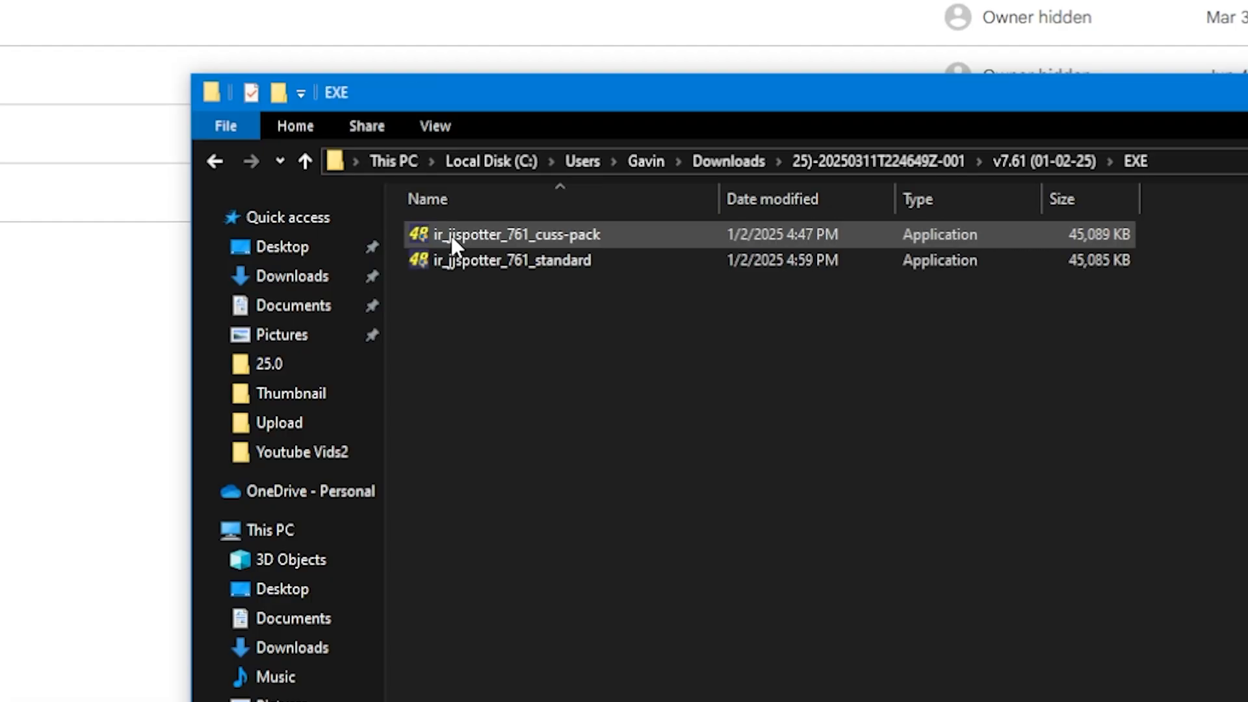
pyautogui.click(573, 311)
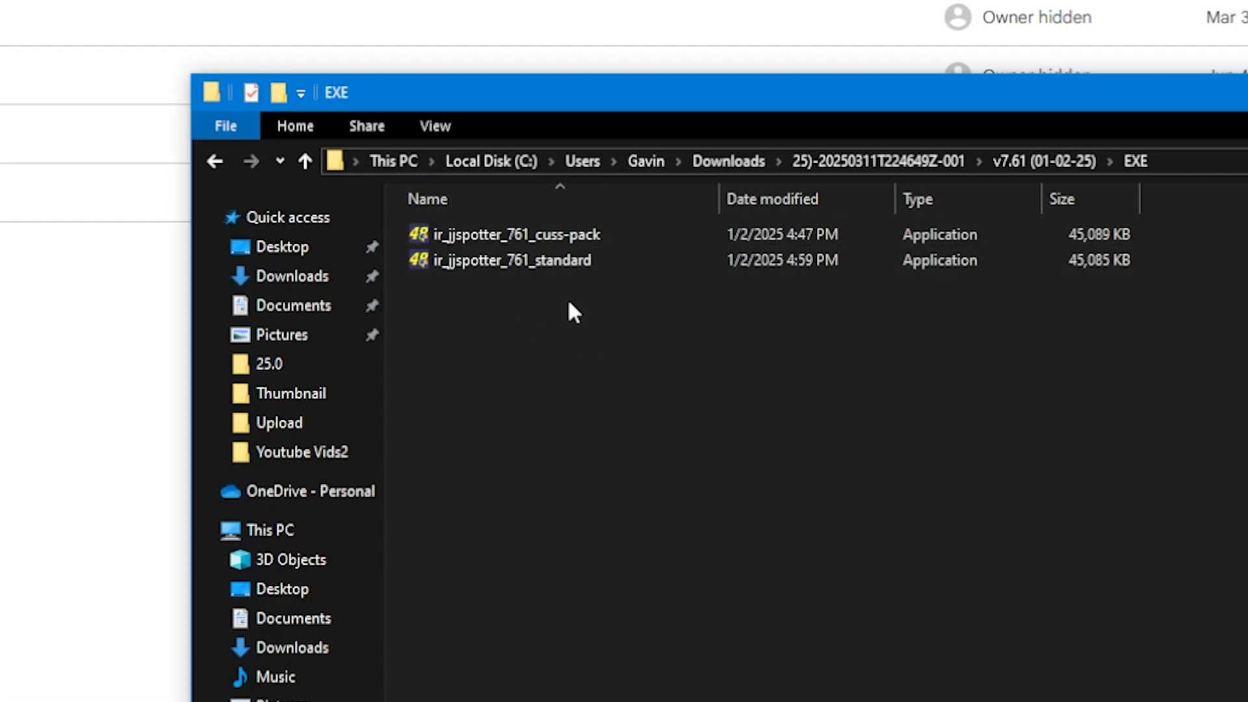
pyautogui.click(514, 260)
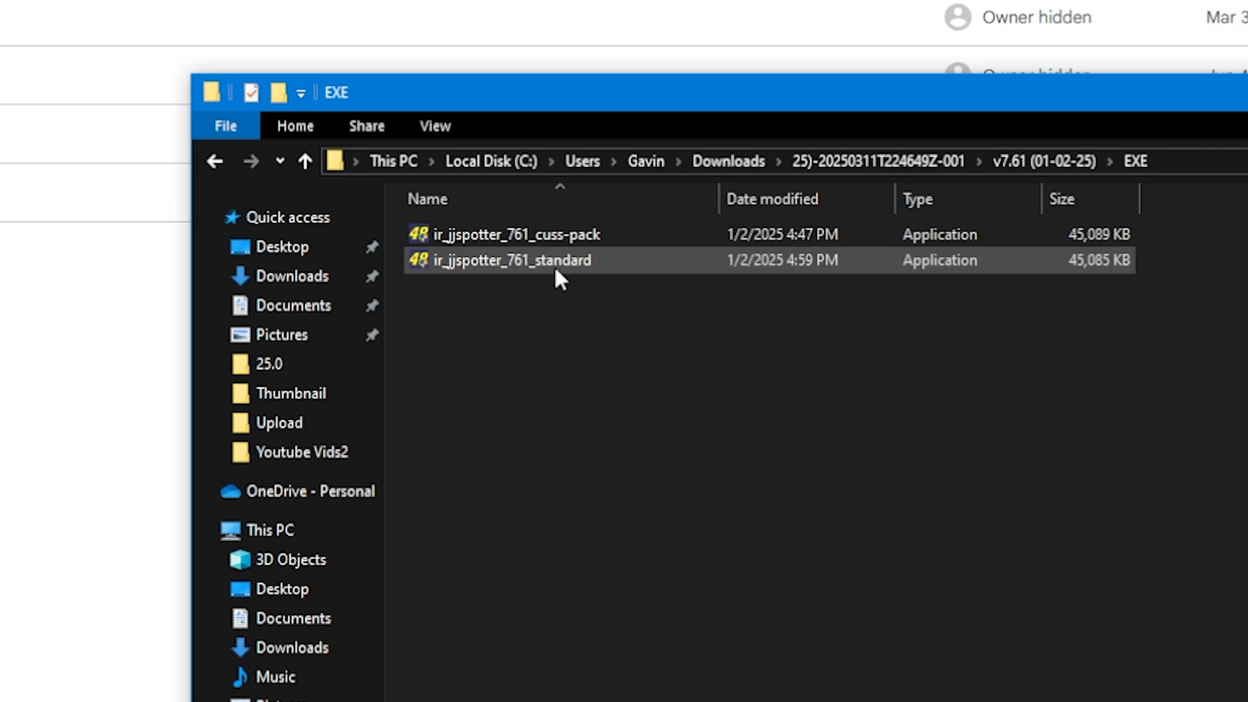
pyautogui.moveTo(613, 260)
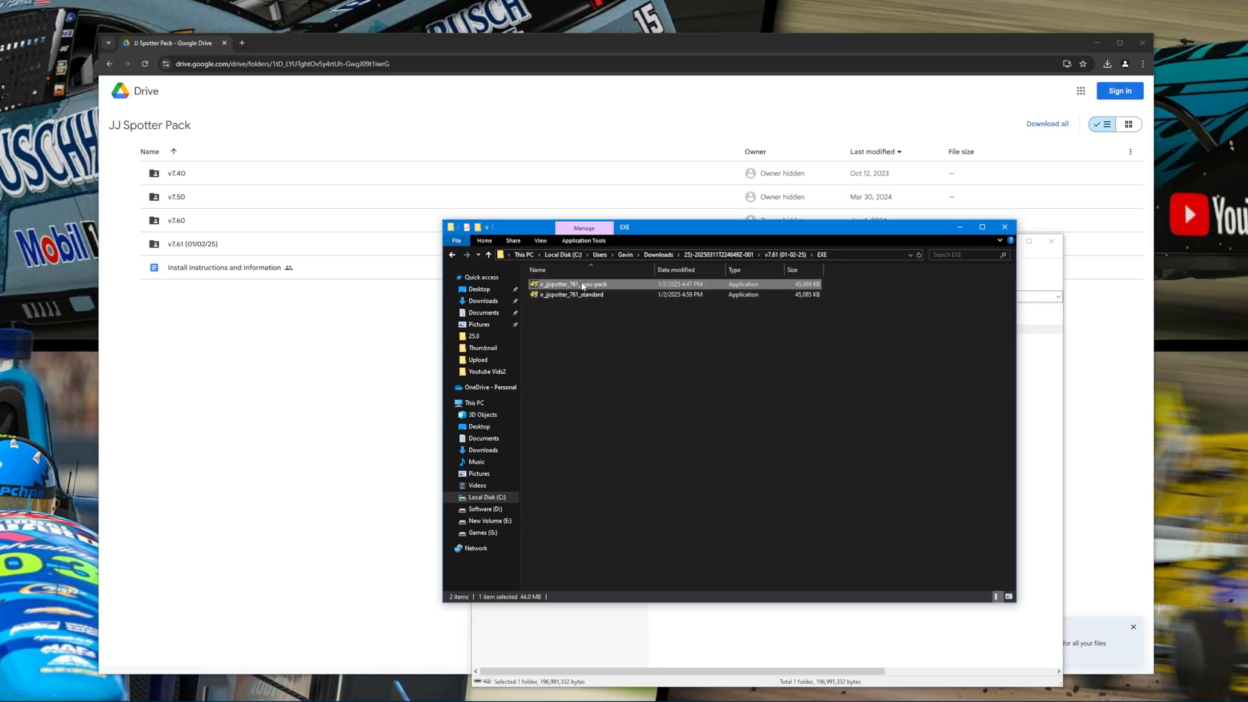
pyautogui.doubleClick(573, 284)
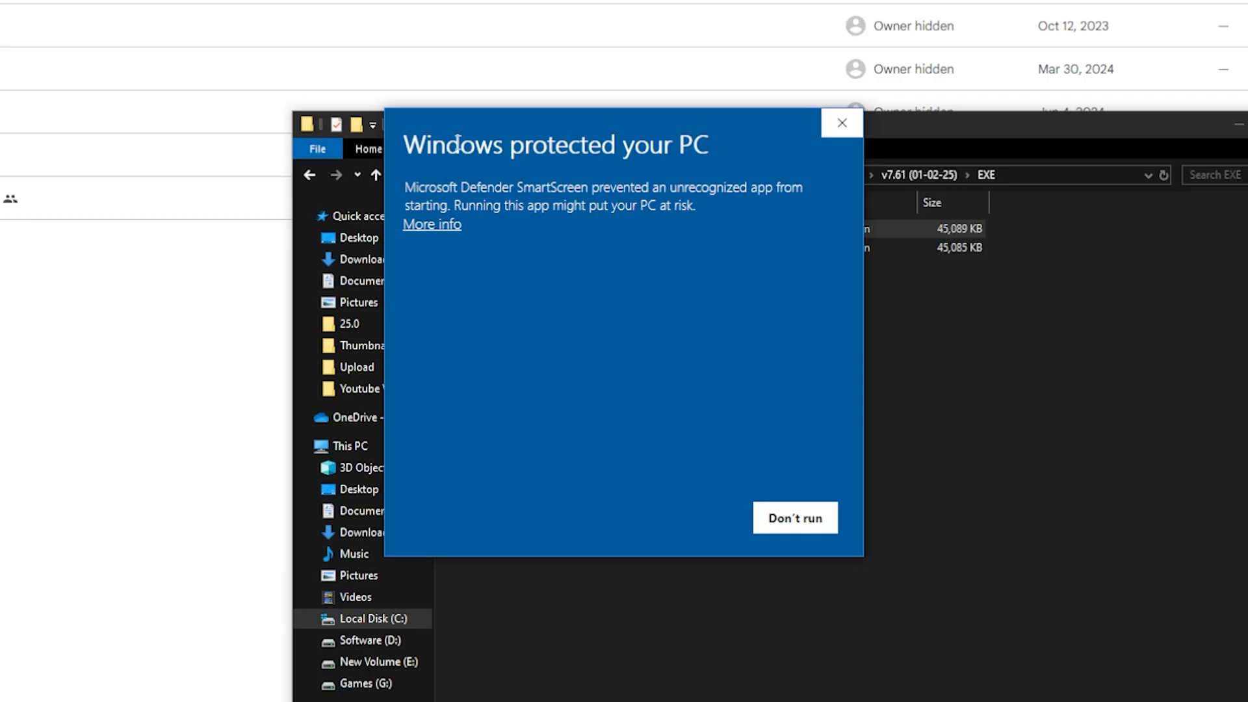
pyautogui.moveTo(467, 377)
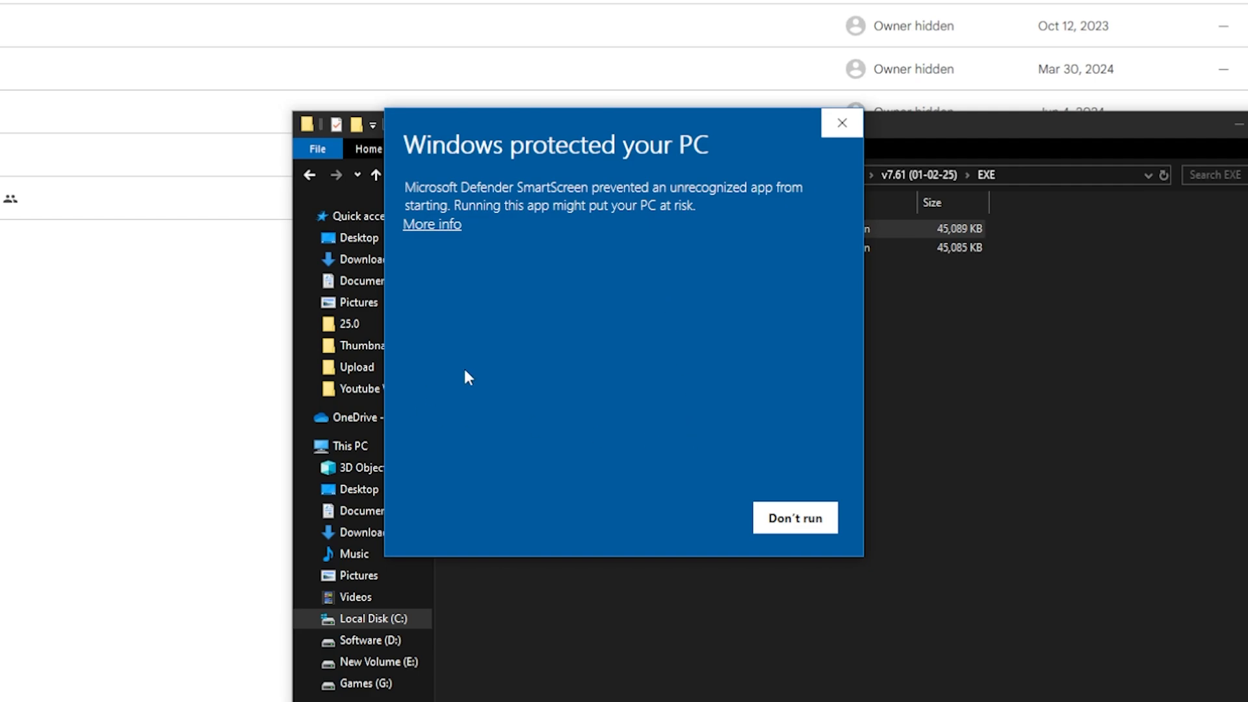
pyautogui.moveTo(526, 393)
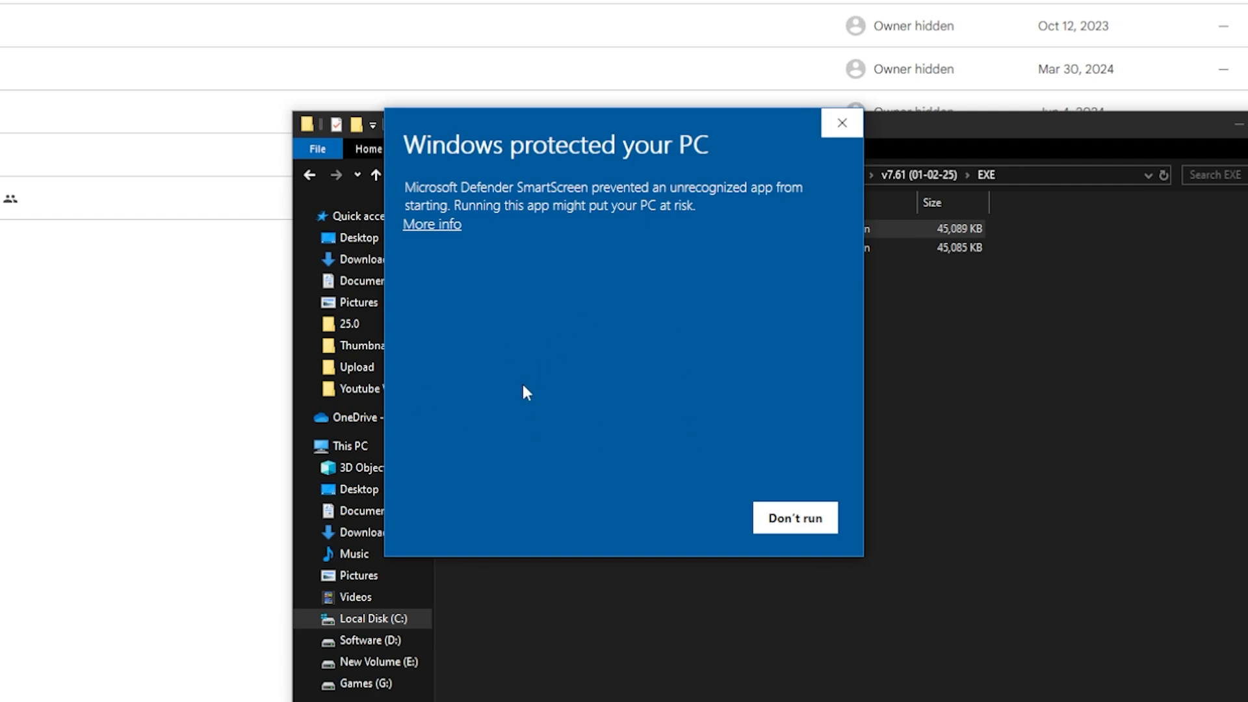
pyautogui.moveTo(556, 385)
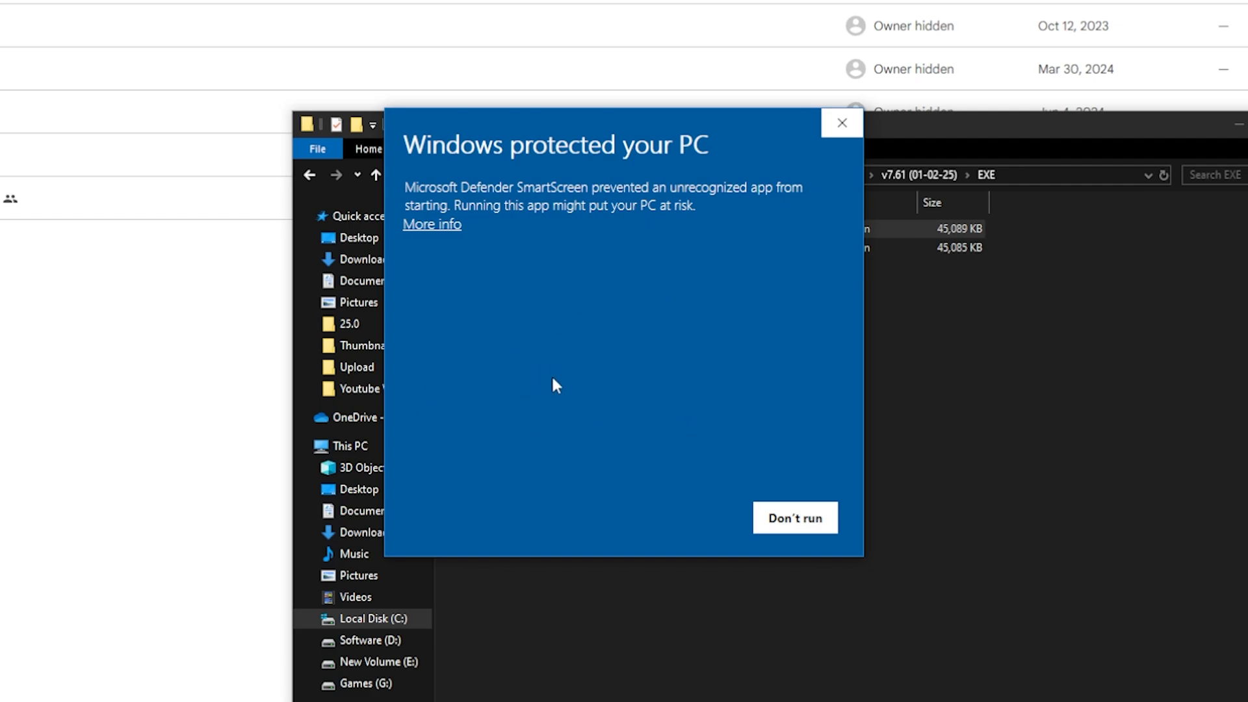
pyautogui.moveTo(465, 265)
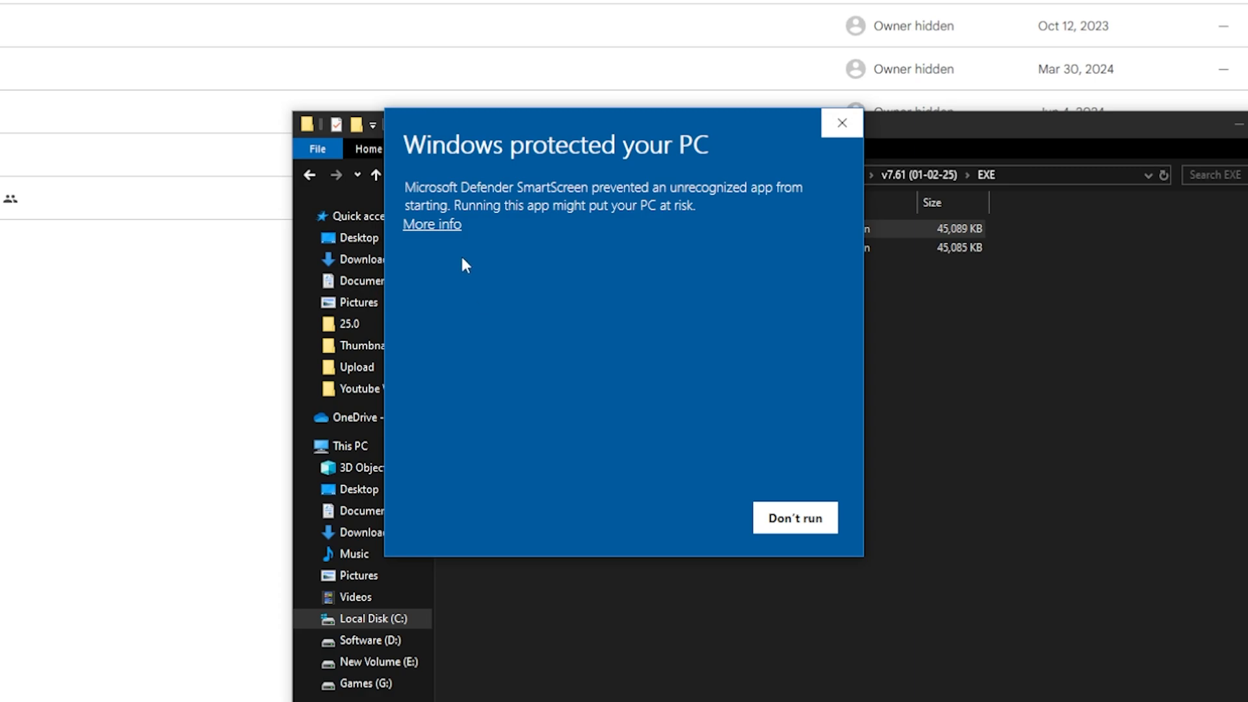
# Bypass SmartScreen with More info and Run anyway to start the cuss-pack installer.
pyautogui.click(431, 224)
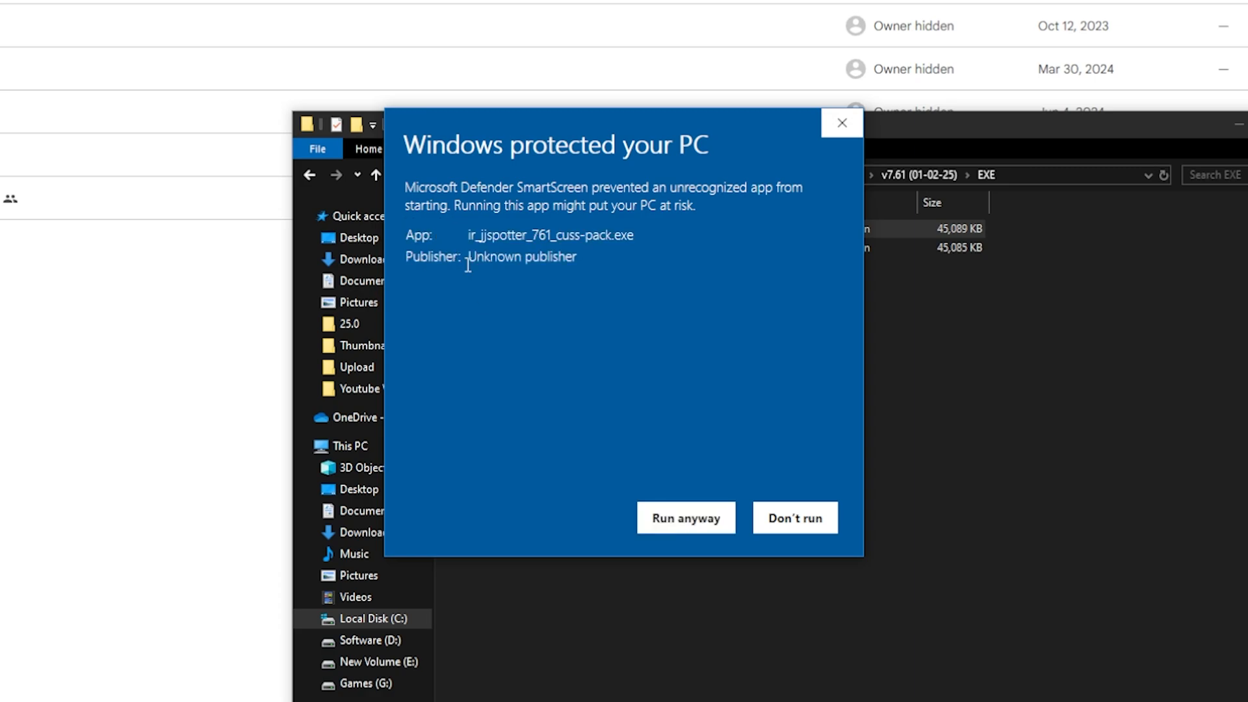
pyautogui.click(684, 517)
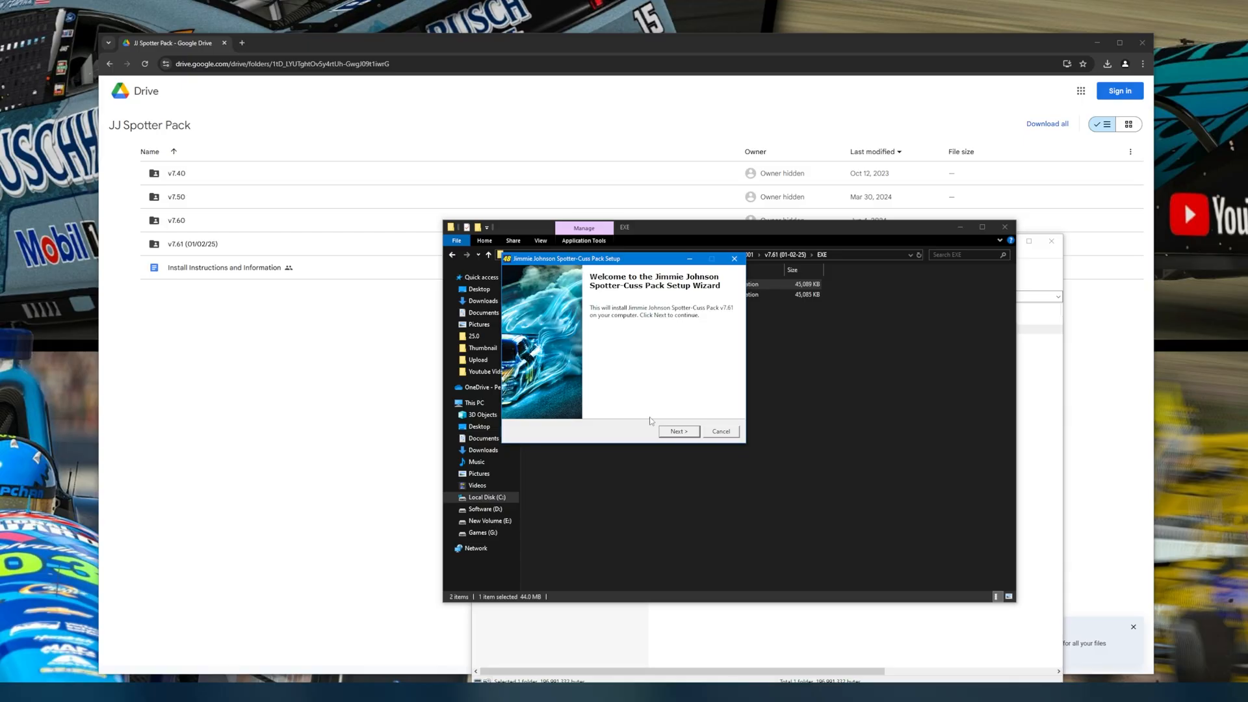
pyautogui.moveTo(690, 442)
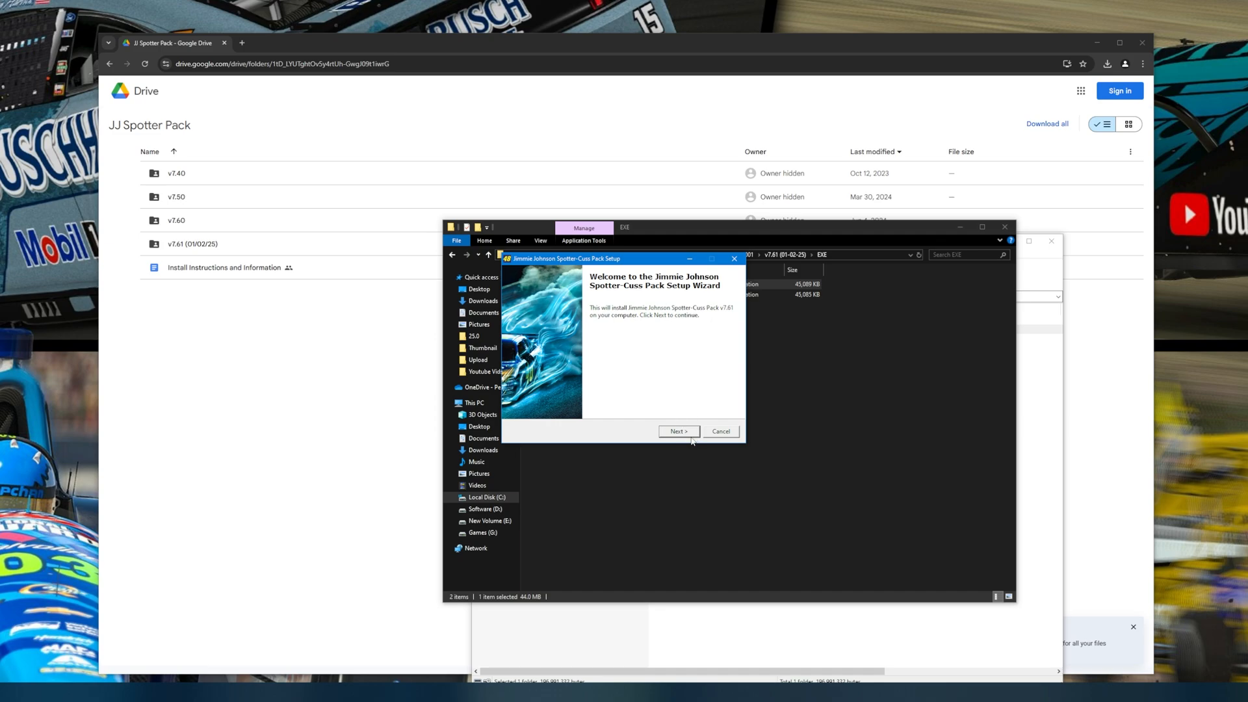
# Accept the Spotter-Cuss Pack license agreement and reach the destination folder page.
pyautogui.click(678, 430)
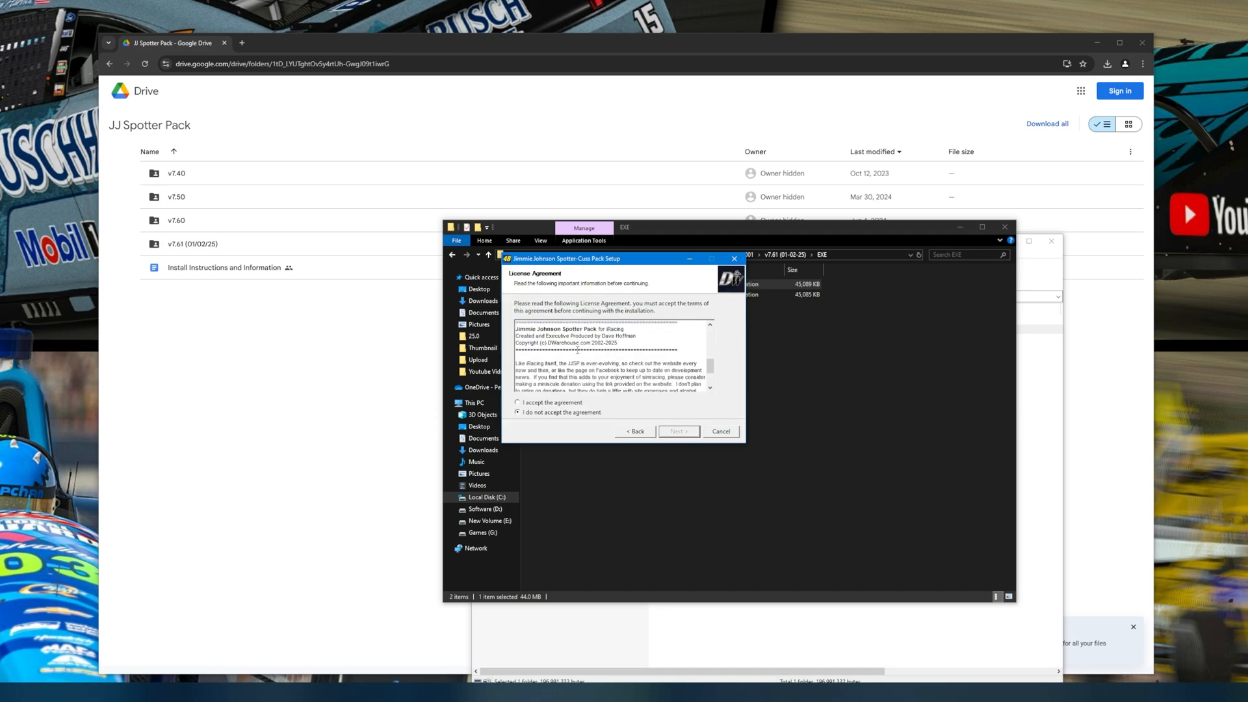
pyautogui.click(518, 403)
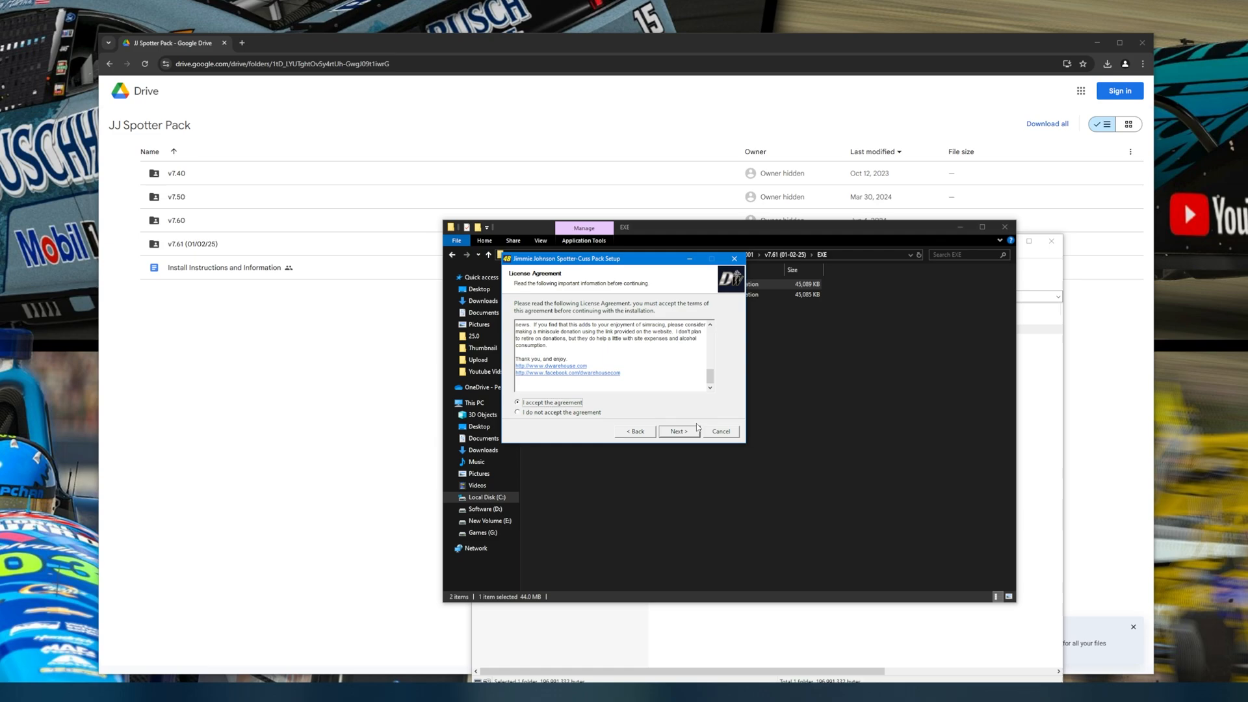
pyautogui.moveTo(517, 431)
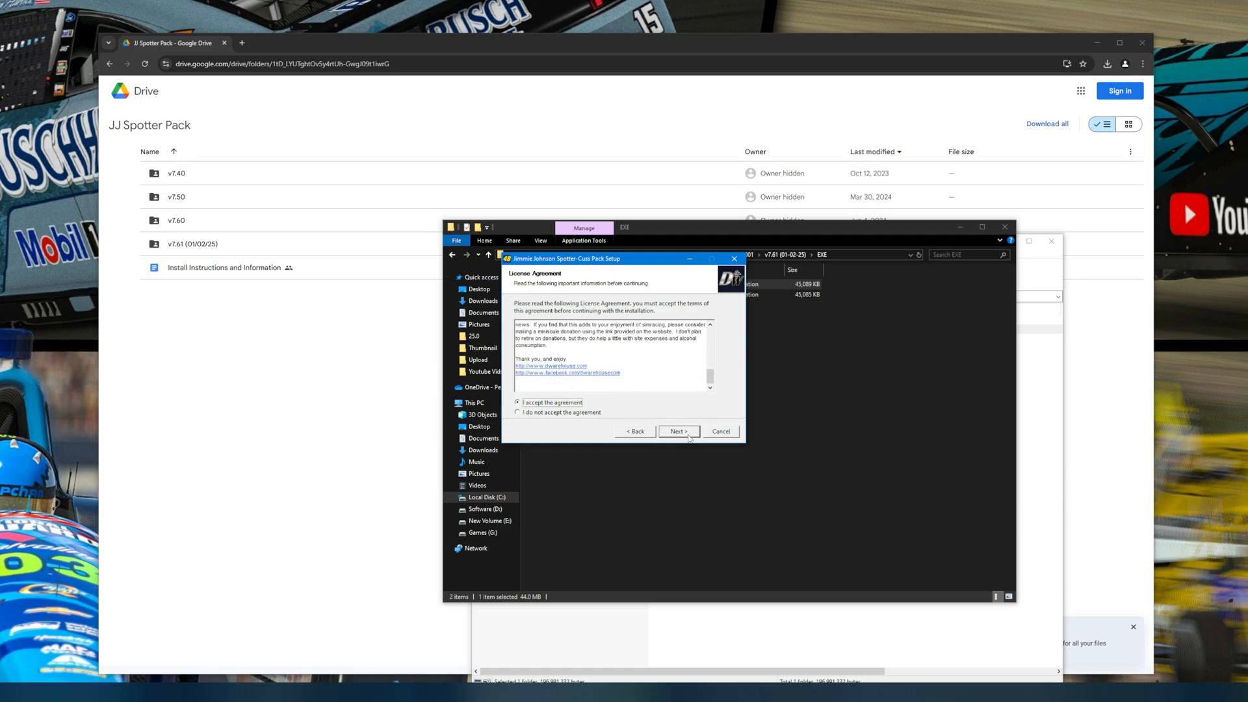
pyautogui.click(677, 430)
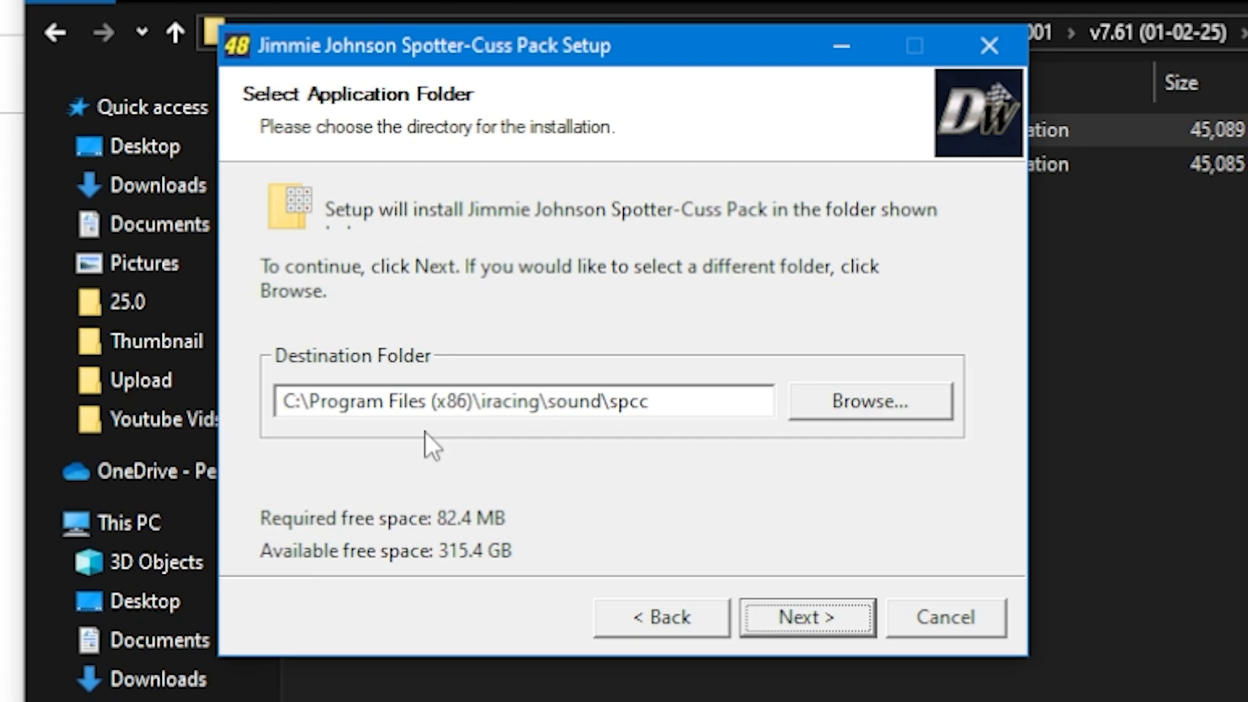
pyautogui.moveTo(399, 489)
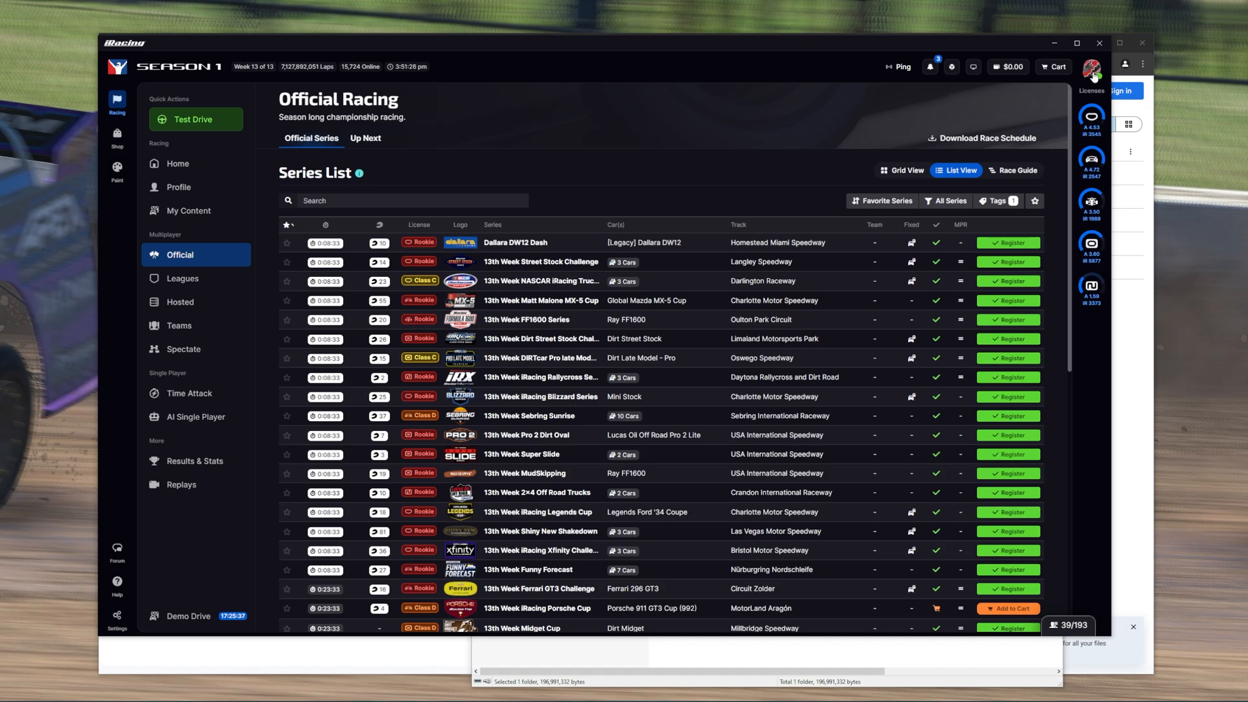
# Open iRacing's install directory G:\iRacing from the account settings About page.
pyautogui.click(1091, 67)
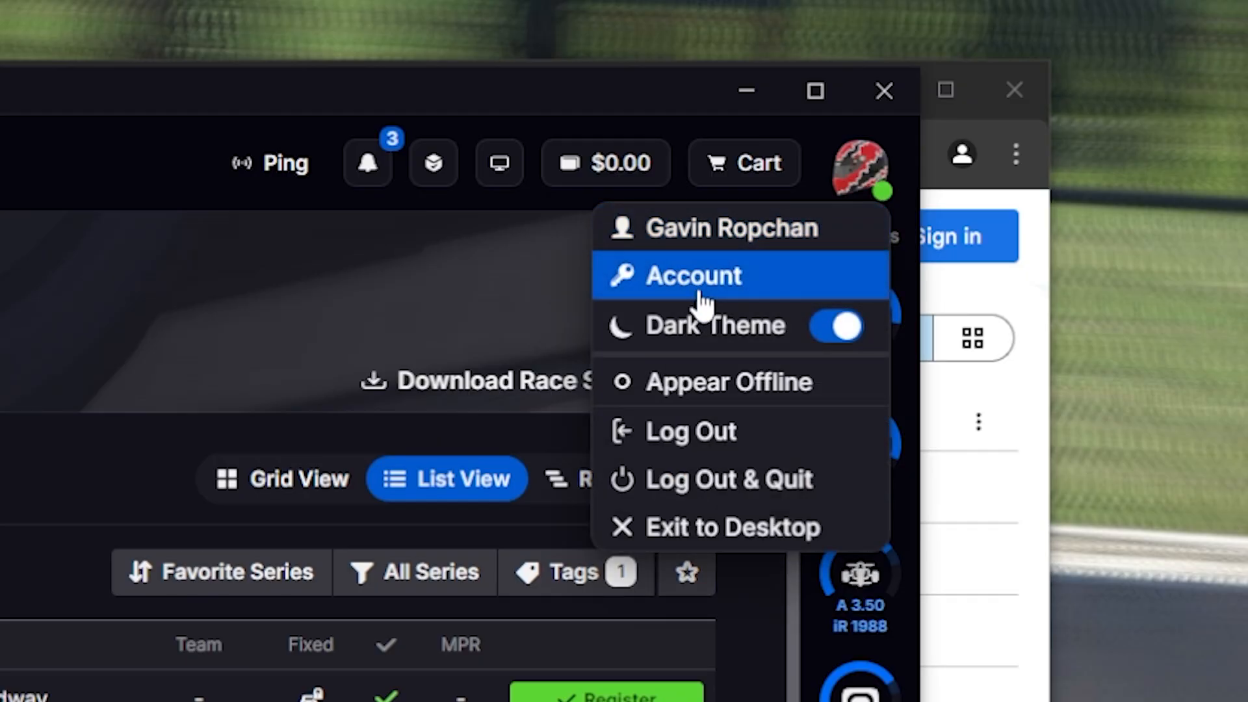
pyautogui.click(692, 275)
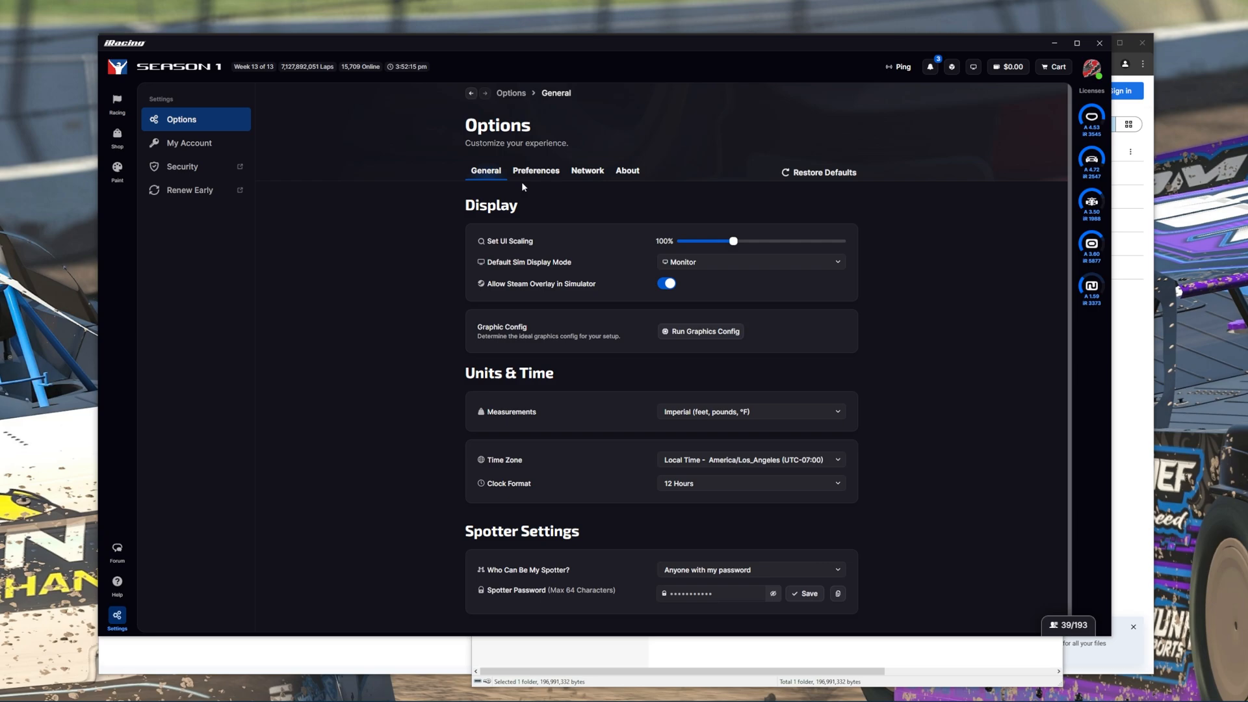
pyautogui.moveTo(628, 174)
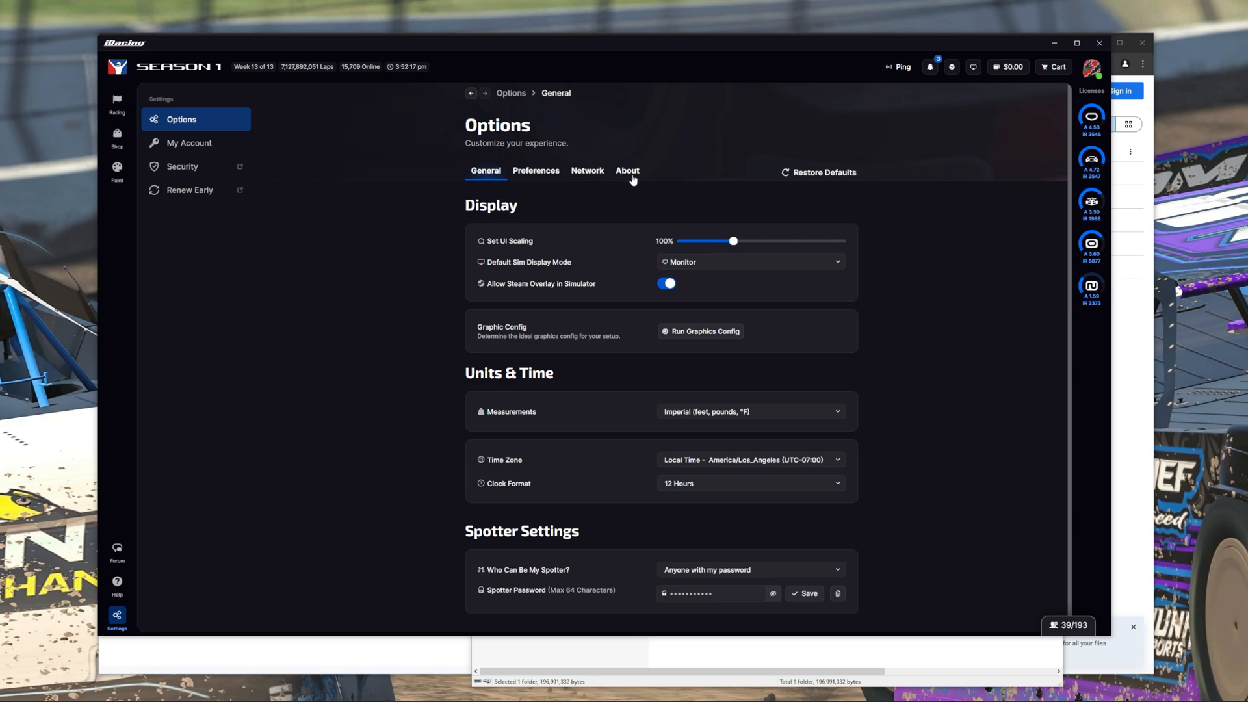
pyautogui.click(627, 170)
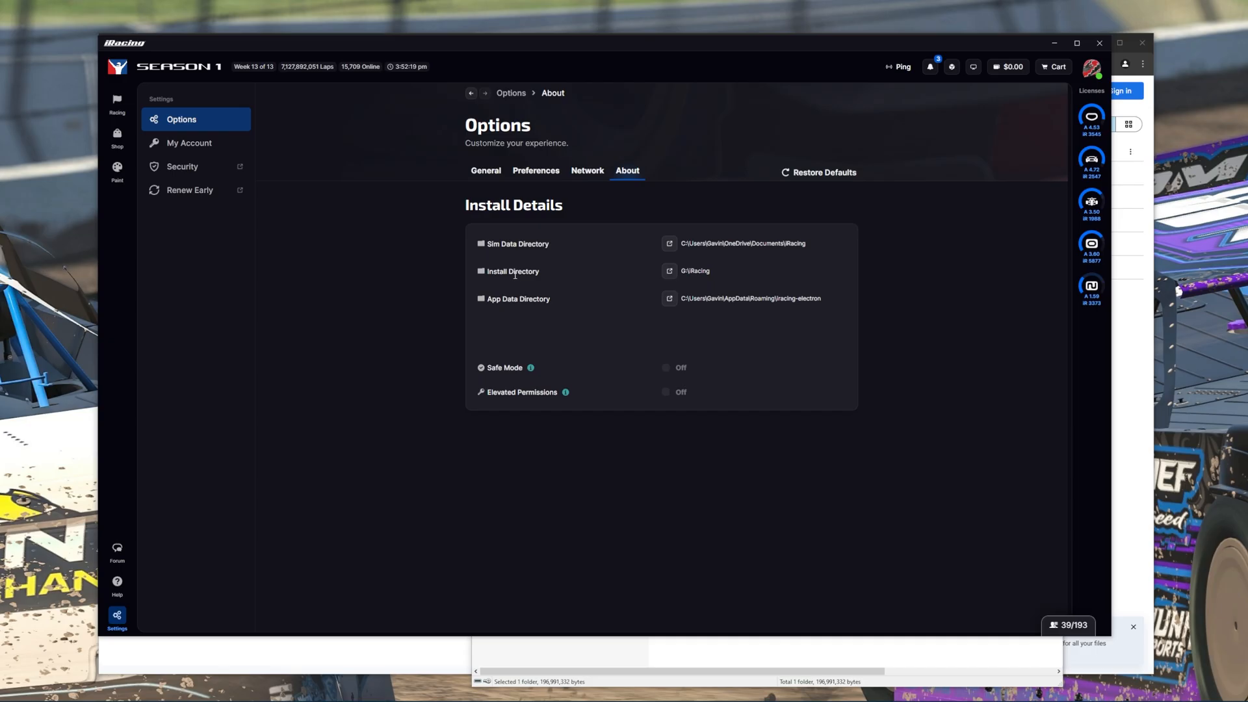
pyautogui.moveTo(605, 273)
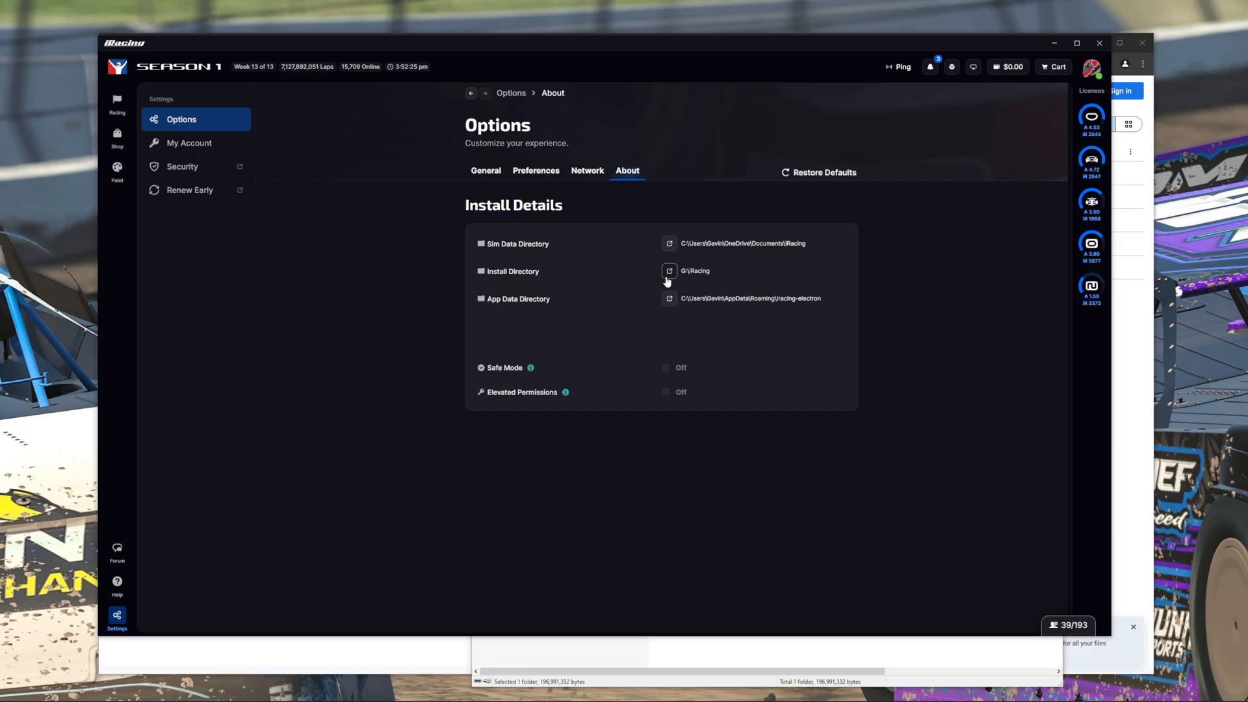
pyautogui.click(670, 270)
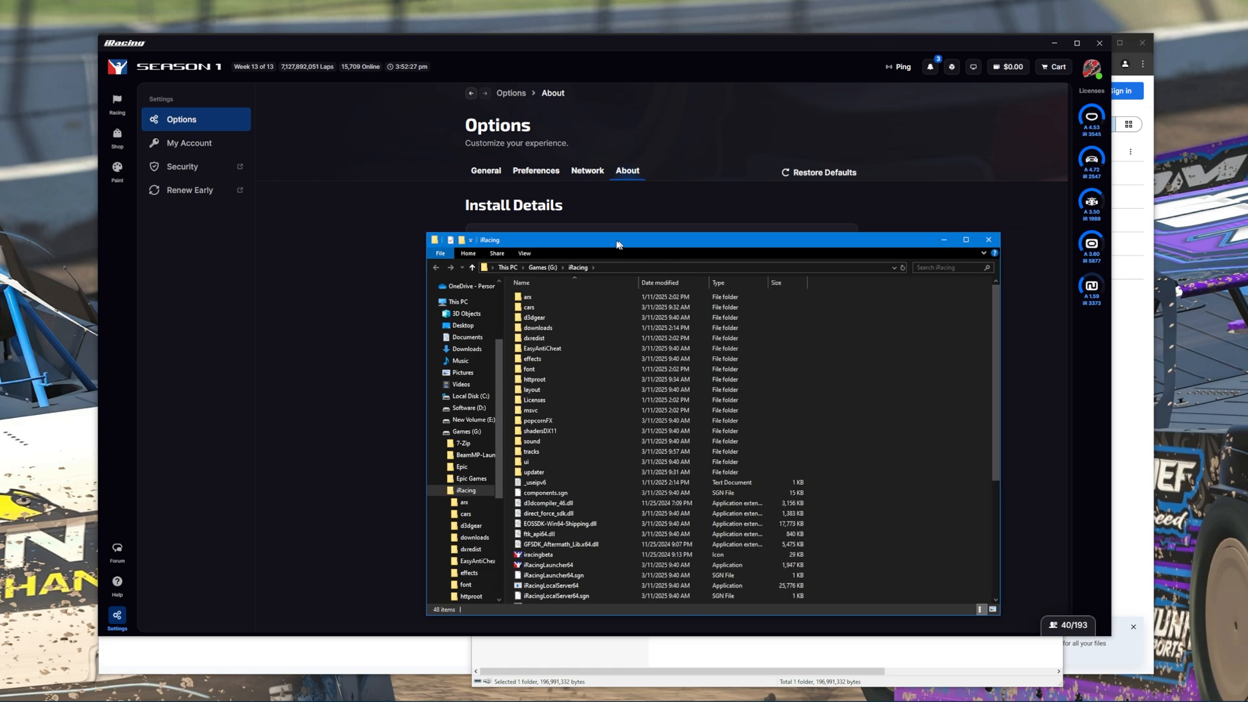
# Enter G:\iRacing\sound in File Explorer and select the spcc folder.
pyautogui.click(965, 240)
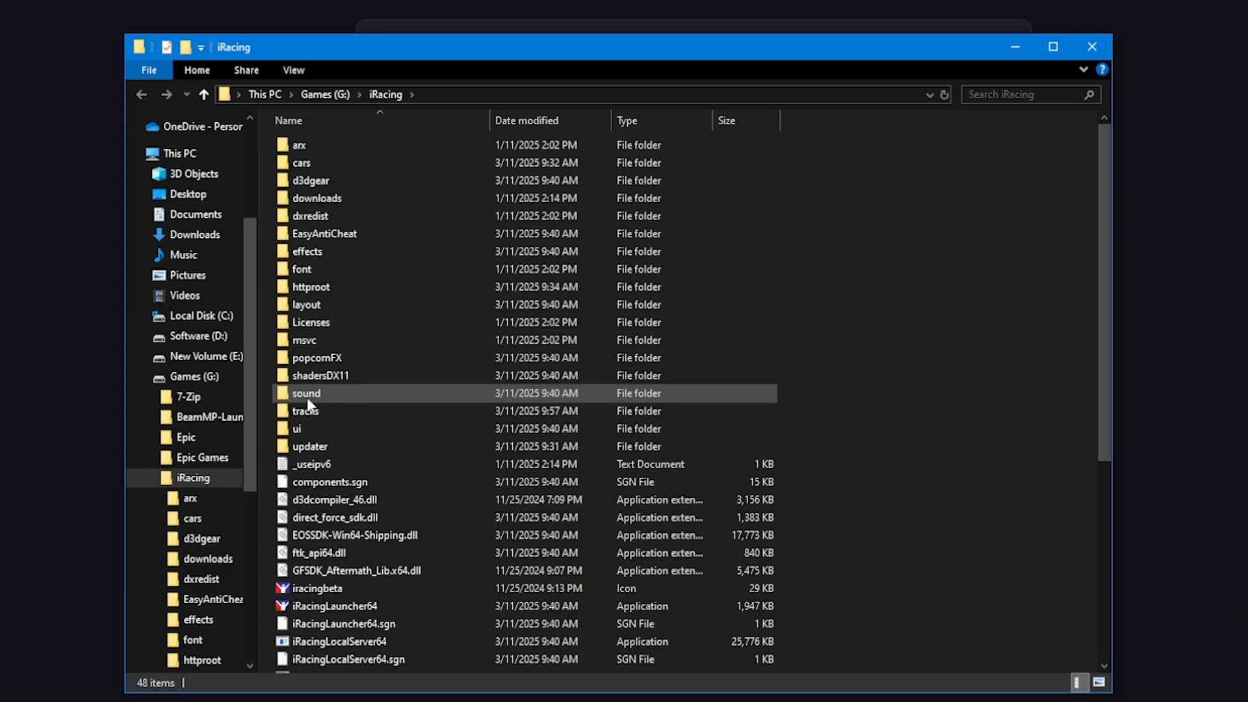
pyautogui.doubleClick(305, 392)
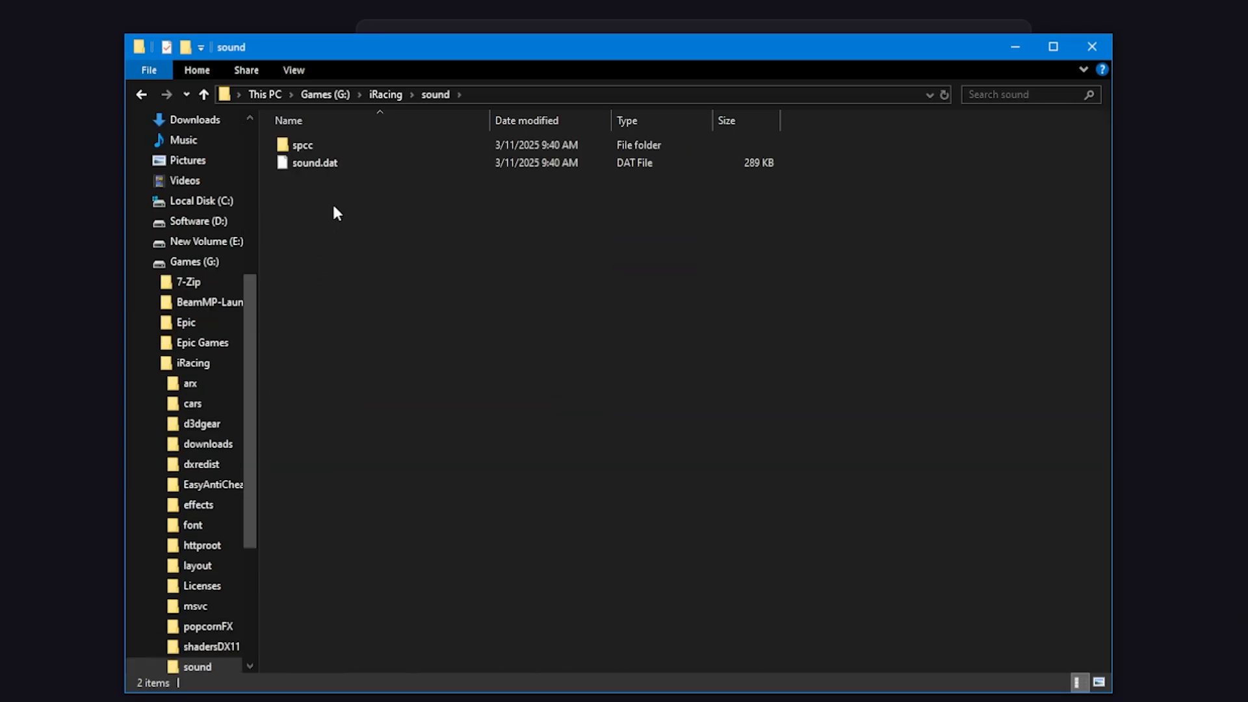
pyautogui.click(301, 145)
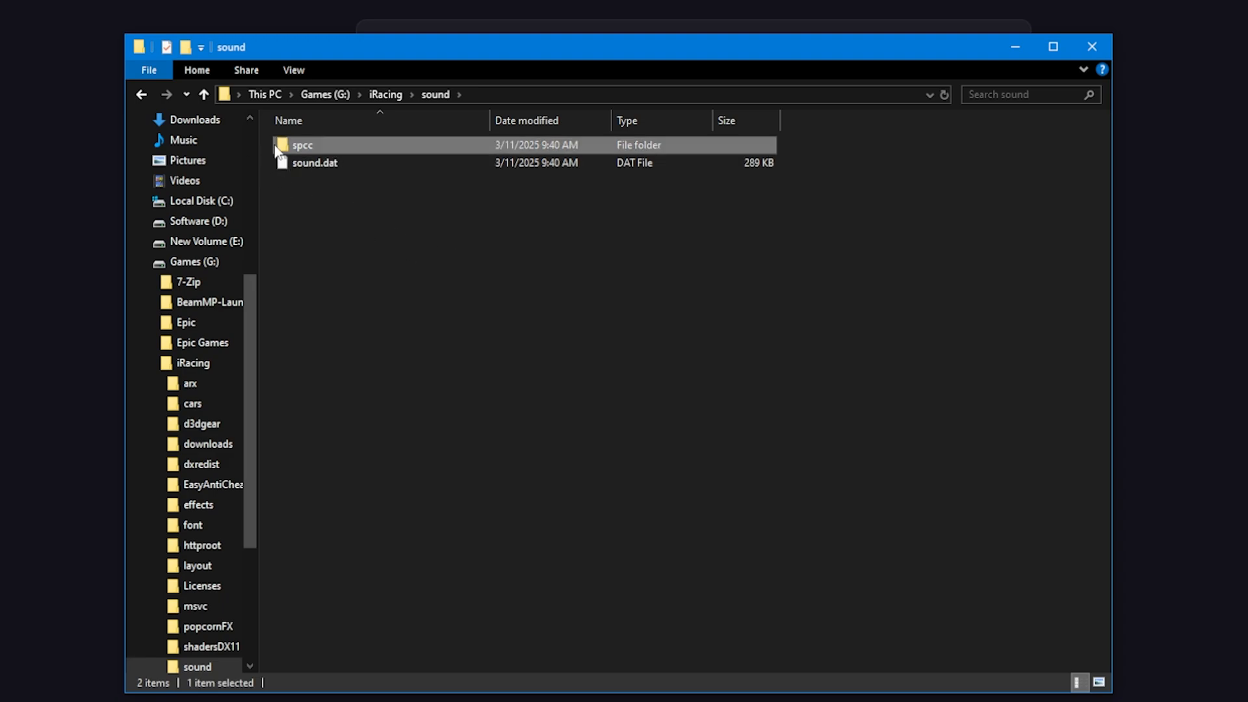
pyautogui.moveTo(322, 155)
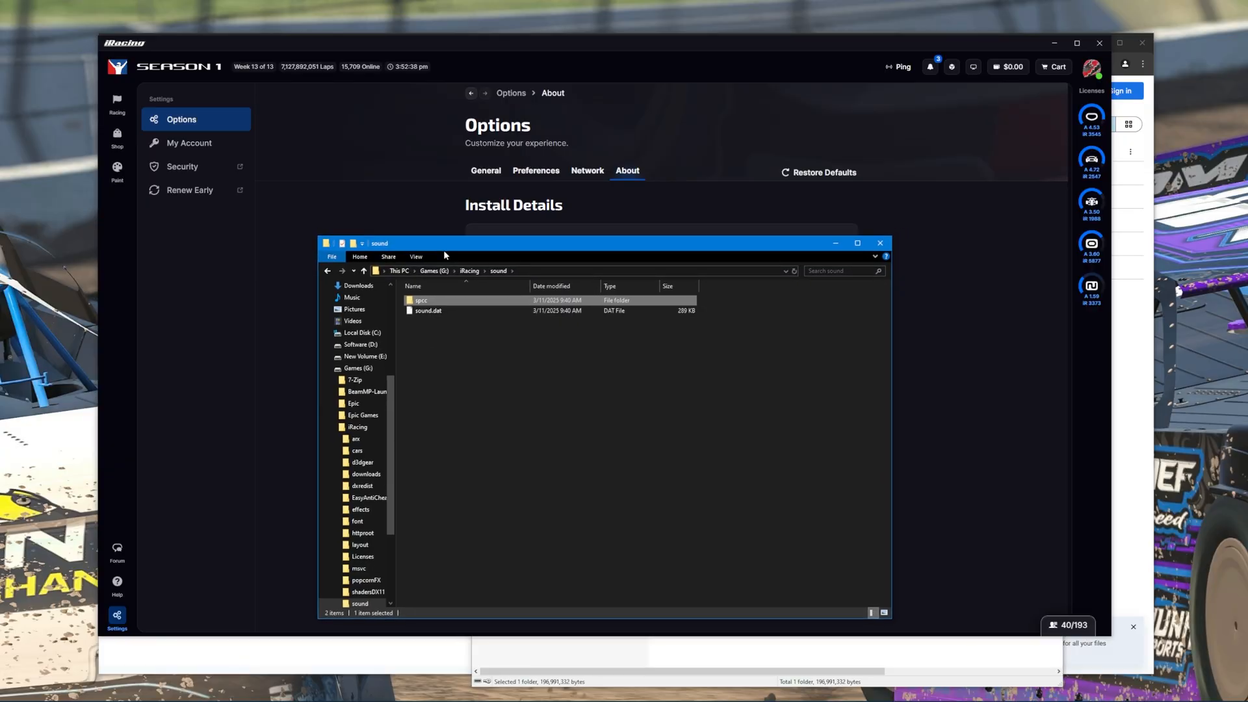
pyautogui.moveTo(450, 304)
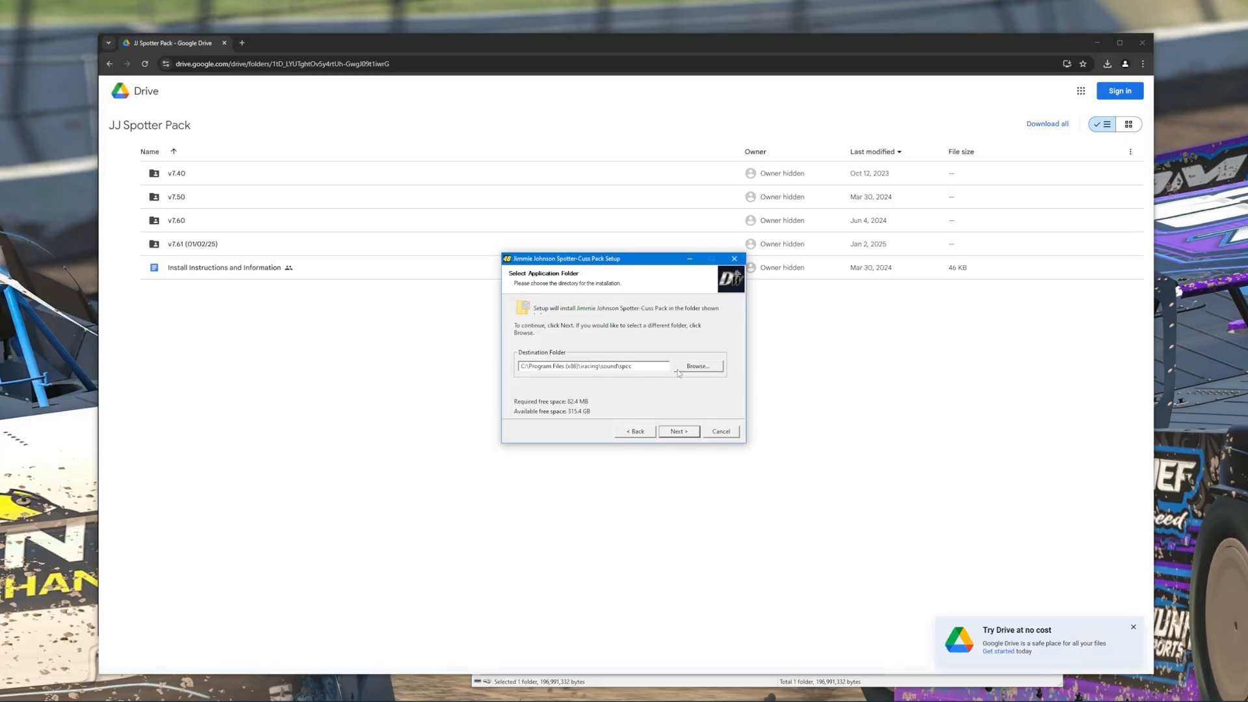
# Browse to G:\iRacing\sound\spcc on Games (G:) as the installer's destination.
pyautogui.click(698, 365)
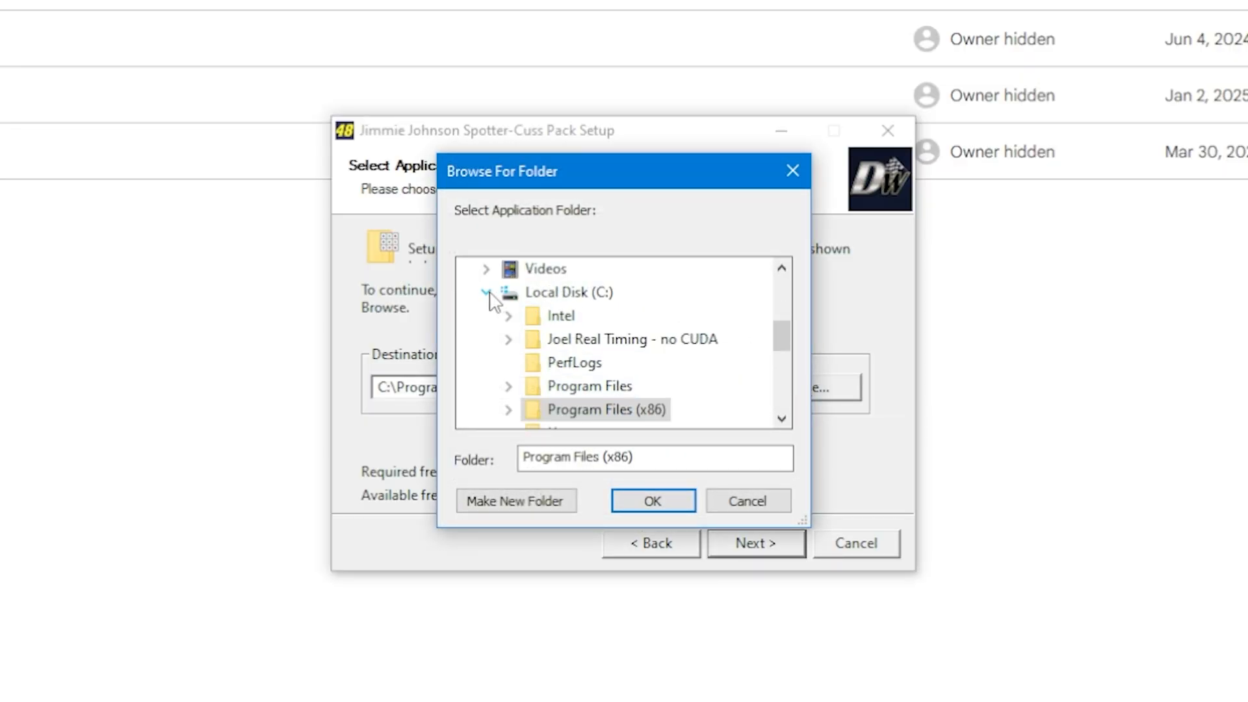
pyautogui.click(485, 291)
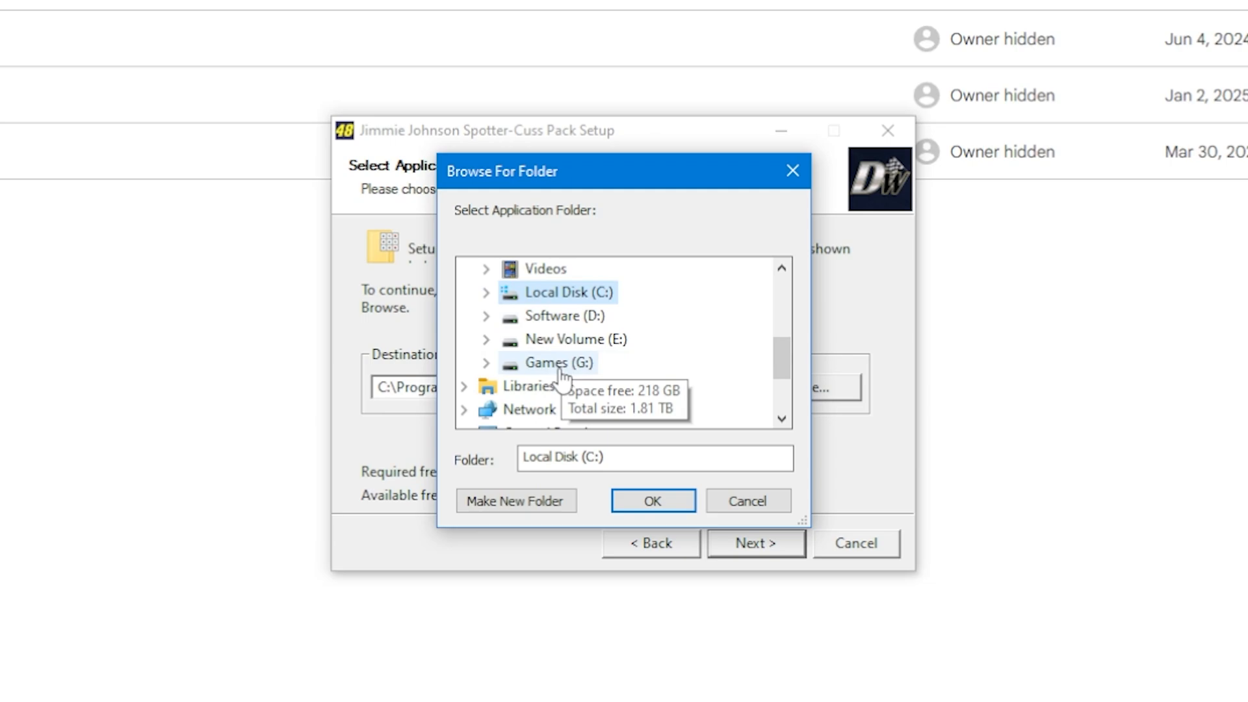
pyautogui.click(486, 362)
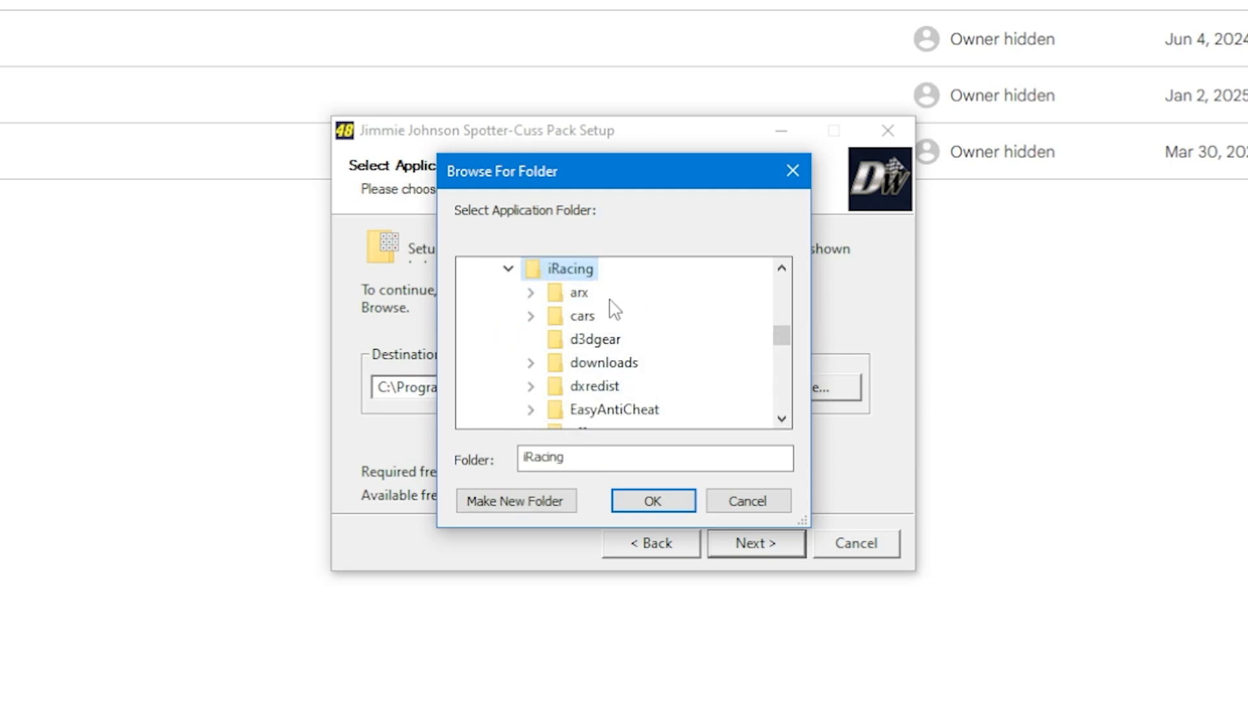
pyautogui.scroll(-3)
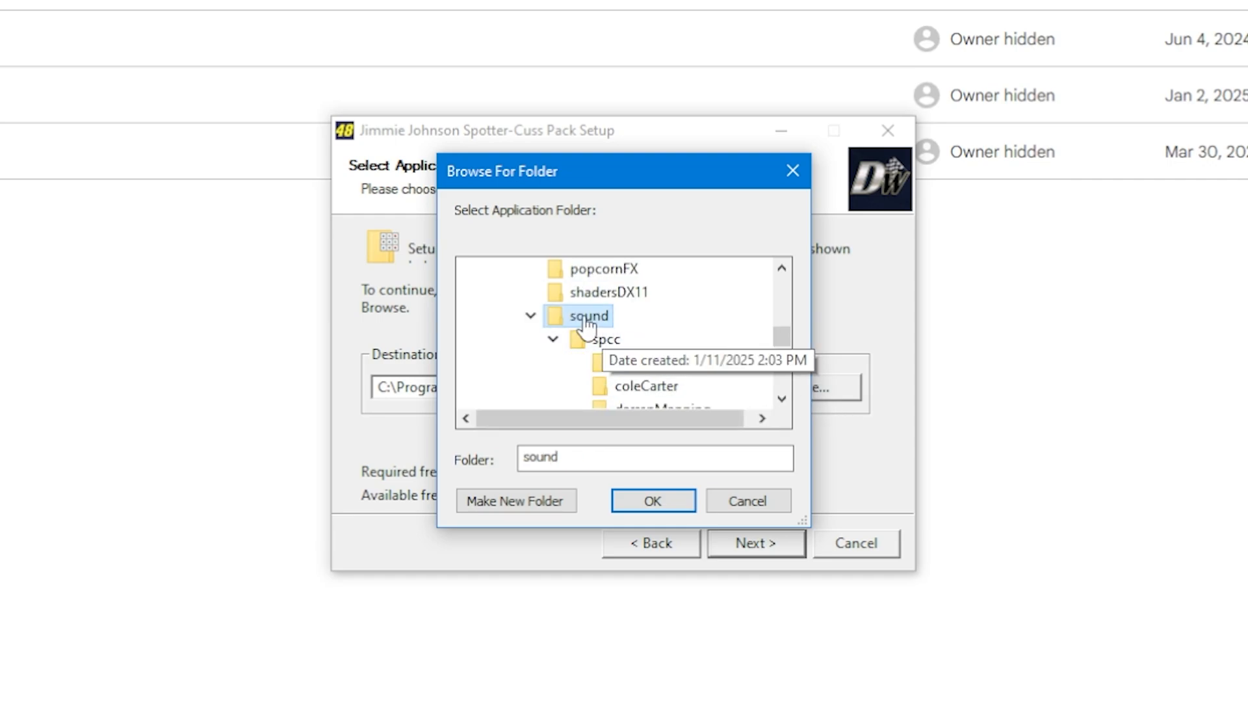
pyautogui.click(605, 339)
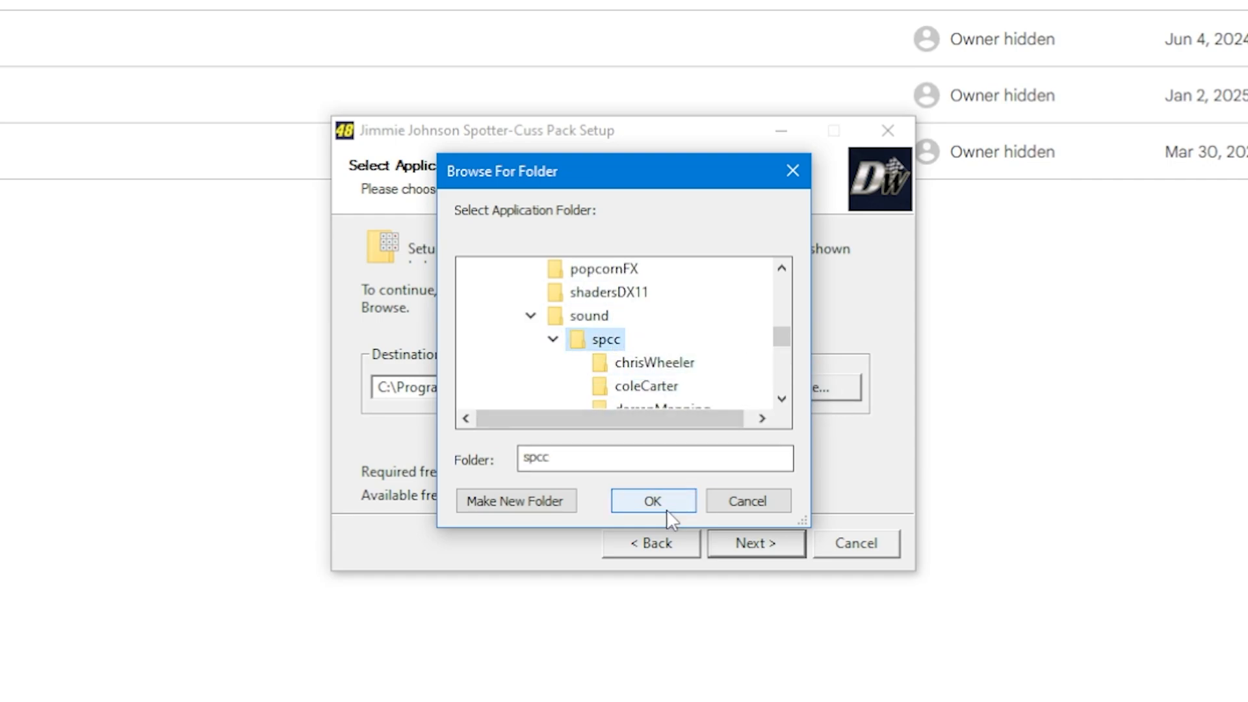
pyautogui.click(653, 501)
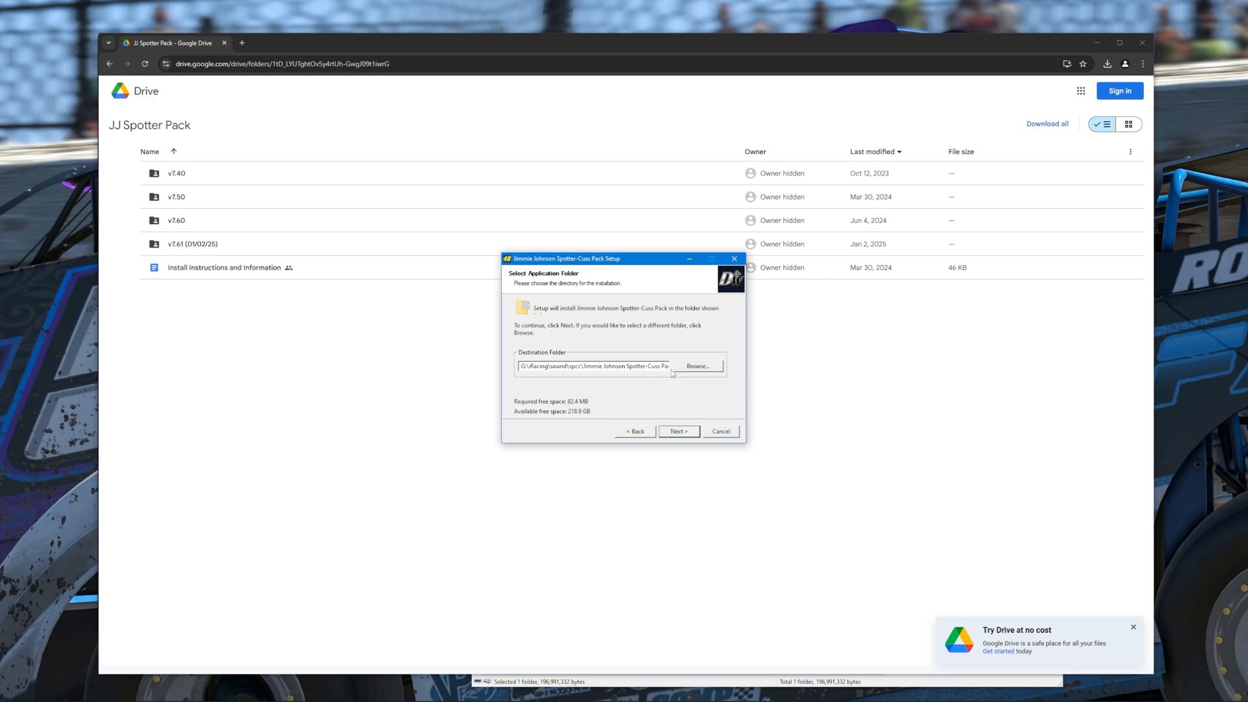
pyautogui.moveTo(683, 442)
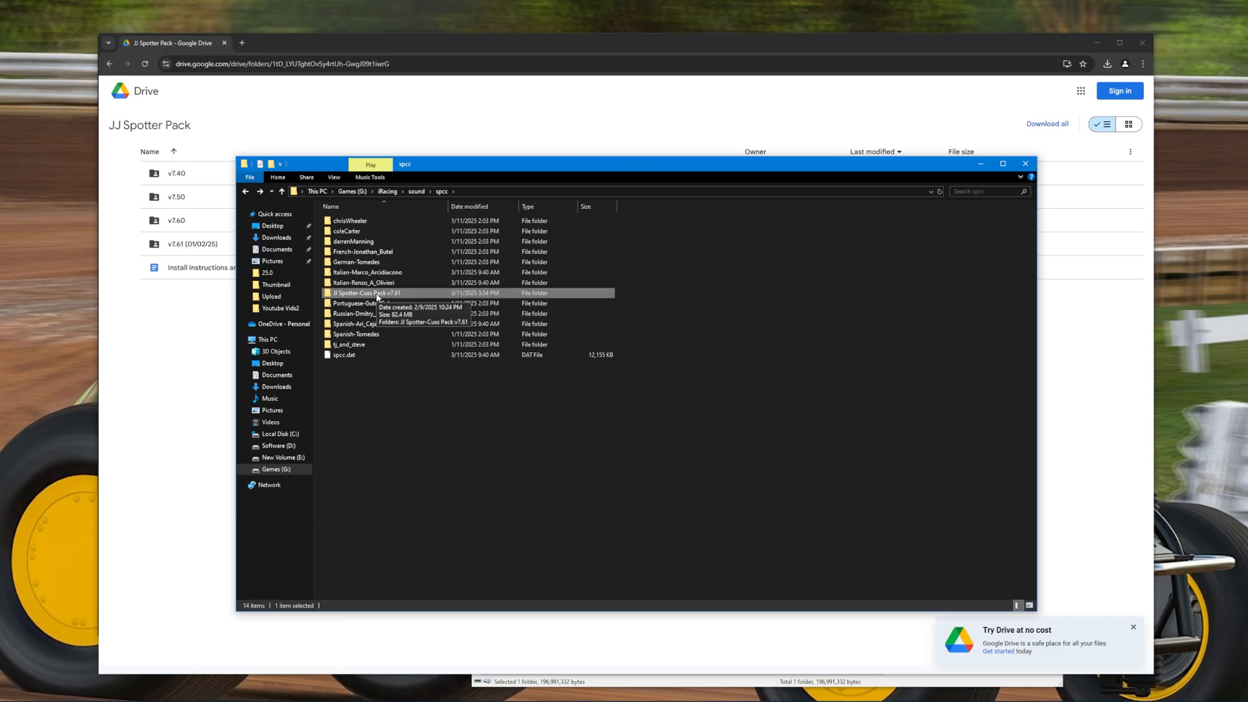
# Open spcc's JJ Spotter-Cuss Pack v7.61 nested folder and select all its audio files.
pyautogui.doubleClick(359, 293)
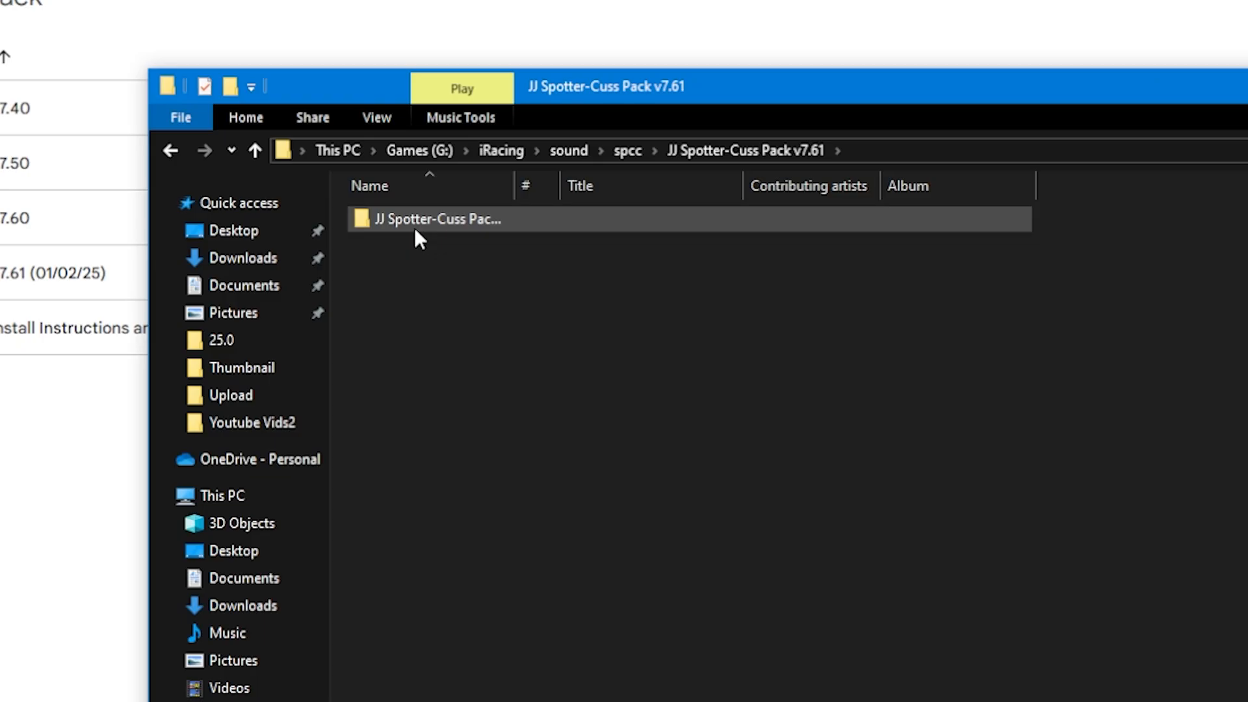
pyautogui.moveTo(410, 234)
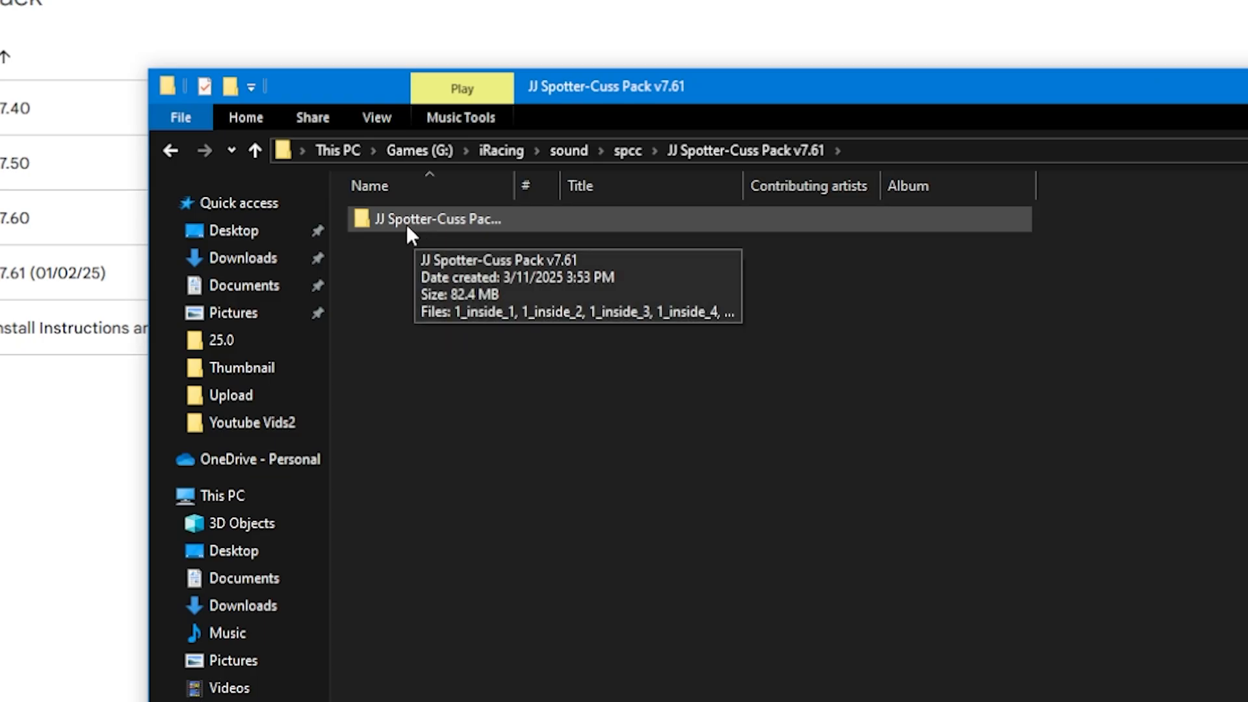
pyautogui.moveTo(436, 229)
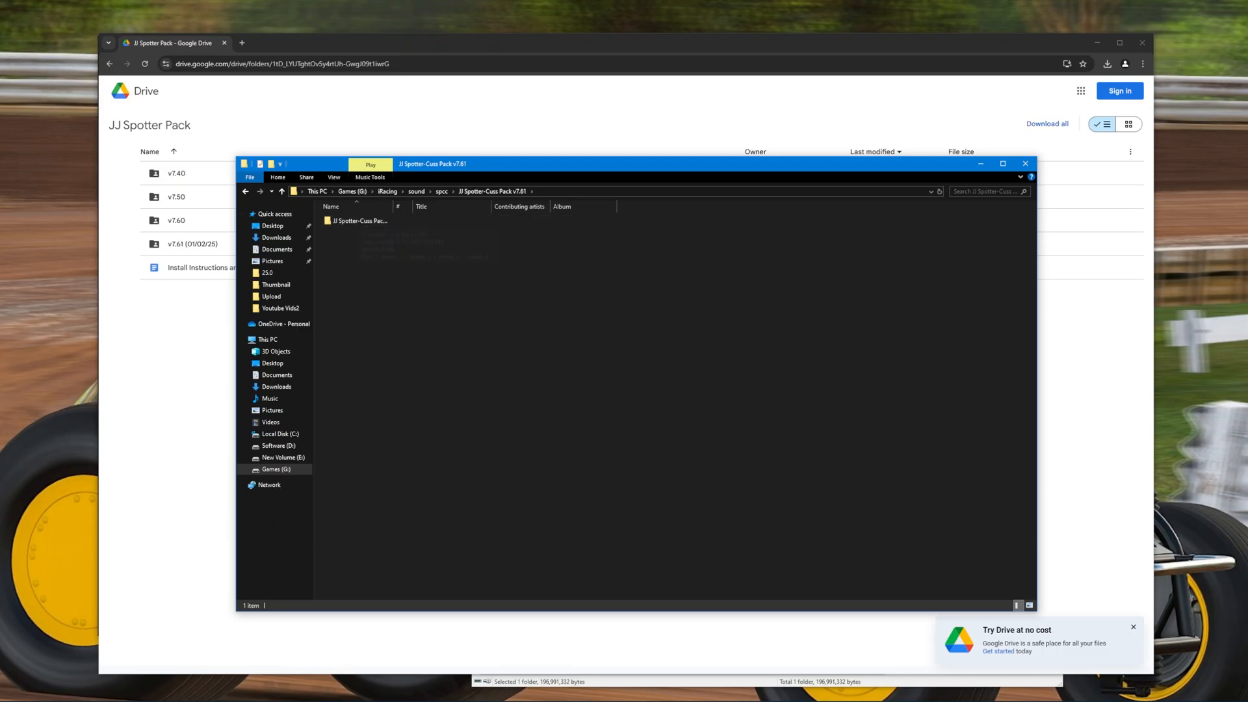
pyautogui.click(358, 220)
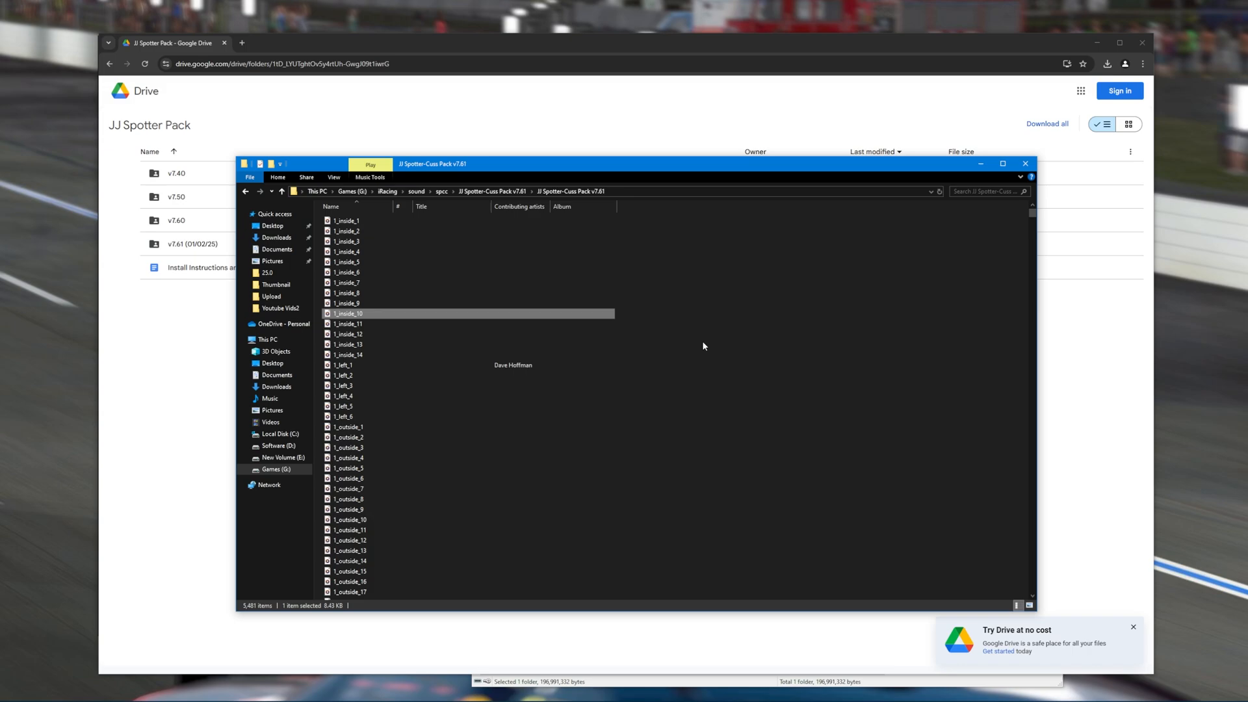
pyautogui.moveTo(662, 334)
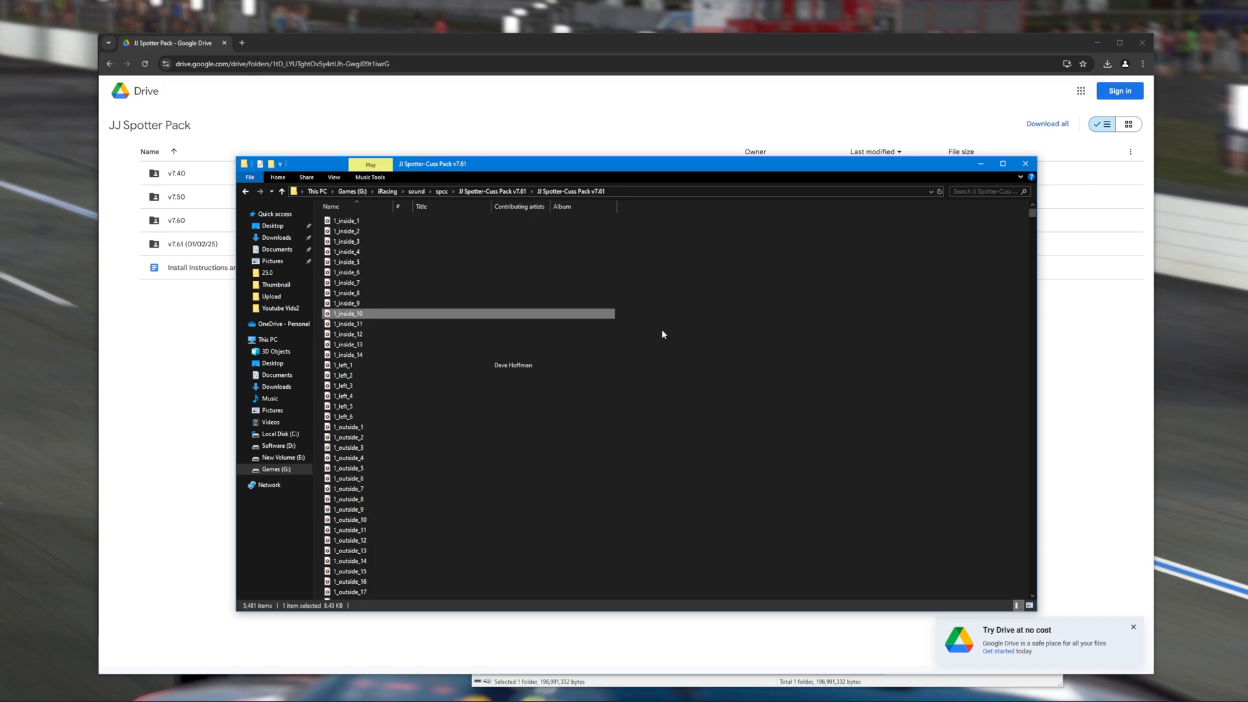
pyautogui.press('ctrl+a')
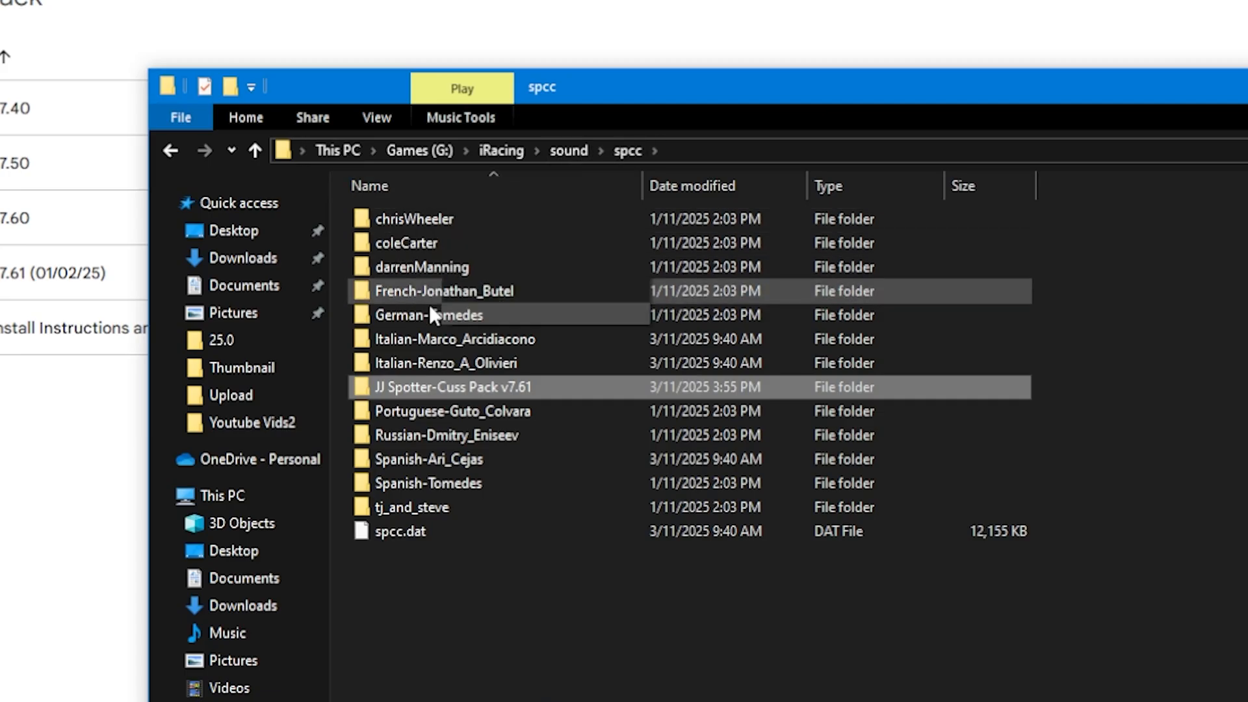
# Open JJ Spotter-Cuss Pack v7.61 in spcc and browse its 5,481 spotter sound files.
pyautogui.doubleClick(471, 386)
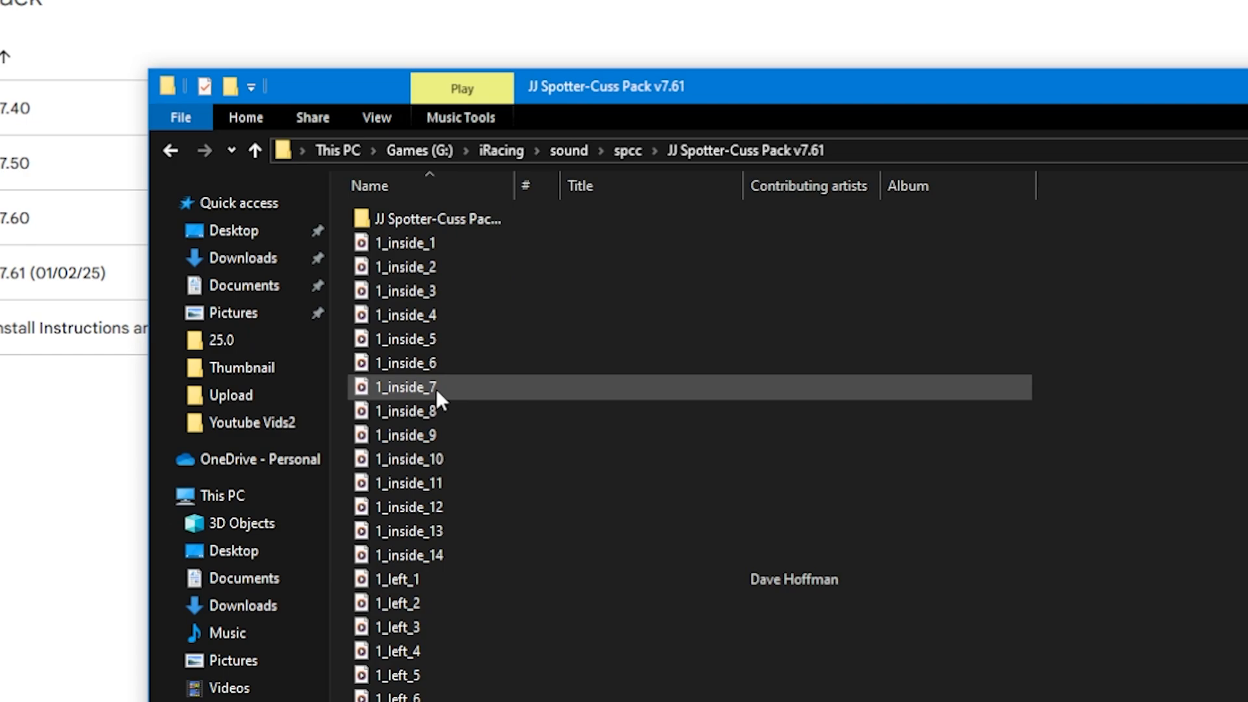
pyautogui.scroll(-3)
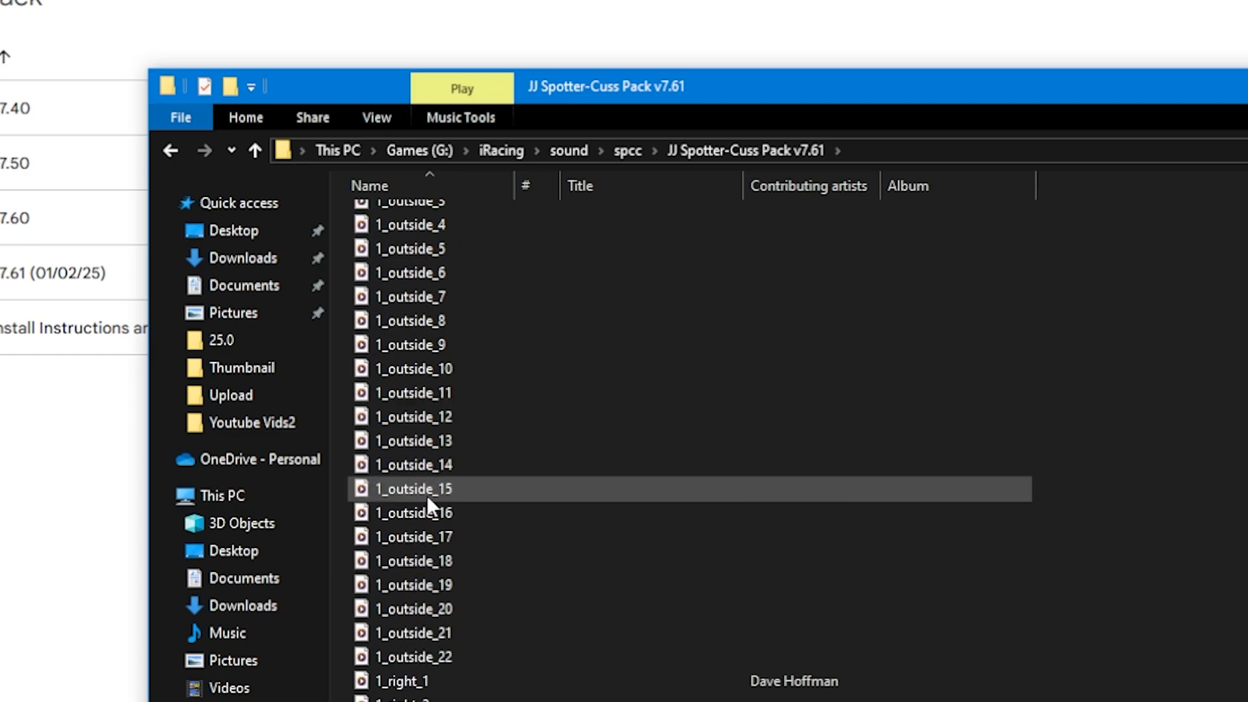
pyautogui.scroll(3)
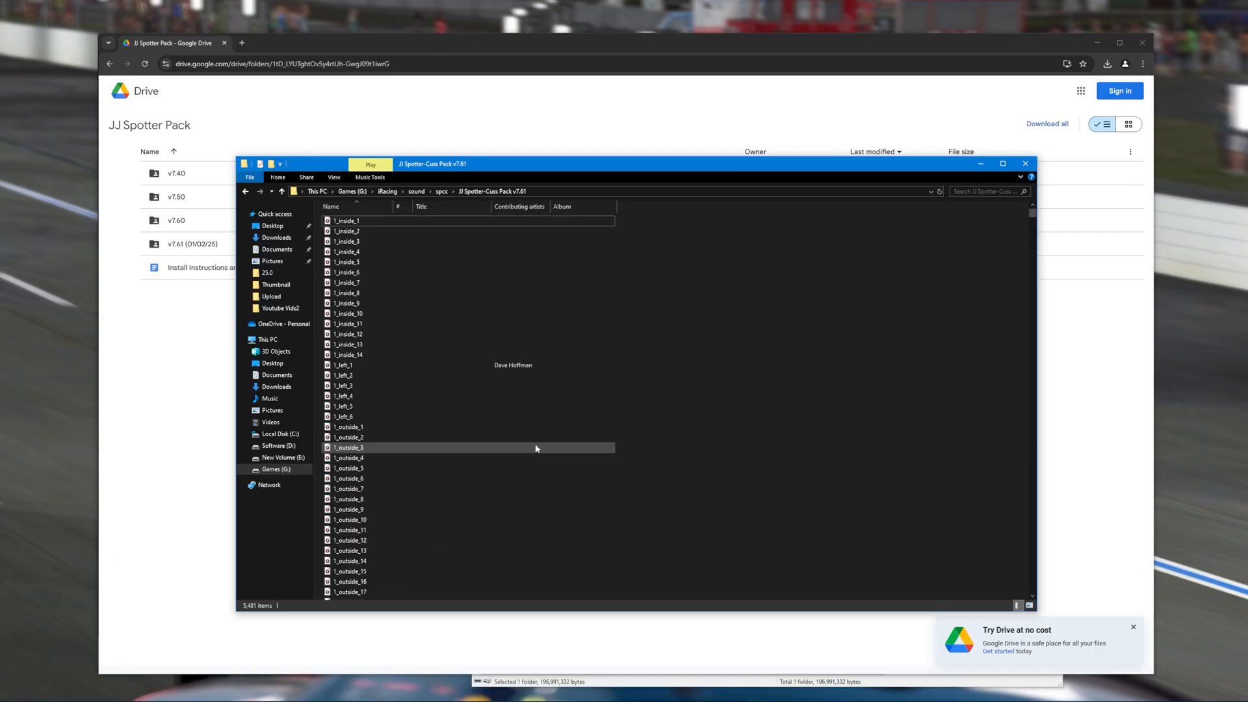
pyautogui.scroll(-3)
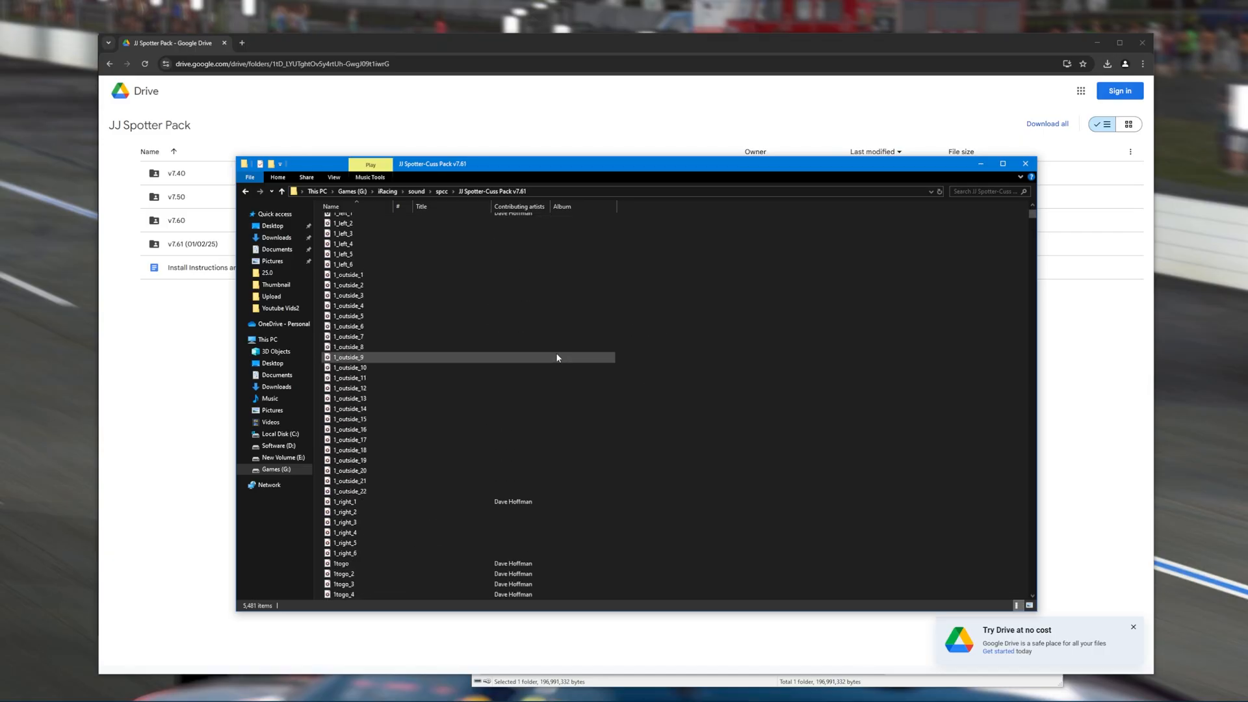
pyautogui.scroll(3)
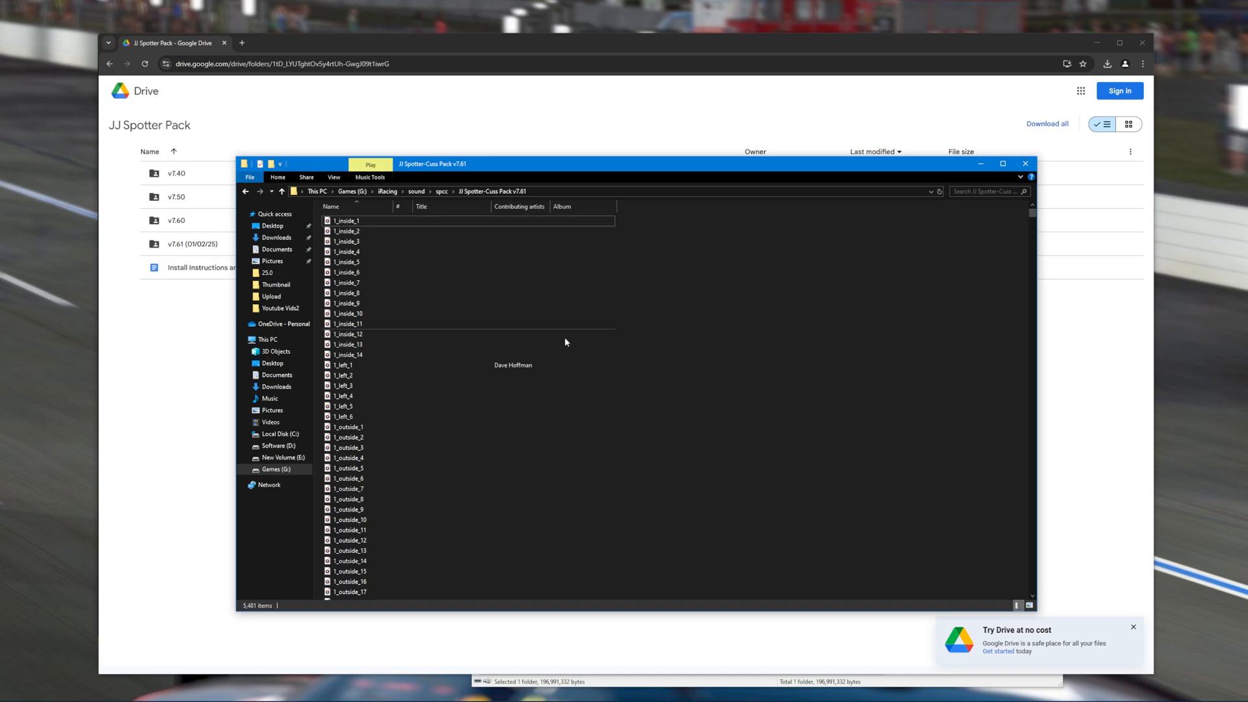
pyautogui.moveTo(648, 365)
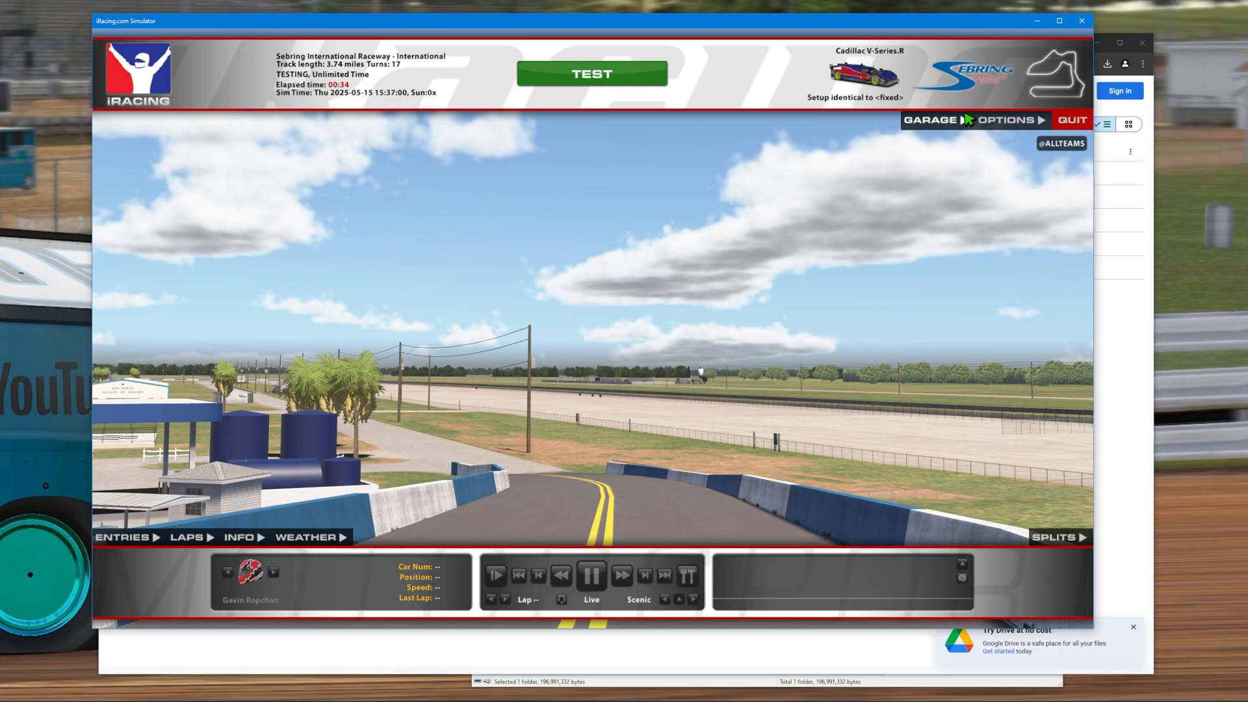
# Verify the Sound voice pack reads JJ Spotter-Cuss Pack v7.61, keep chattiness High, and close Options.
pyautogui.click(1006, 119)
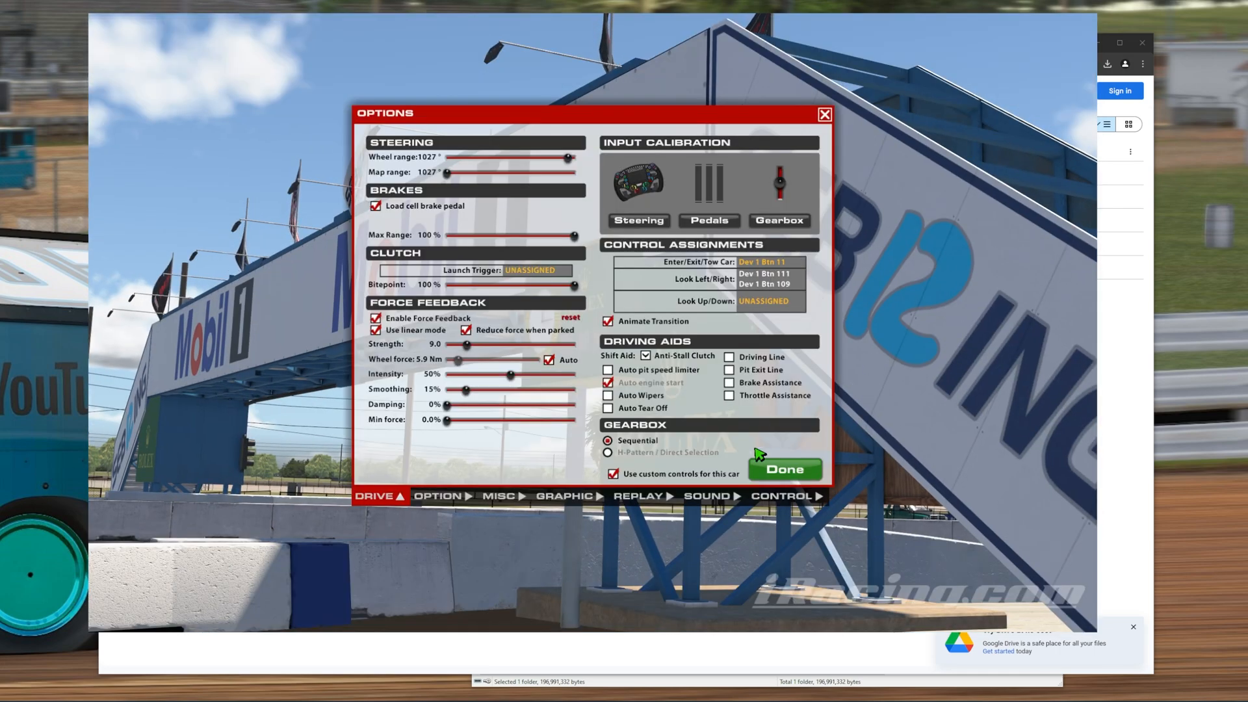
pyautogui.click(707, 495)
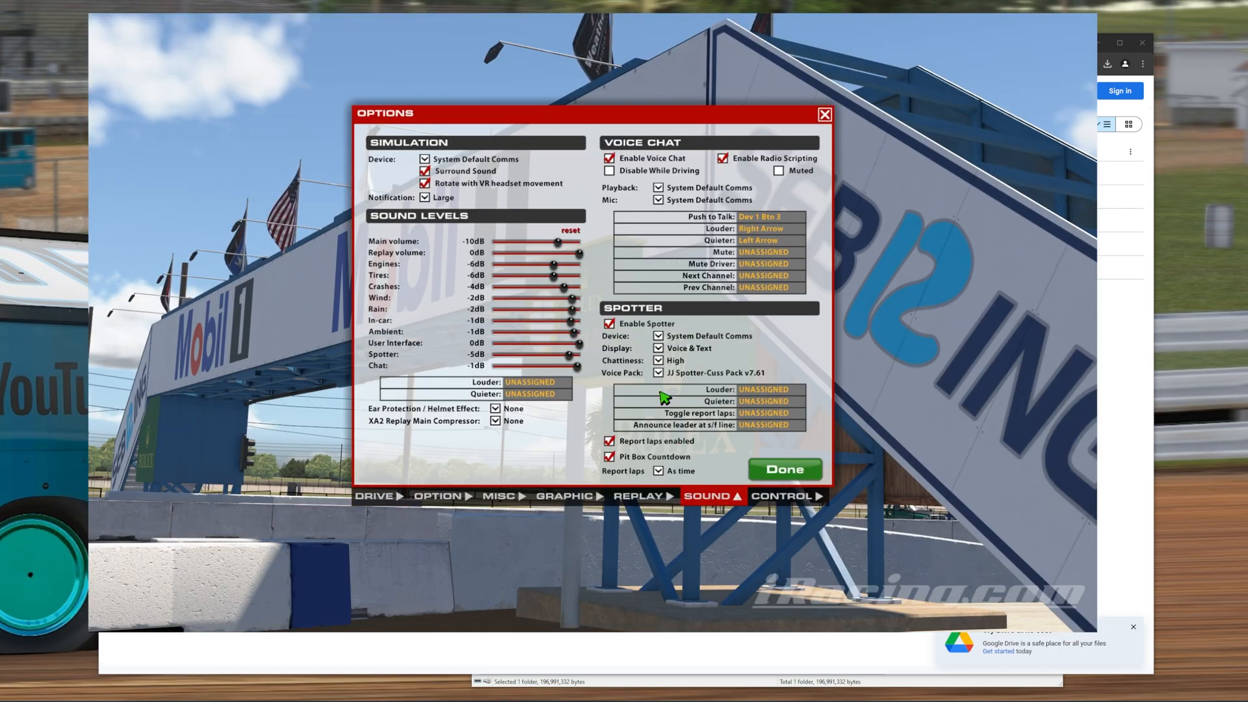
pyautogui.moveTo(712, 380)
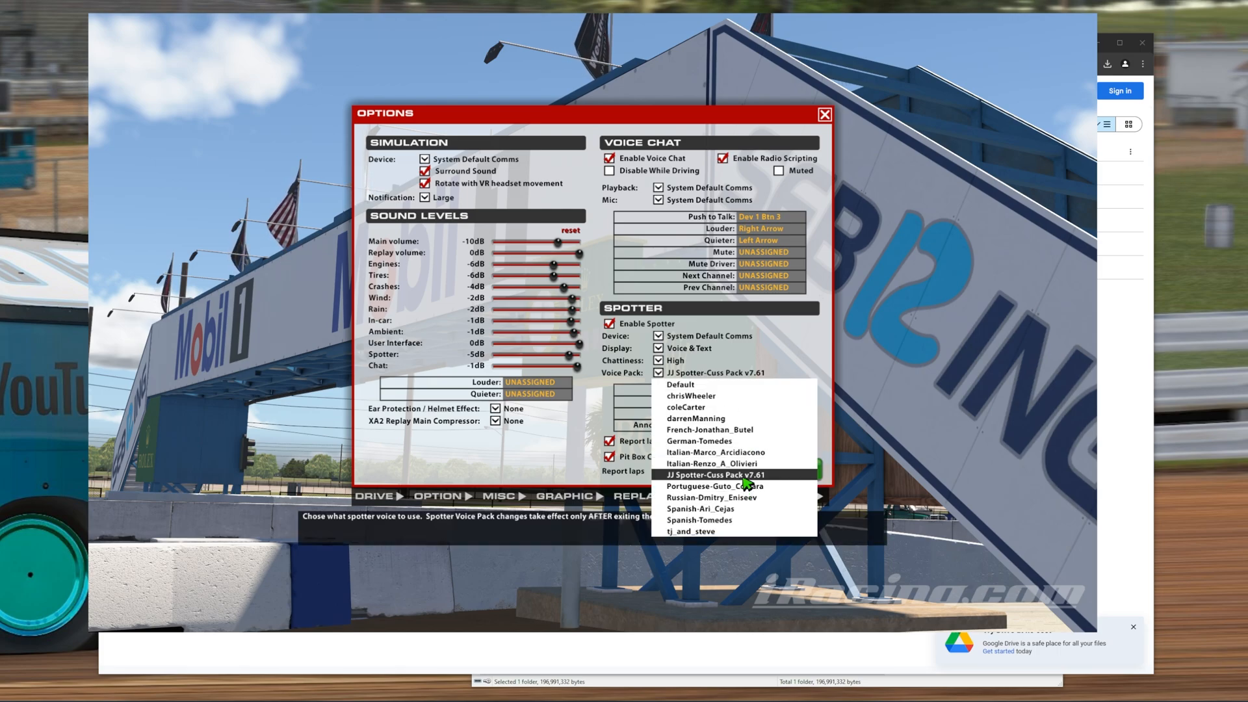
pyautogui.moveTo(680, 385)
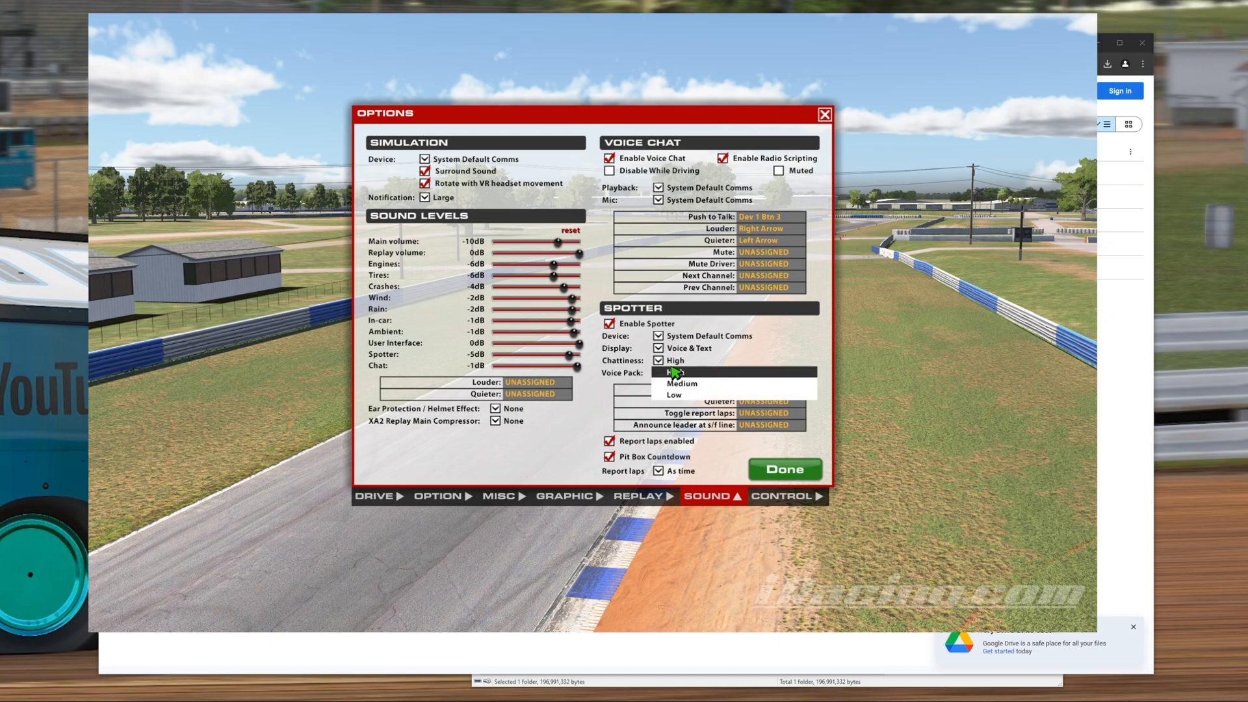
pyautogui.click(685, 372)
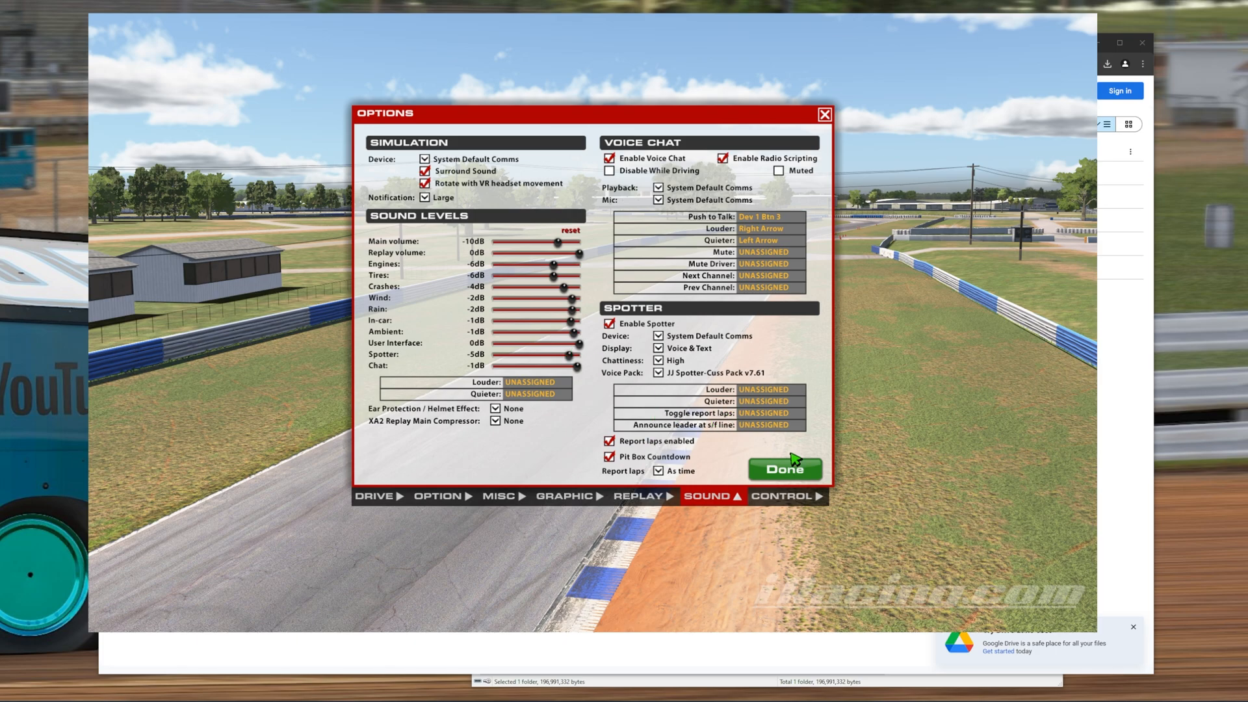
pyautogui.click(784, 468)
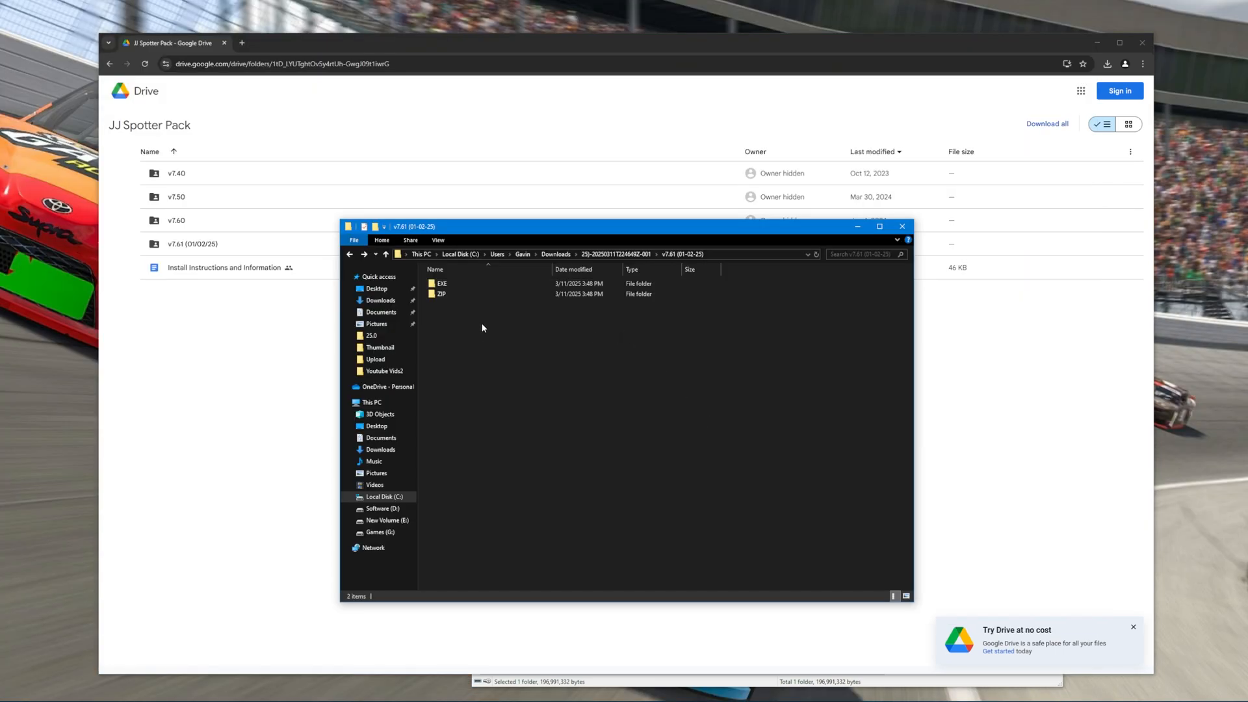
pyautogui.moveTo(493, 311)
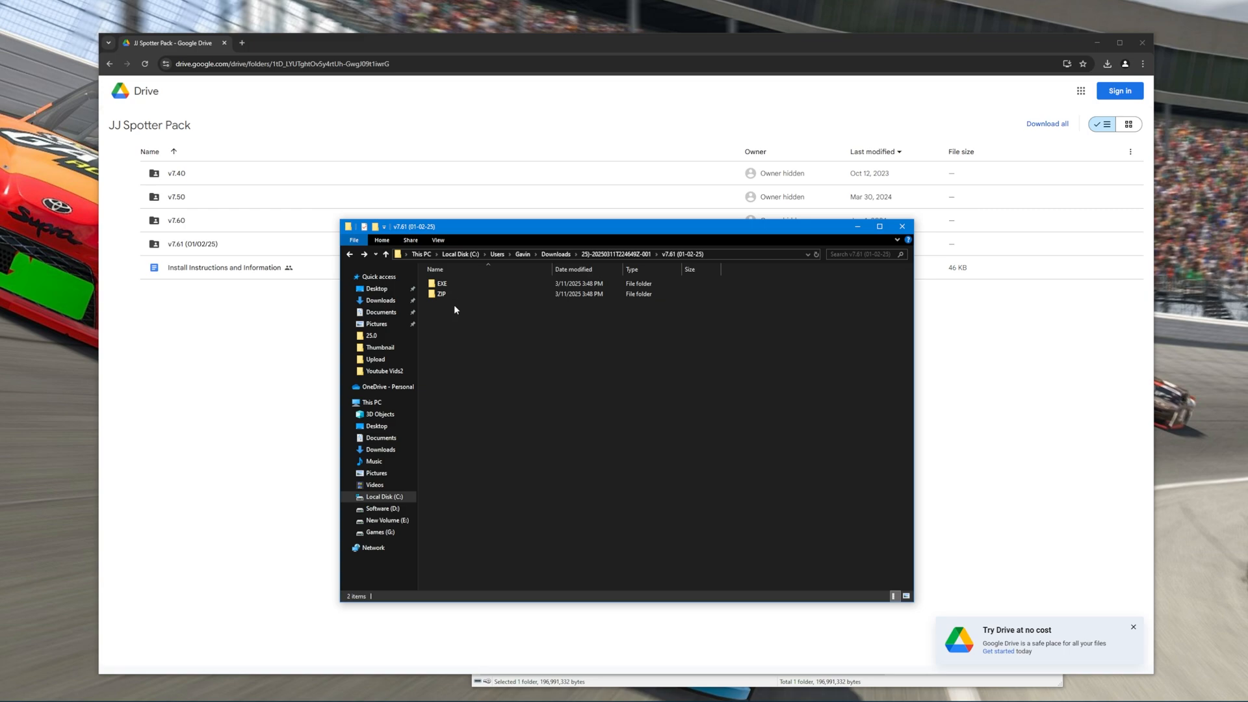
pyautogui.moveTo(467, 333)
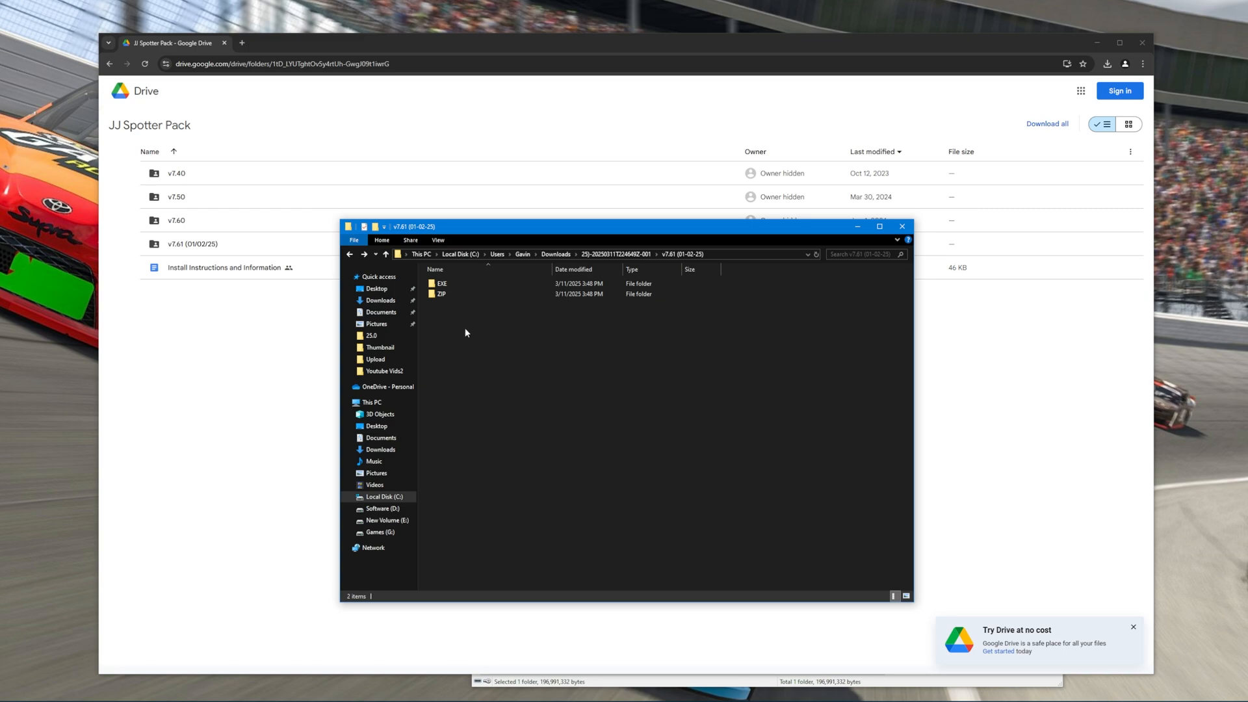
# Enter the ZIP subfolder and open the JJ-Spotter-Cuss-Pack-v7.61 archive in WinRAR.
pyautogui.click(442, 294)
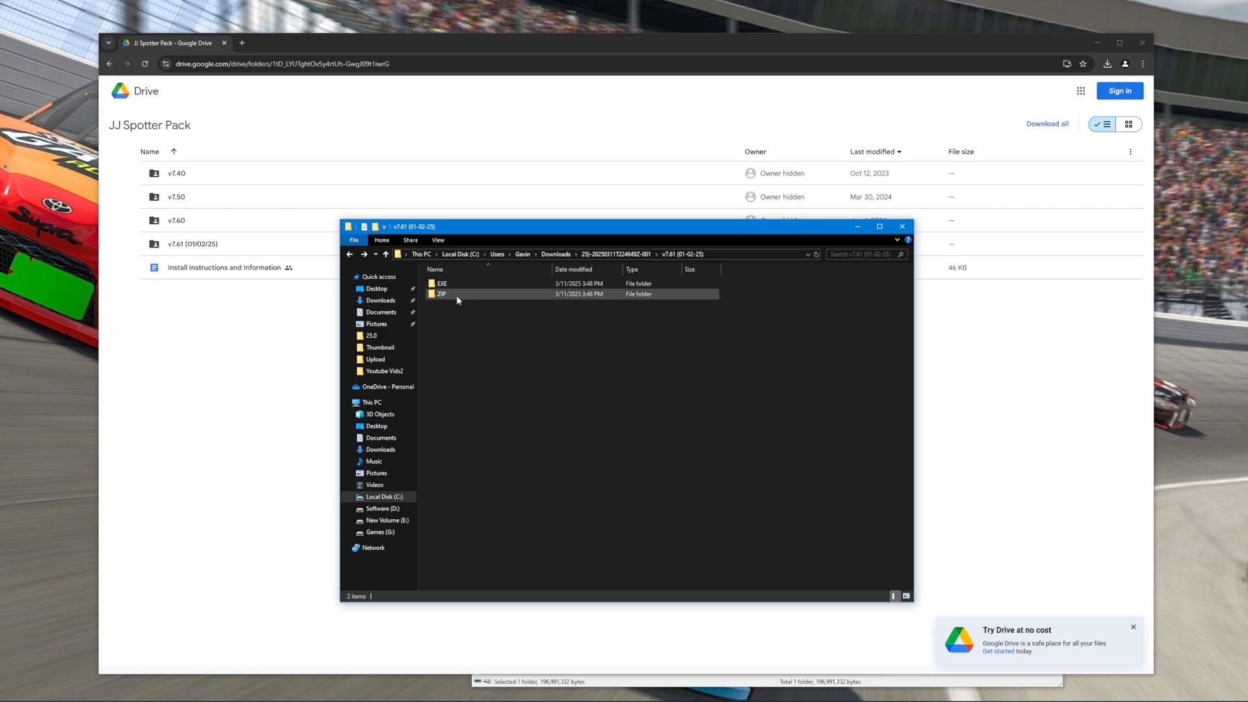
pyautogui.doubleClick(441, 294)
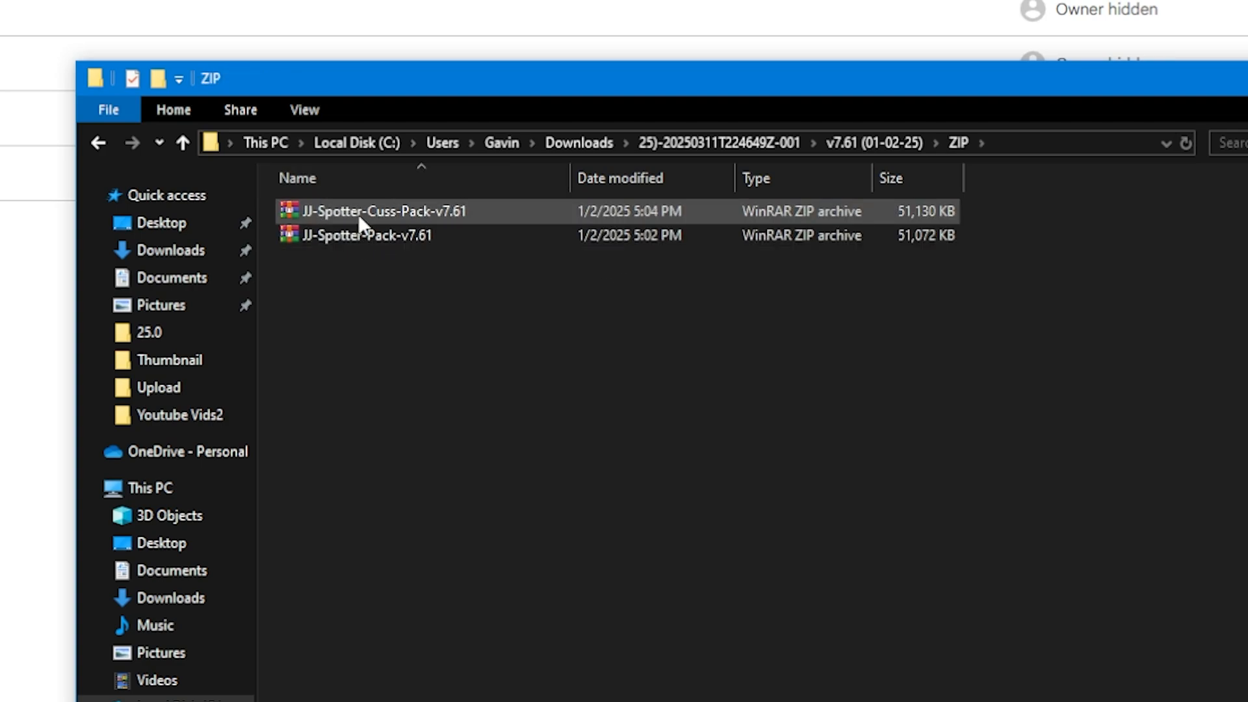
pyautogui.click(382, 210)
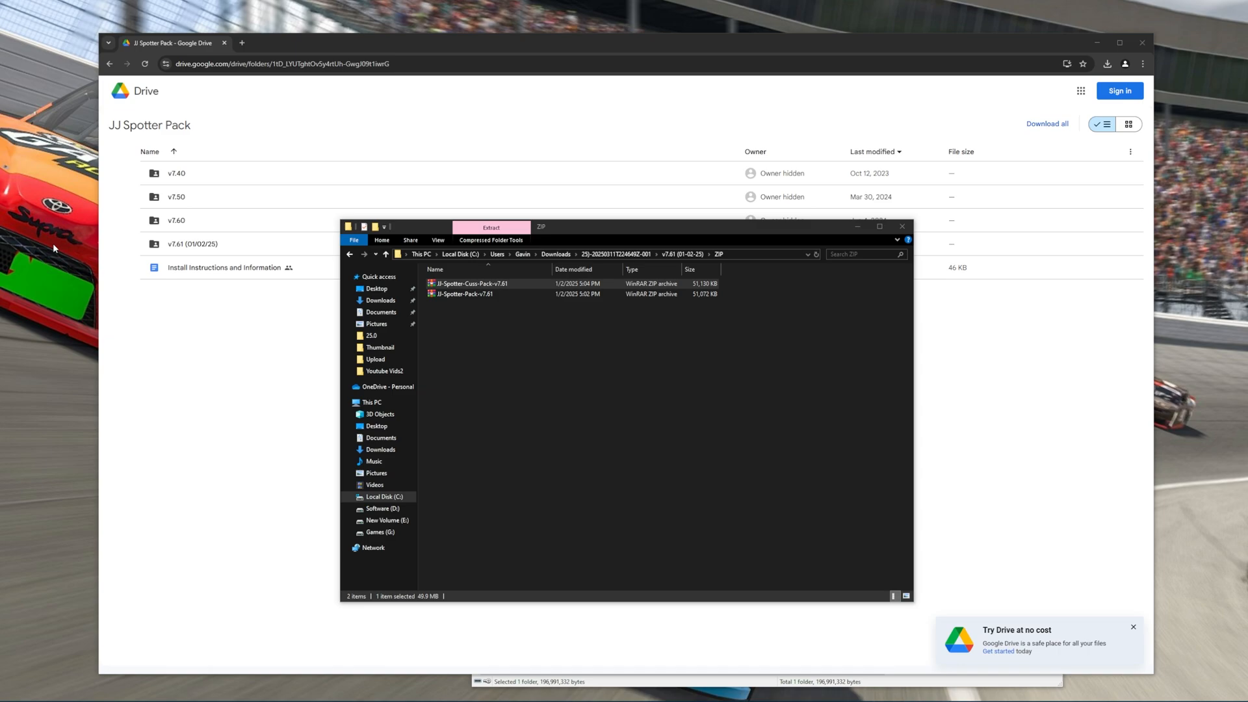
pyautogui.doubleClick(471, 284)
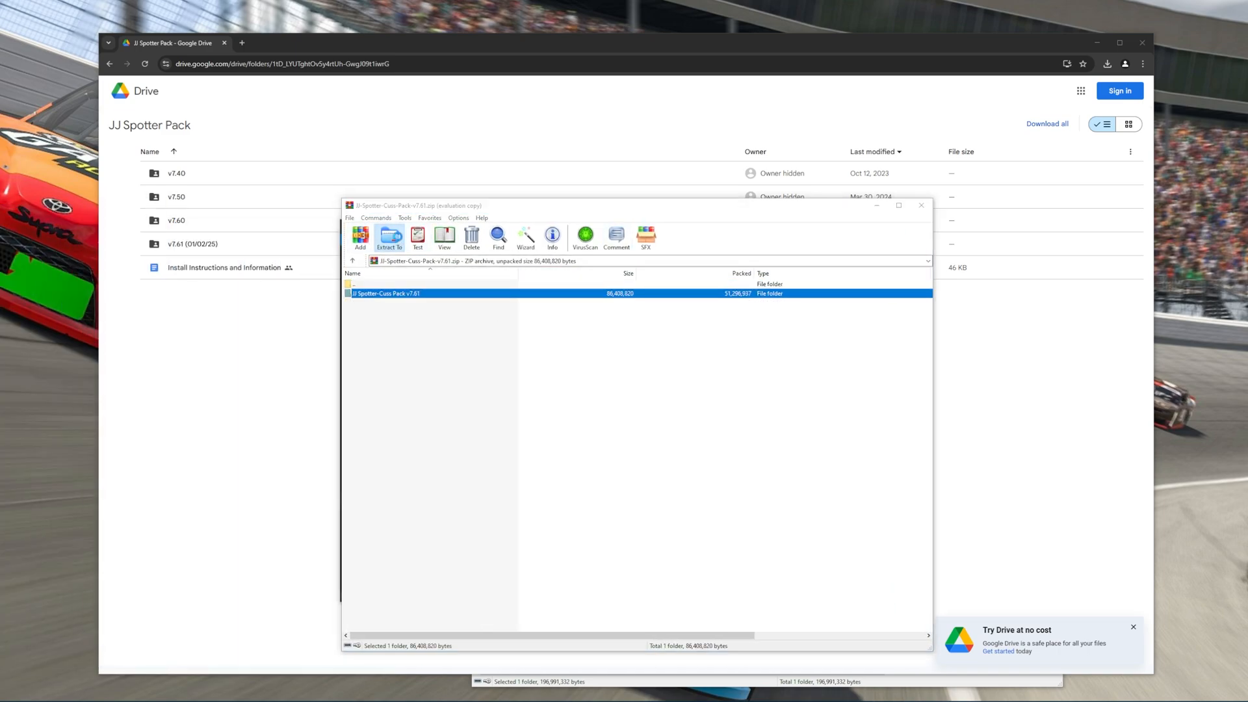
# Extract the archive into a new JJ-Spotter-Cuss-Pack-v7.61 folder and open it.
pyautogui.click(389, 237)
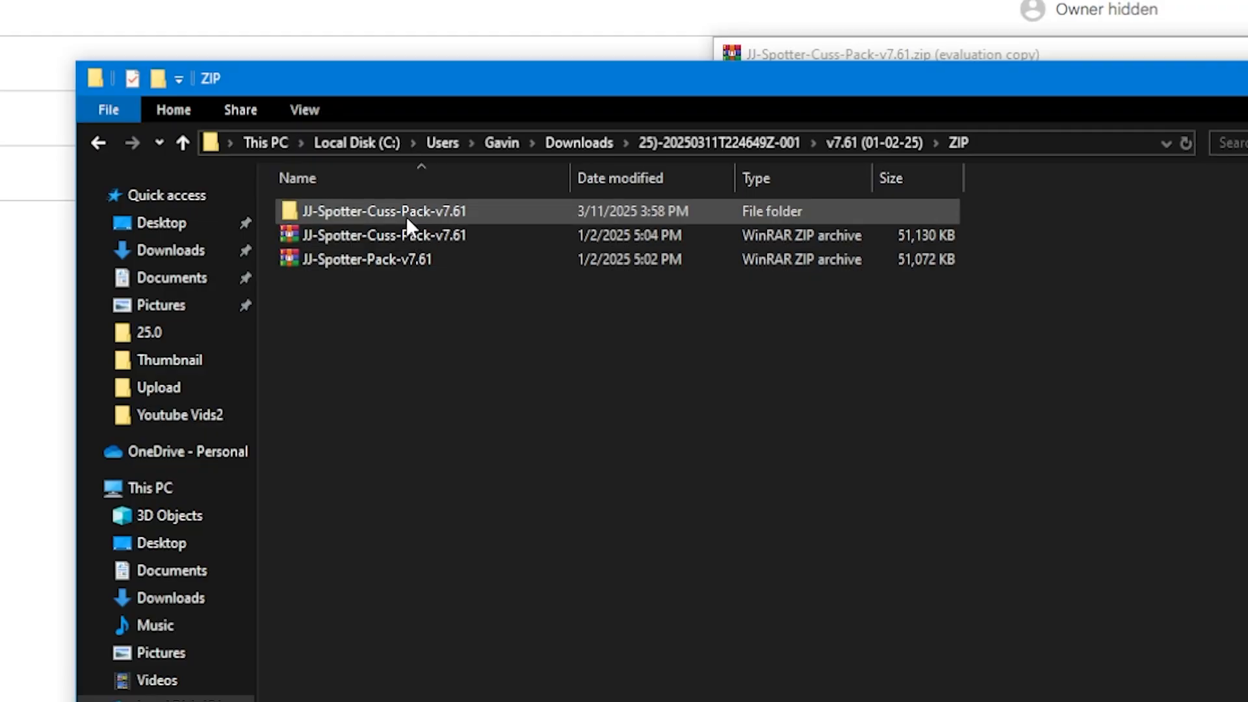
pyautogui.doubleClick(384, 210)
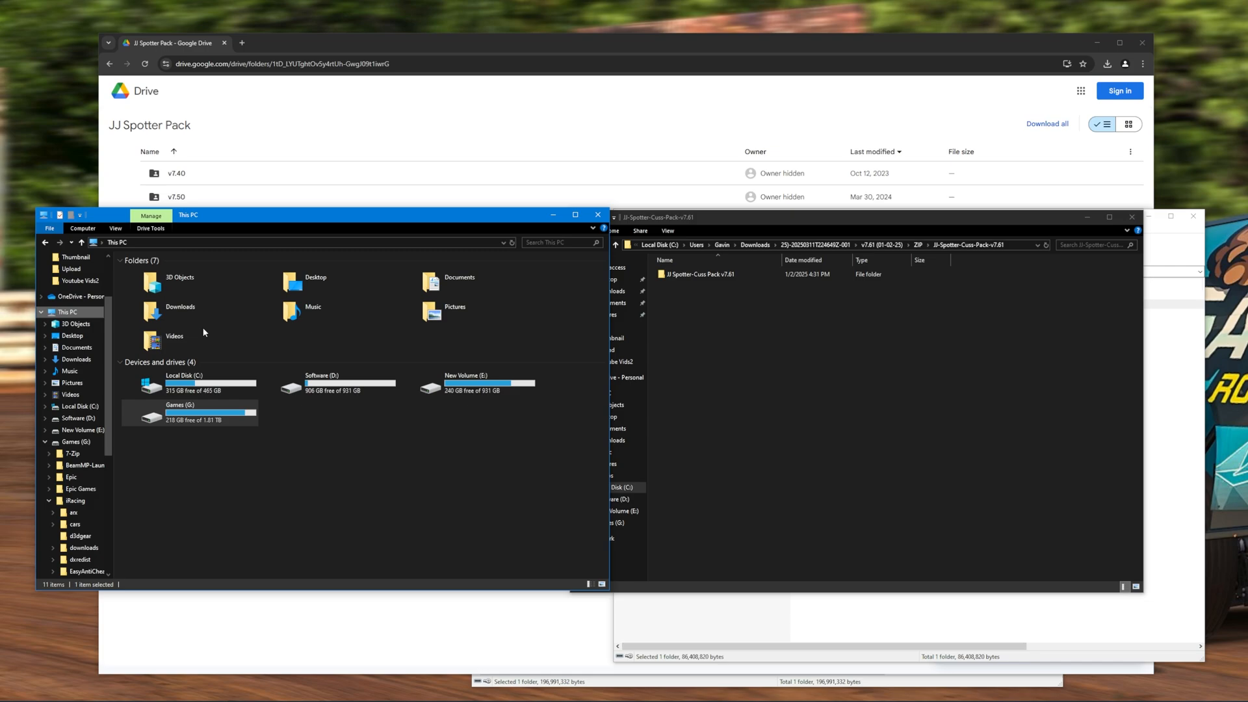
# Navigate to G:\iRacing\sound\spcc in a second Explorer window.
pyautogui.doubleClick(179, 404)
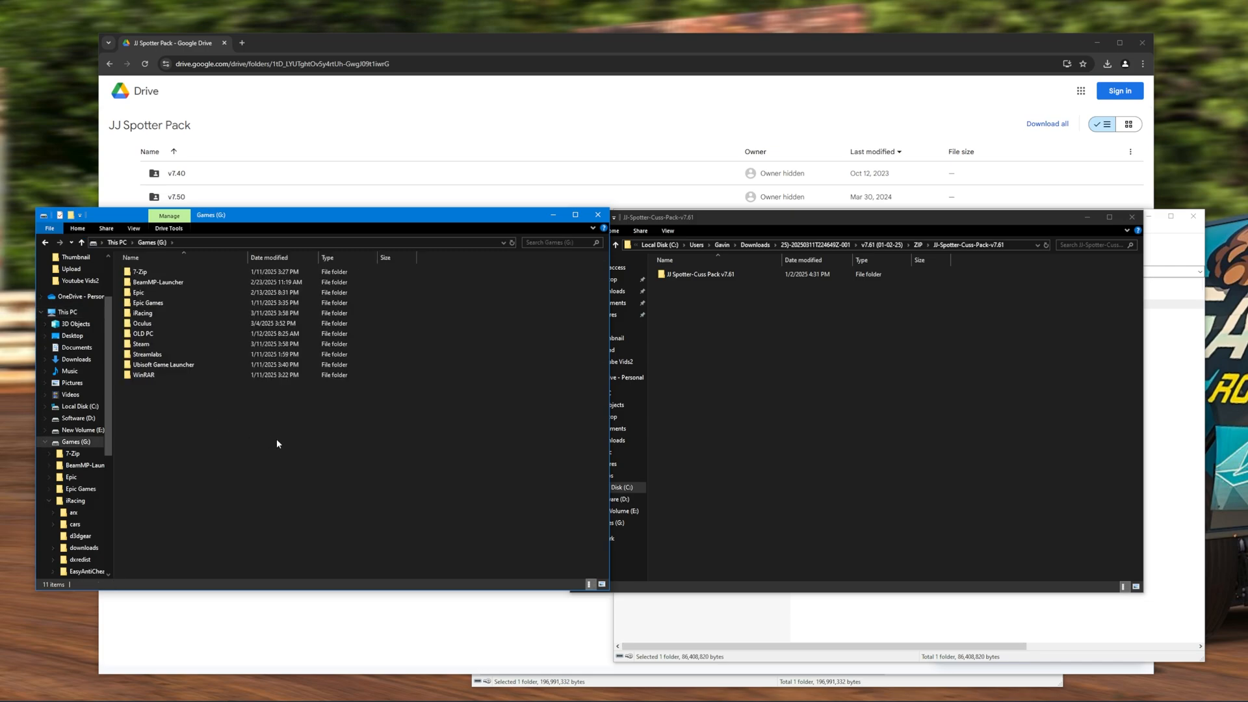
pyautogui.doubleClick(143, 313)
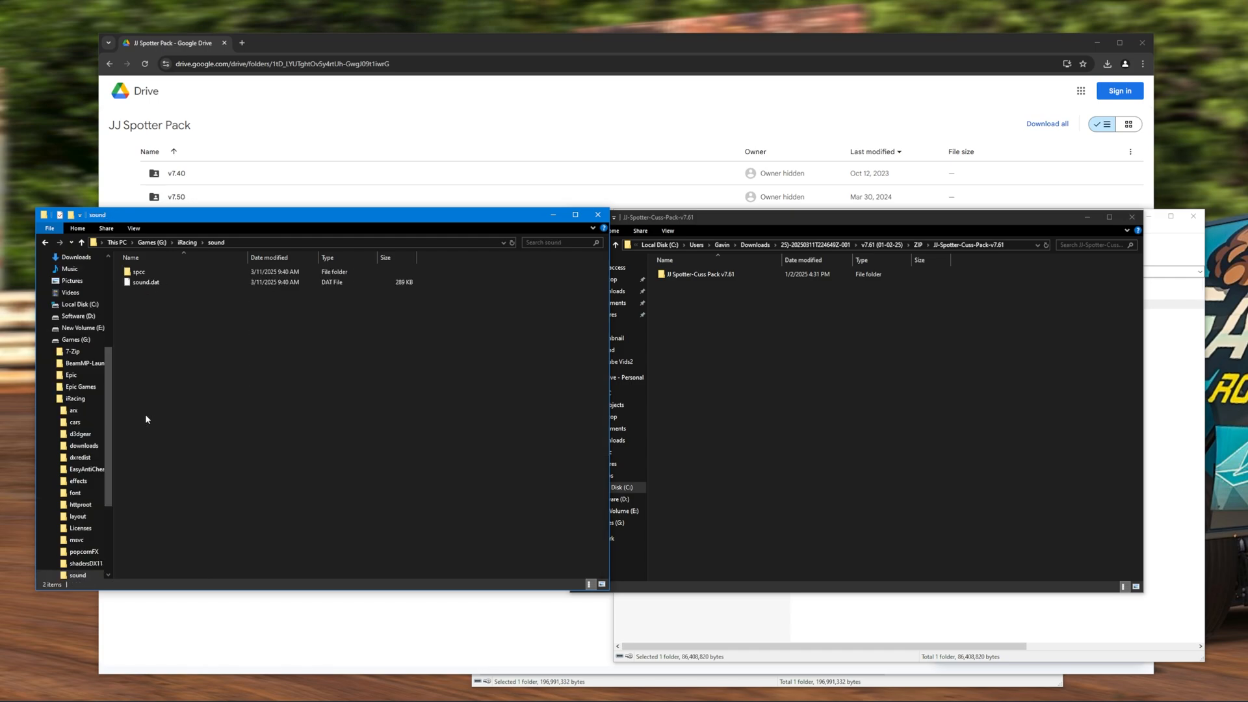
pyautogui.doubleClick(139, 272)
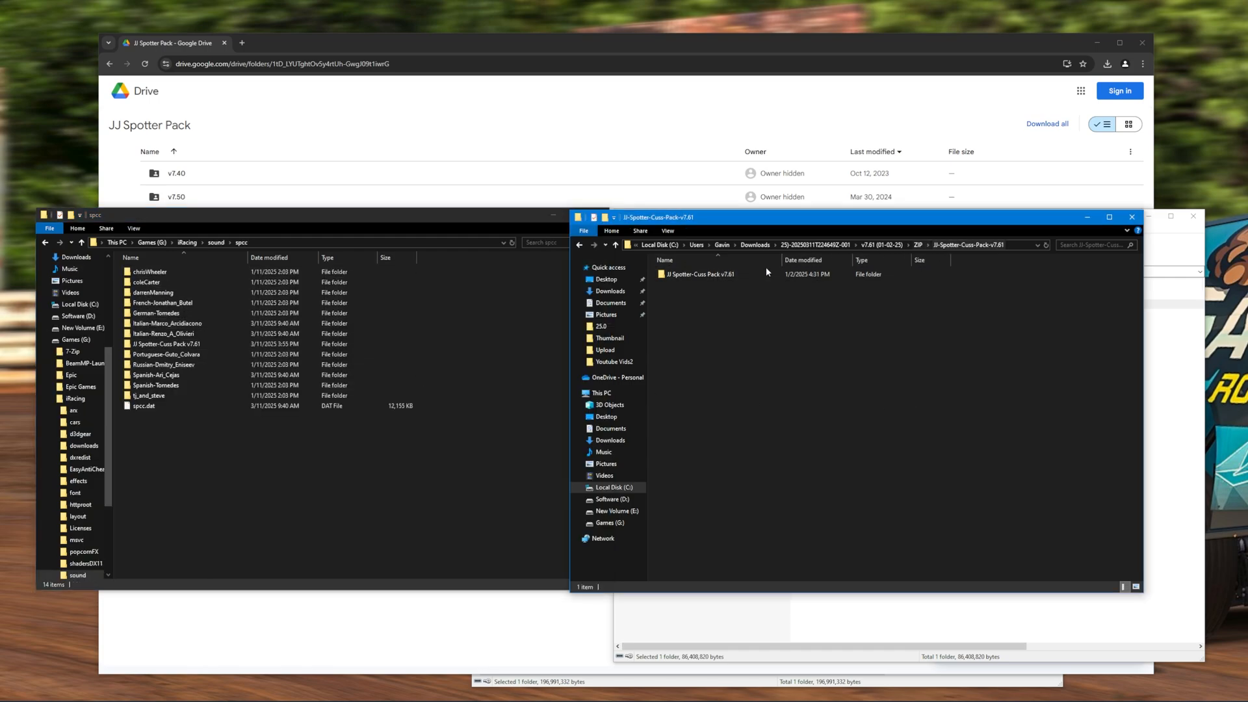
# Look inside the extracted cuss pack folder and cancel replacing identically named files.
pyautogui.doubleClick(700, 273)
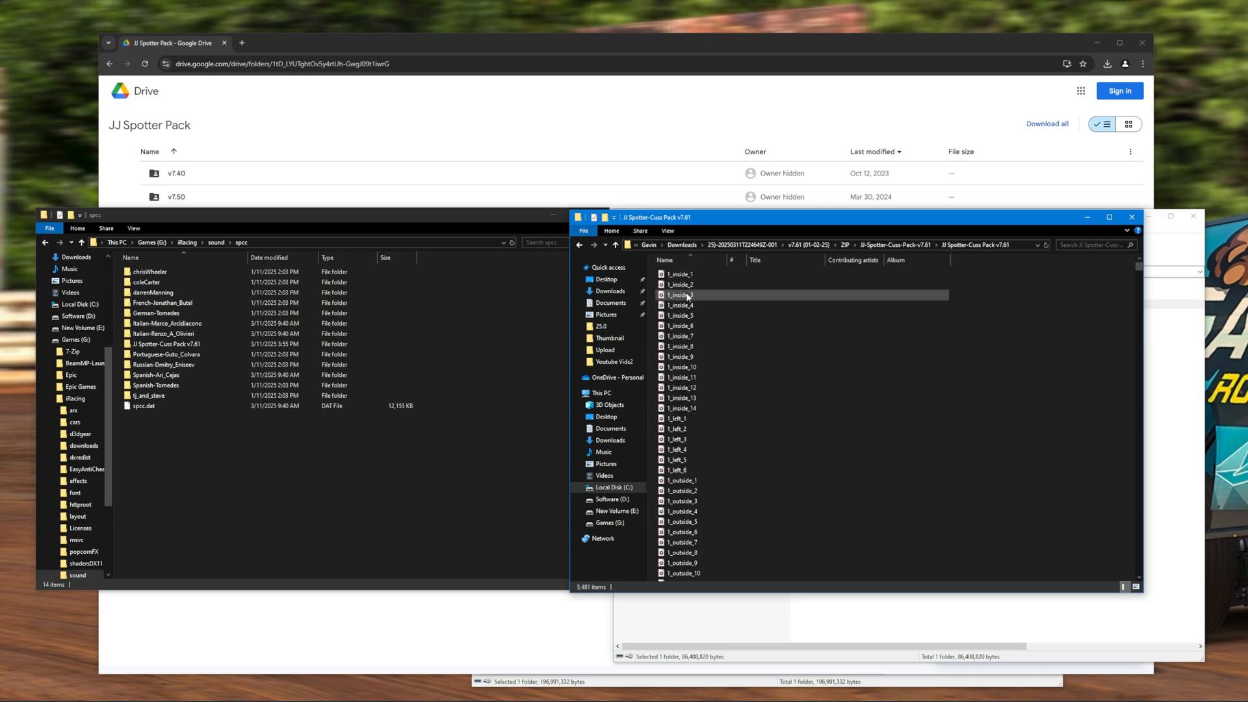
pyautogui.moveTo(681, 284)
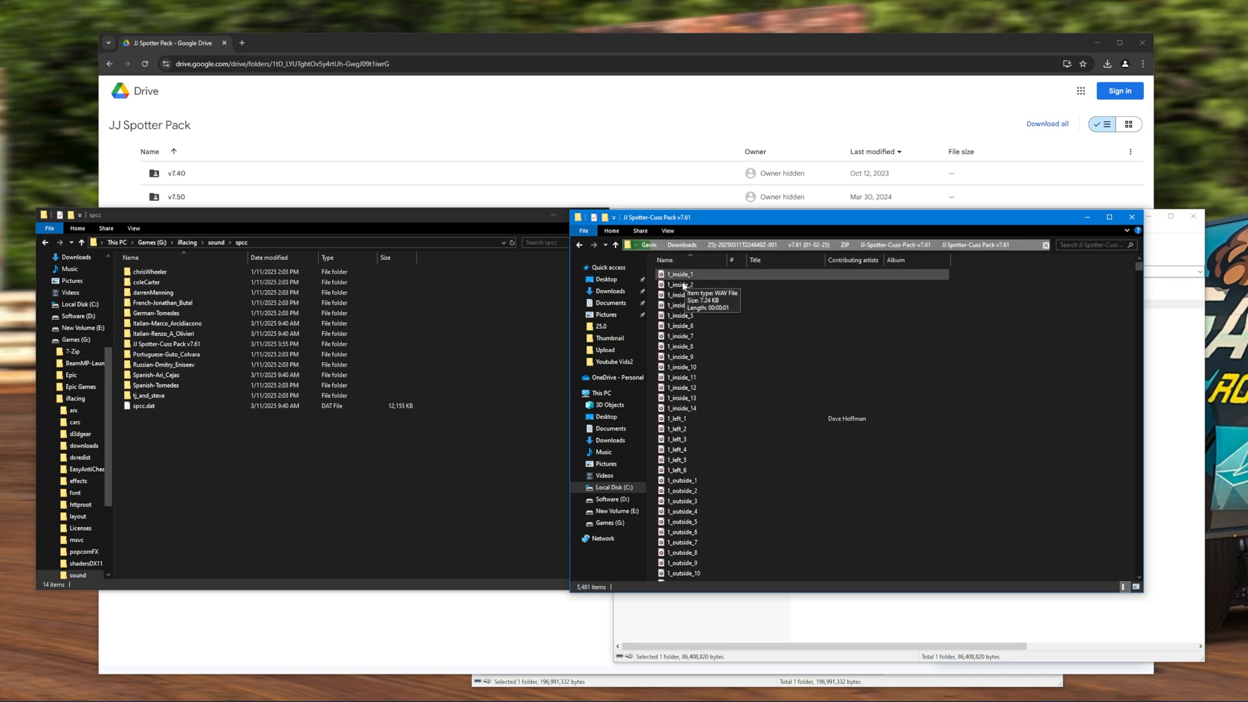
pyautogui.scroll(-3)
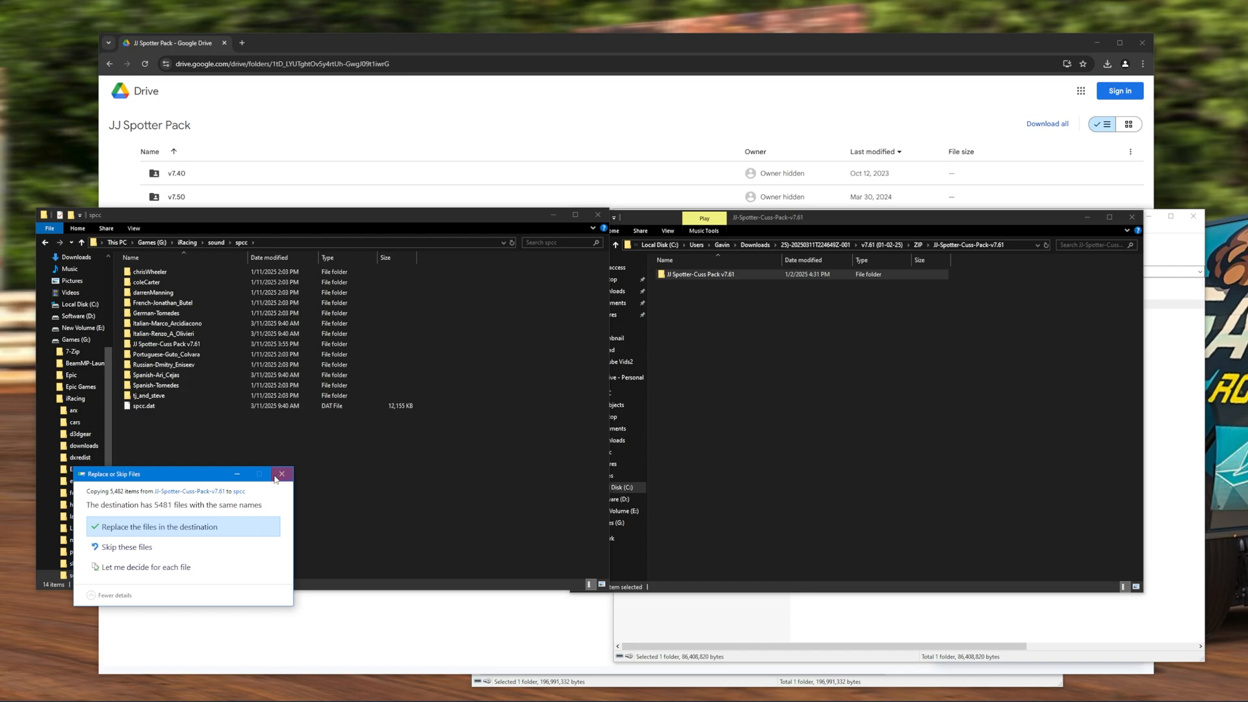
pyautogui.click(281, 474)
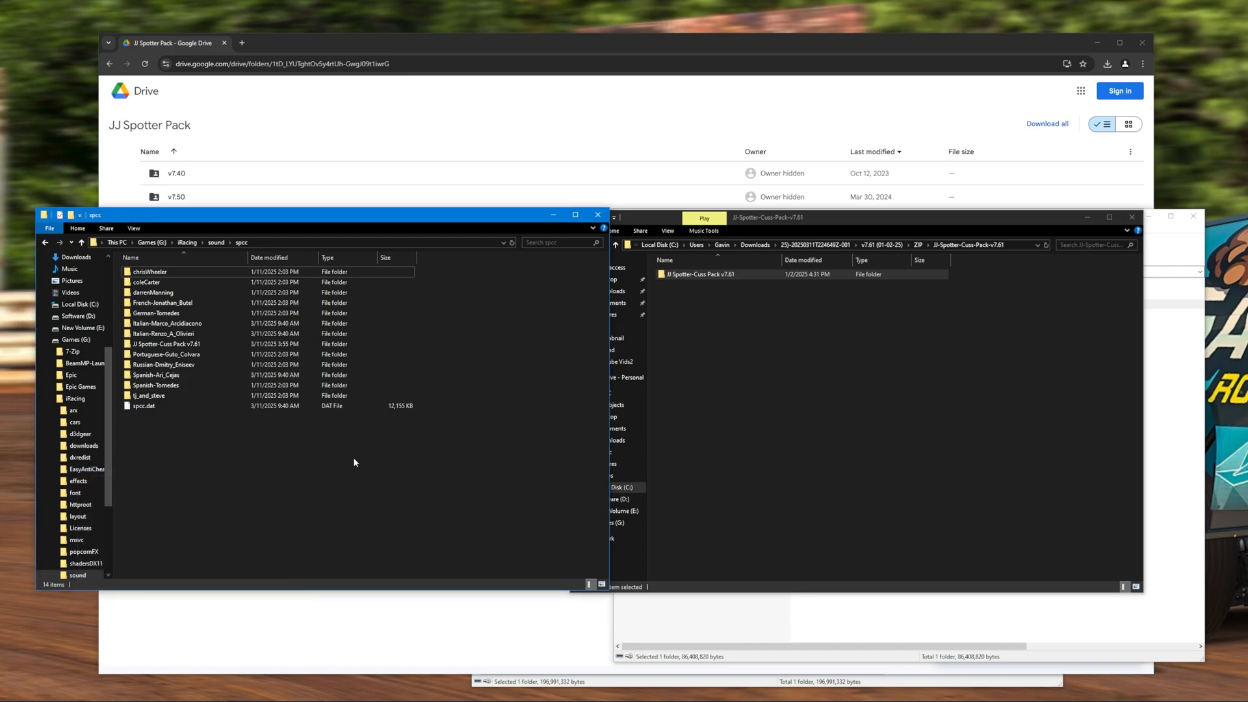
pyautogui.moveTo(338, 468)
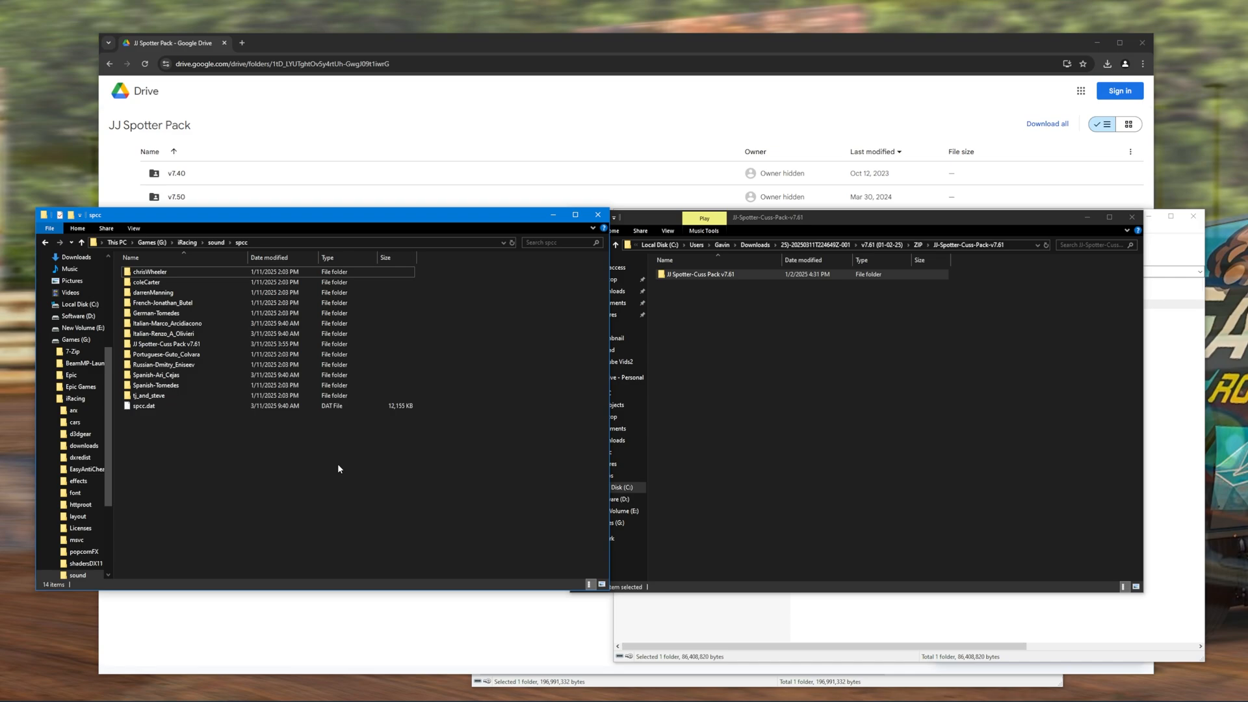